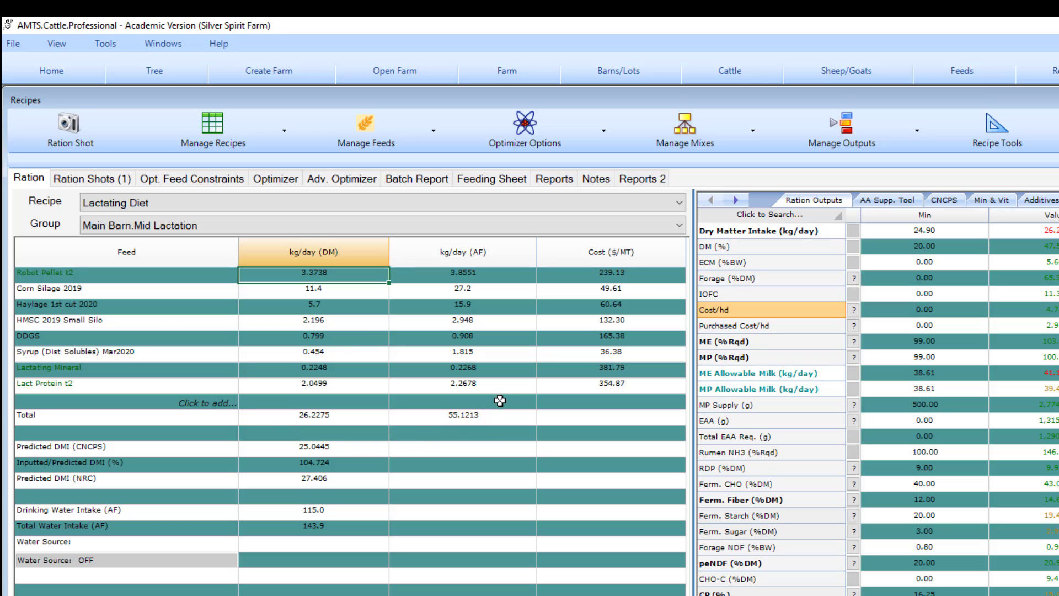
mouse_move(139, 290)
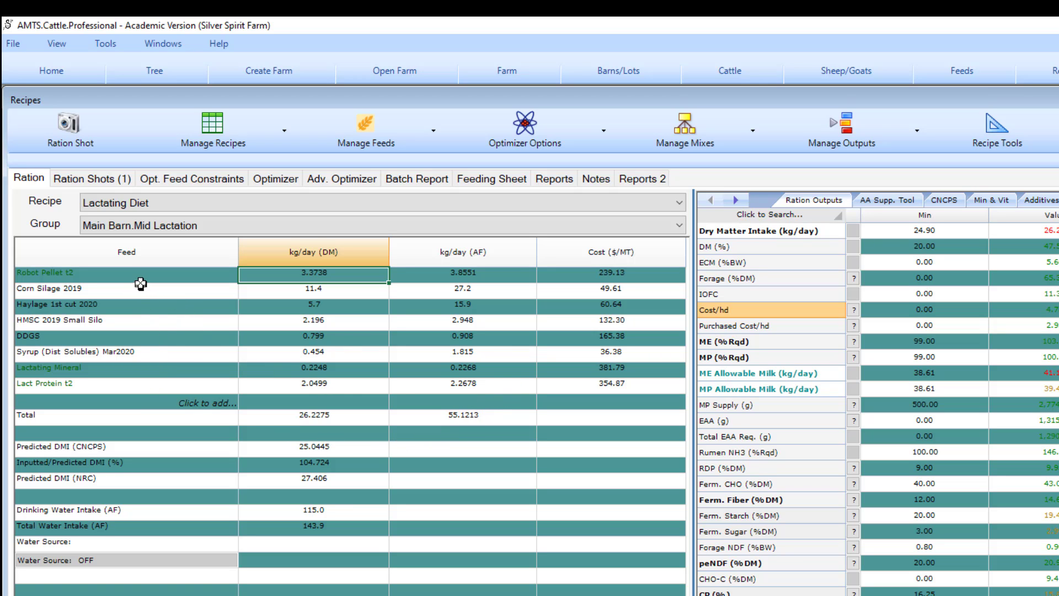
Review the Robot Pellet t2 ingredient breakdown and the Lactating Diet ration outputs.
left_click(41, 273)
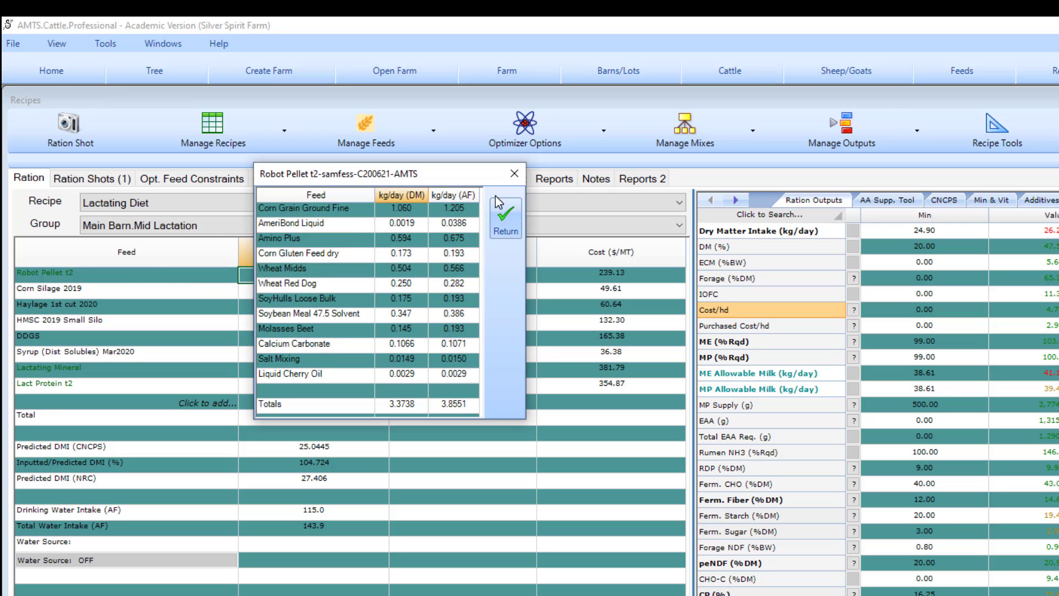
left_click(505, 217)
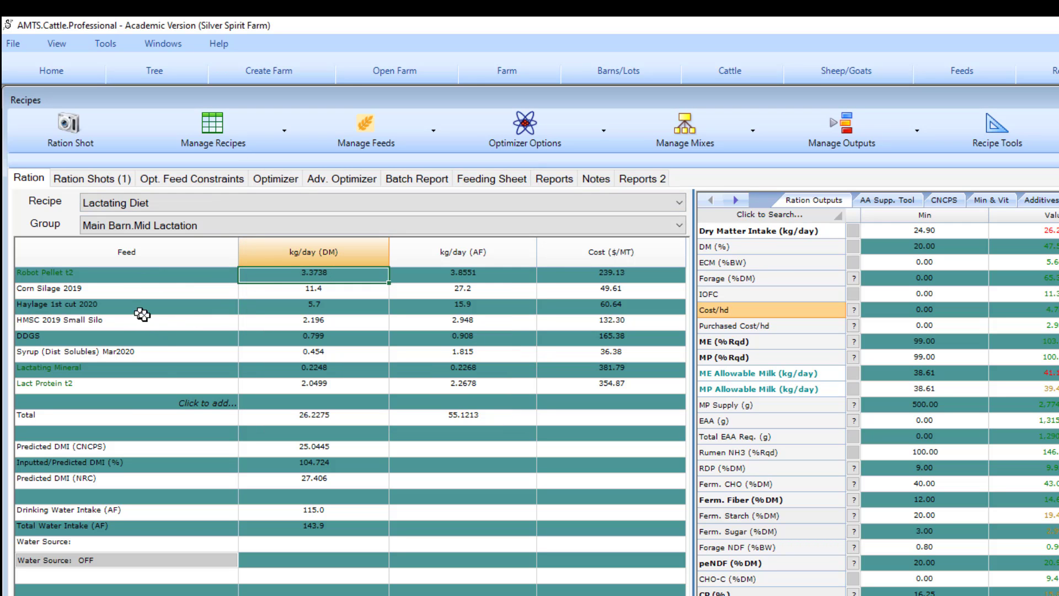
mouse_move(562, 367)
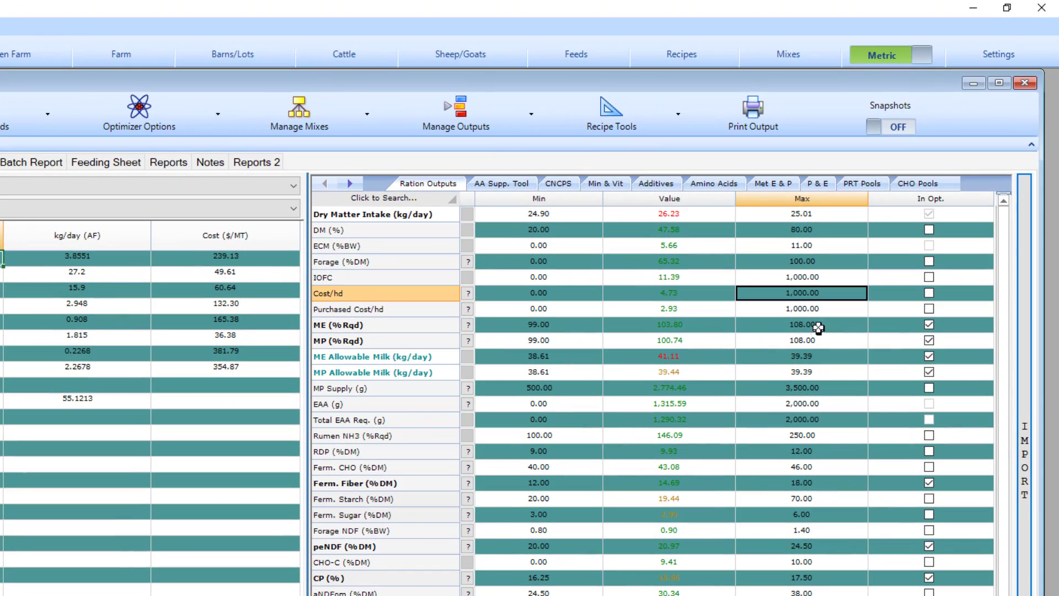
mouse_move(750, 530)
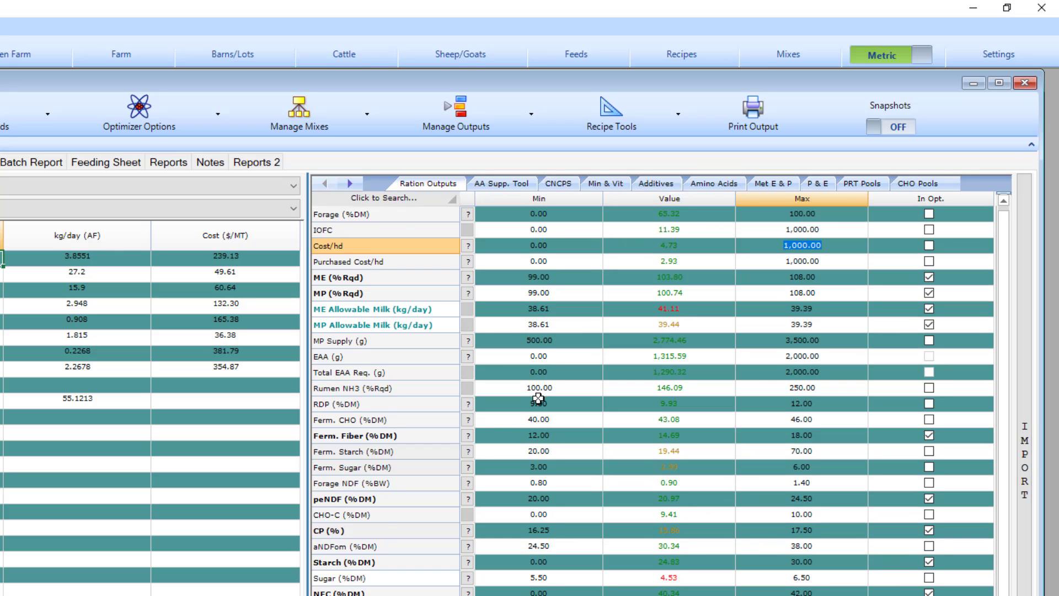
scroll("up", 3)
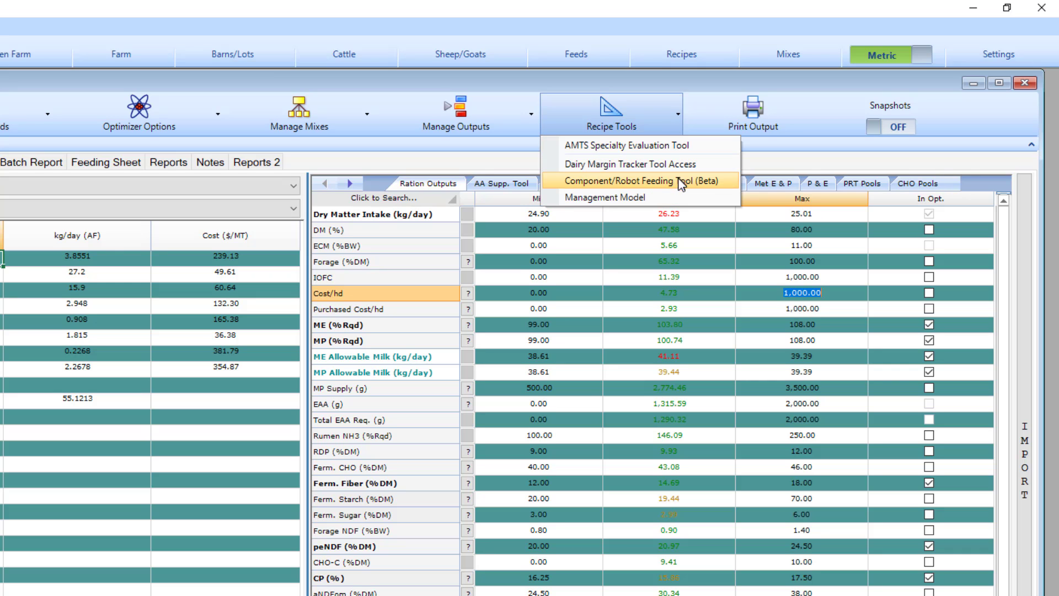
mouse_move(683, 187)
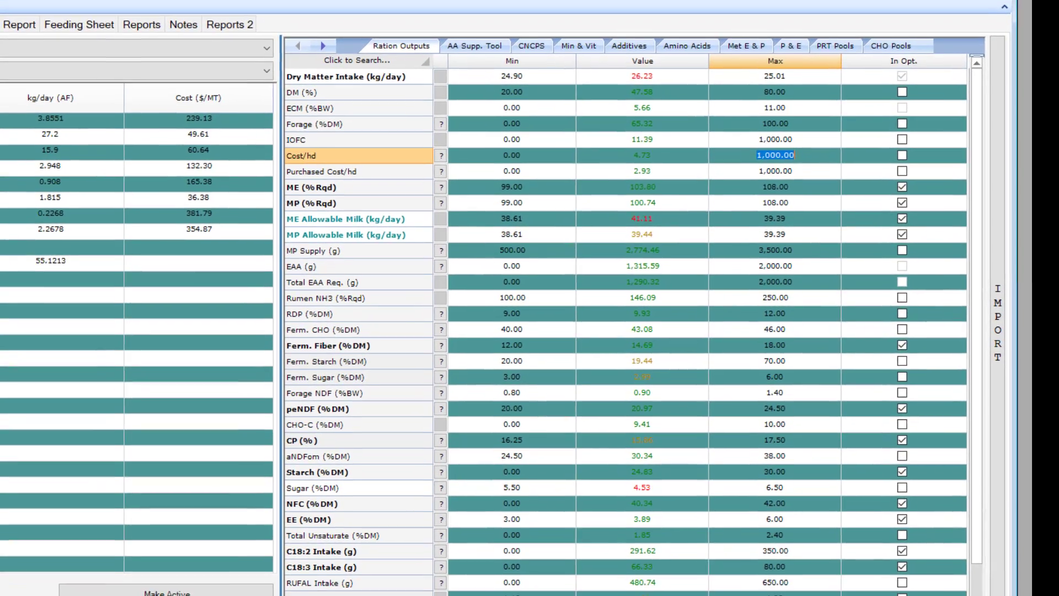
scroll("down", 3)
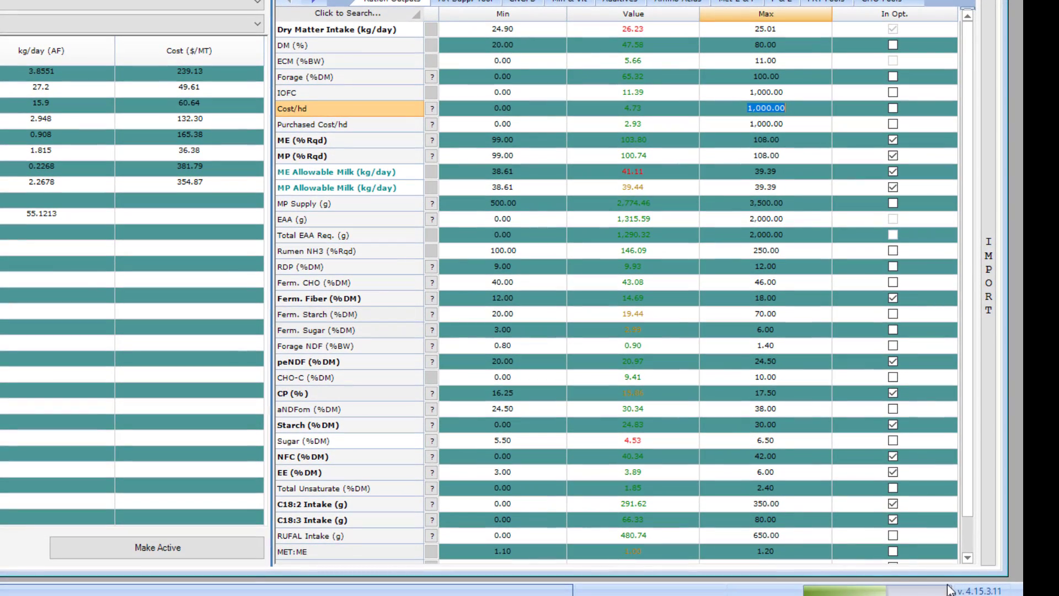
mouse_move(906, 580)
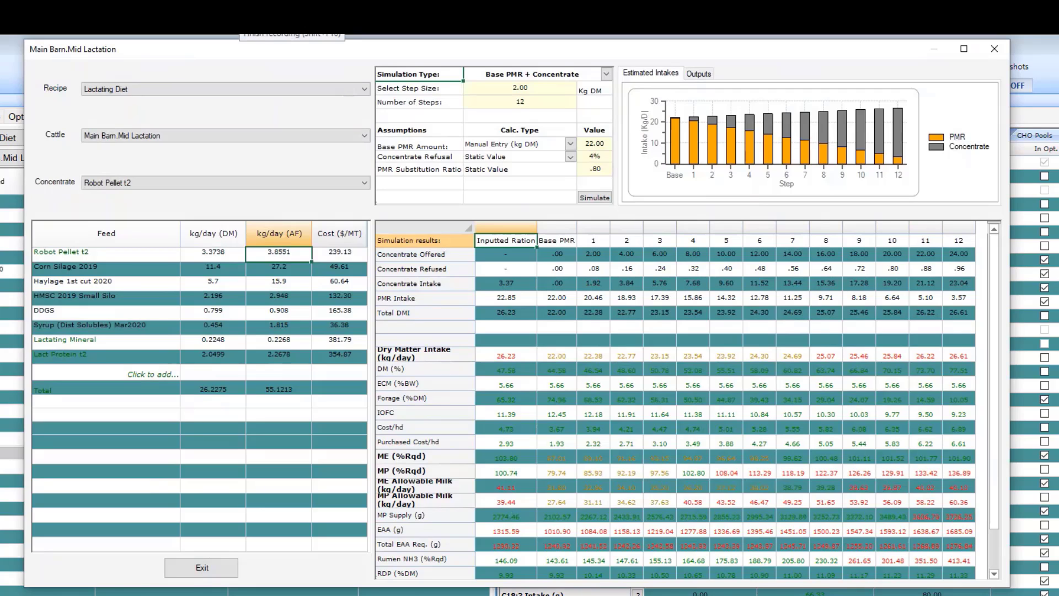
left_click(650, 73)
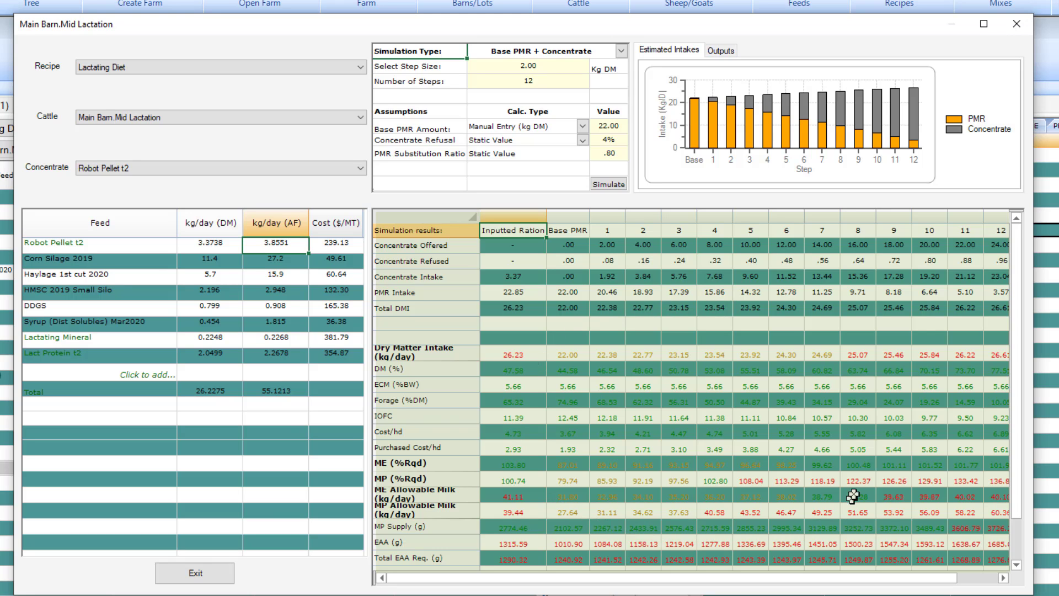
scroll("down", 3)
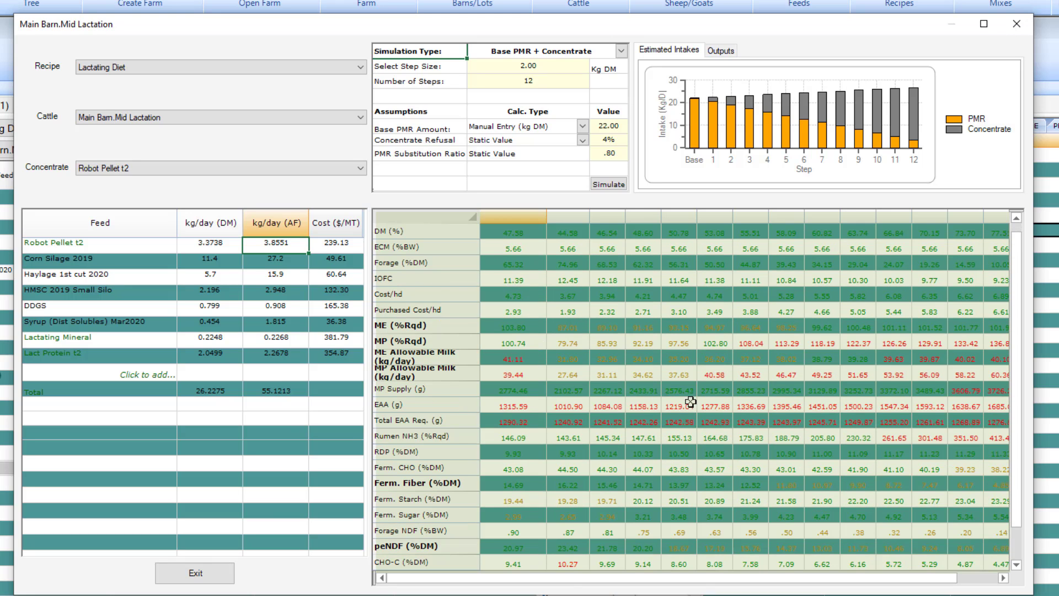
scroll("up", 3)
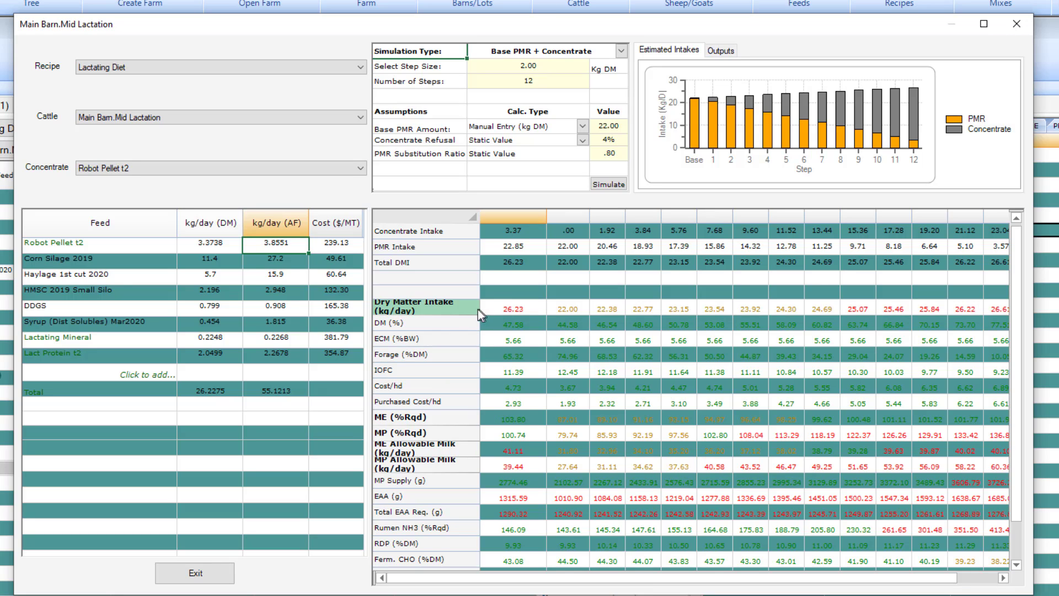
left_click(358, 67)
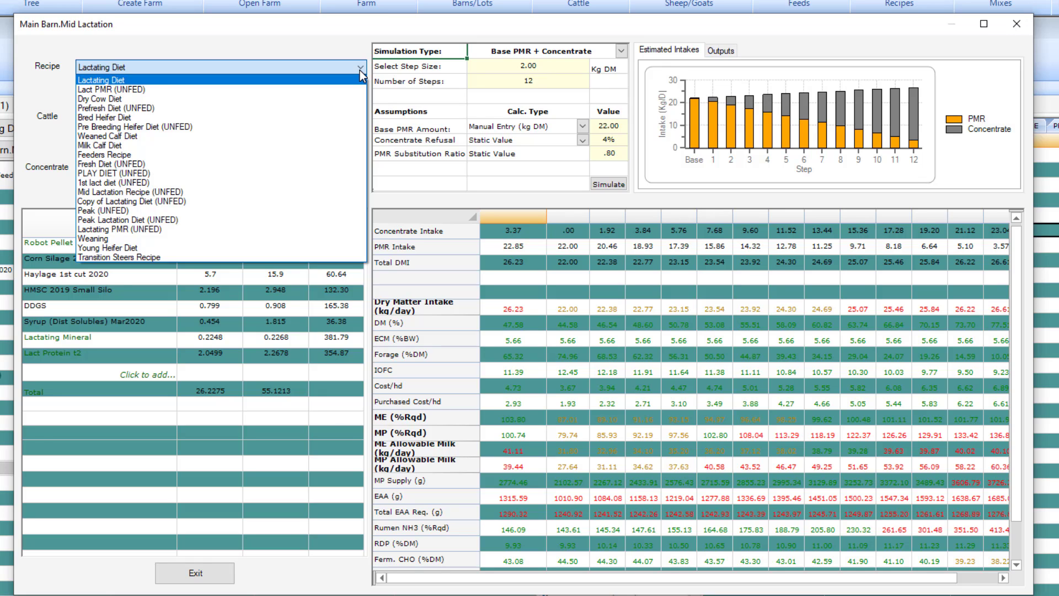
Keep Lactating Diet as recipe and reselect Robot Pellet t2 as the concentrate.
left_click(102, 79)
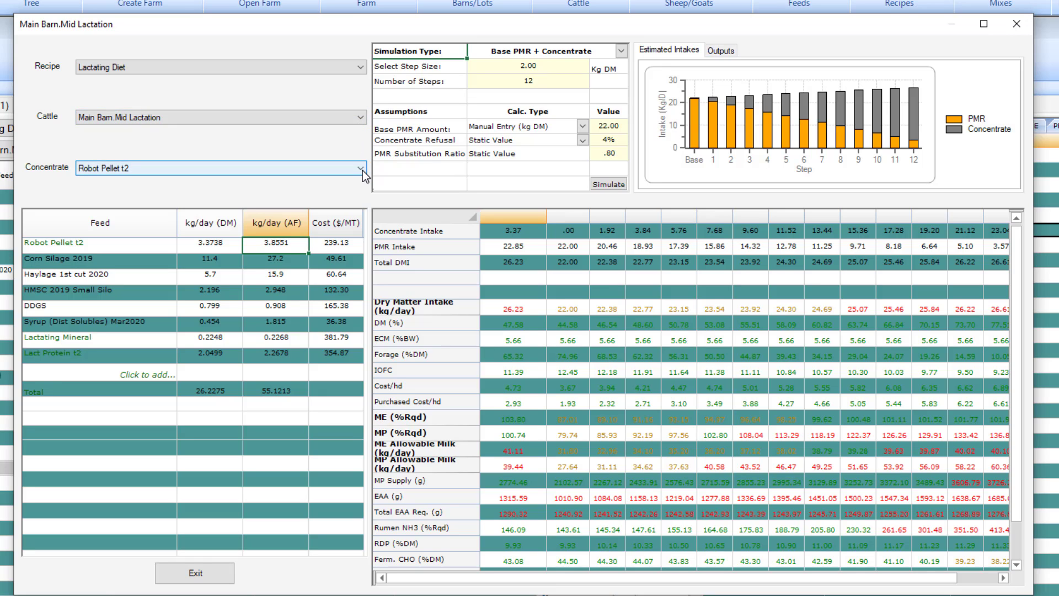
left_click(363, 168)
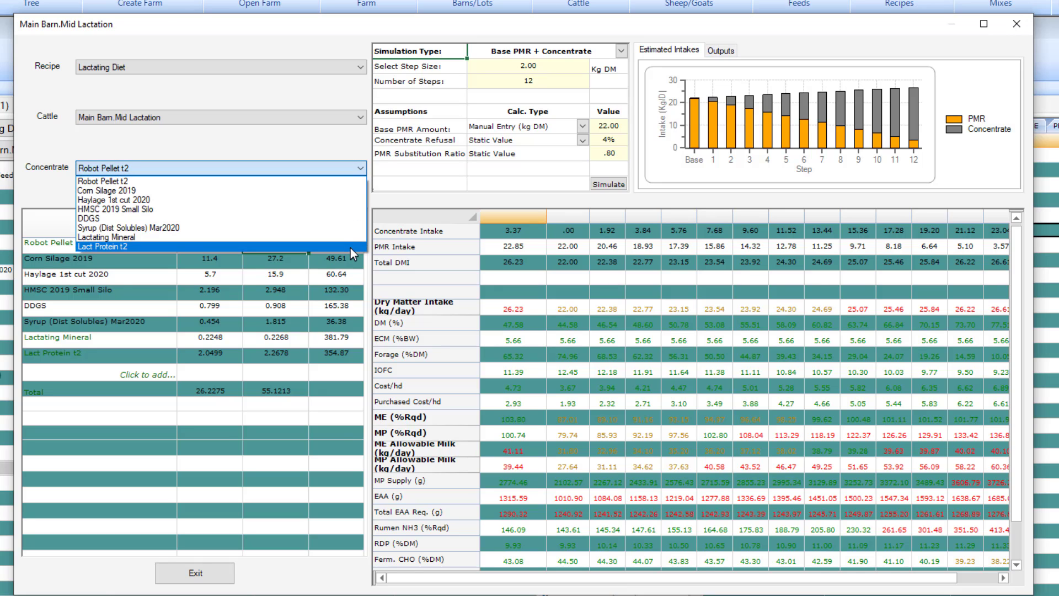
mouse_move(352, 186)
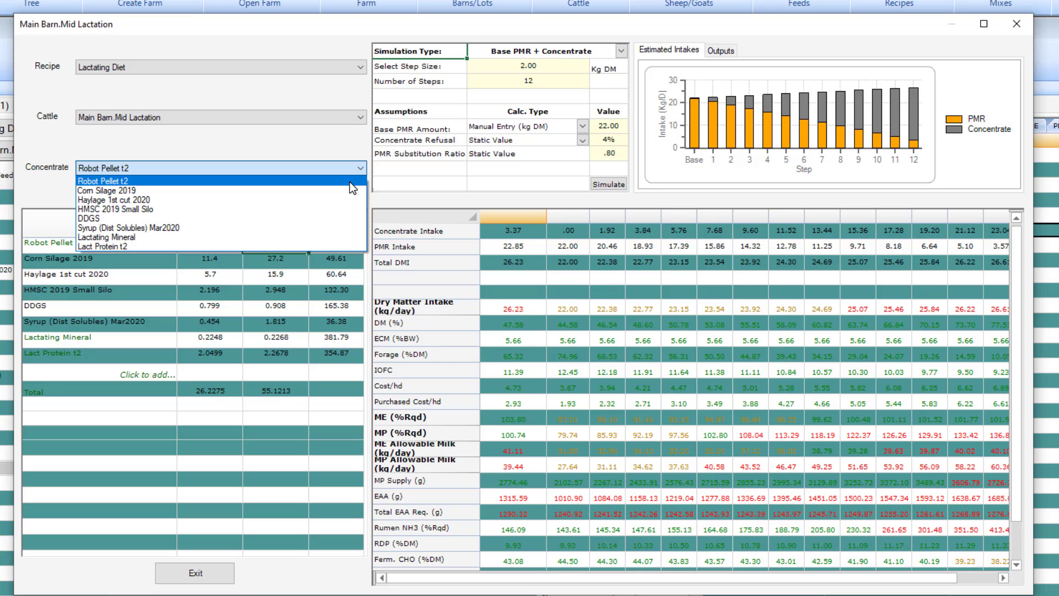
left_click(103, 180)
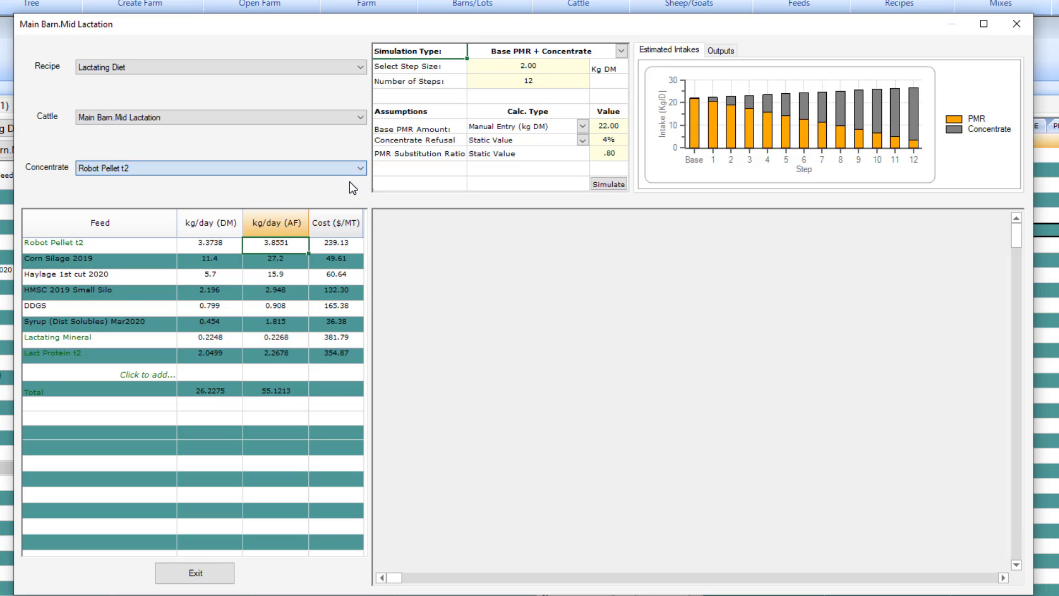
left_click(607, 185)
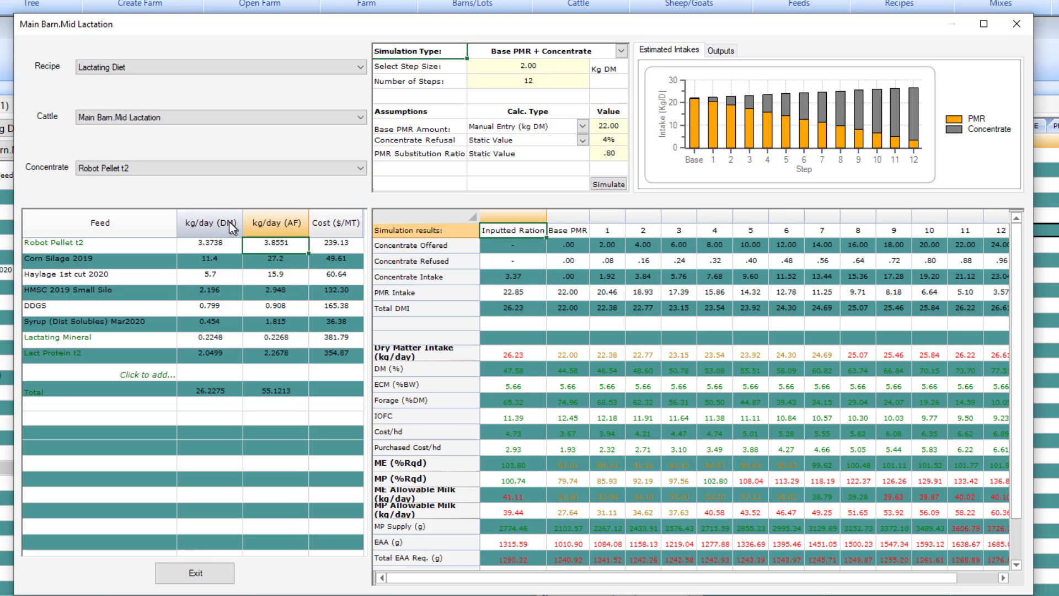
mouse_move(140, 370)
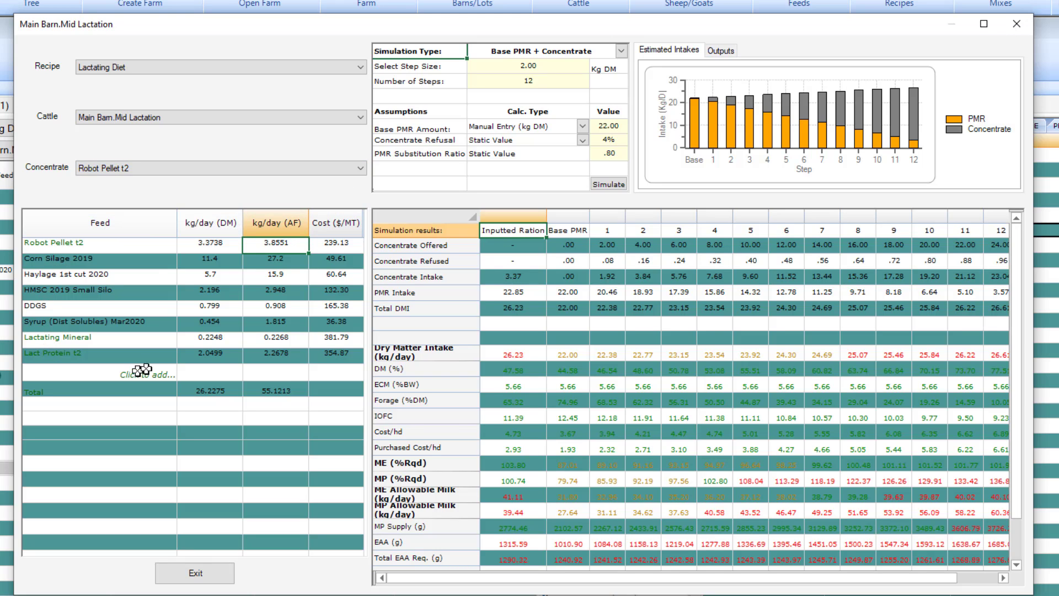
mouse_move(176, 346)
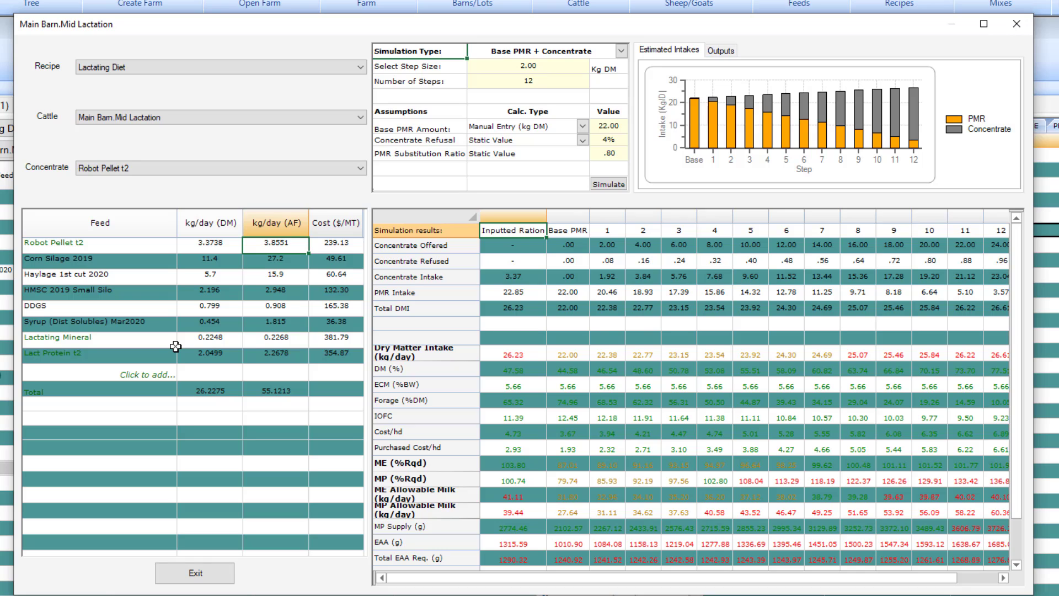
mouse_move(513, 393)
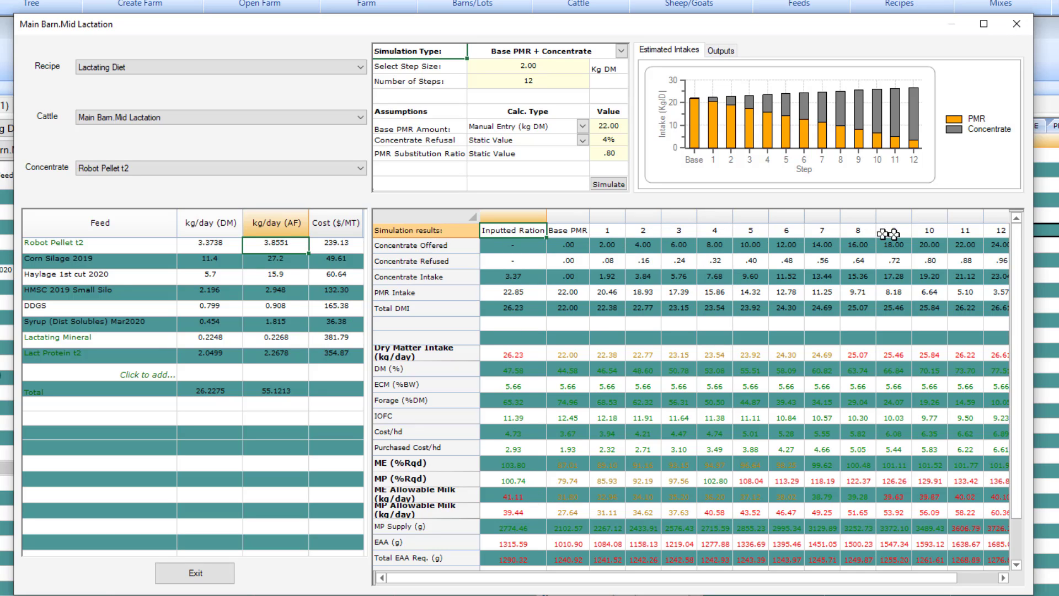
mouse_move(997, 379)
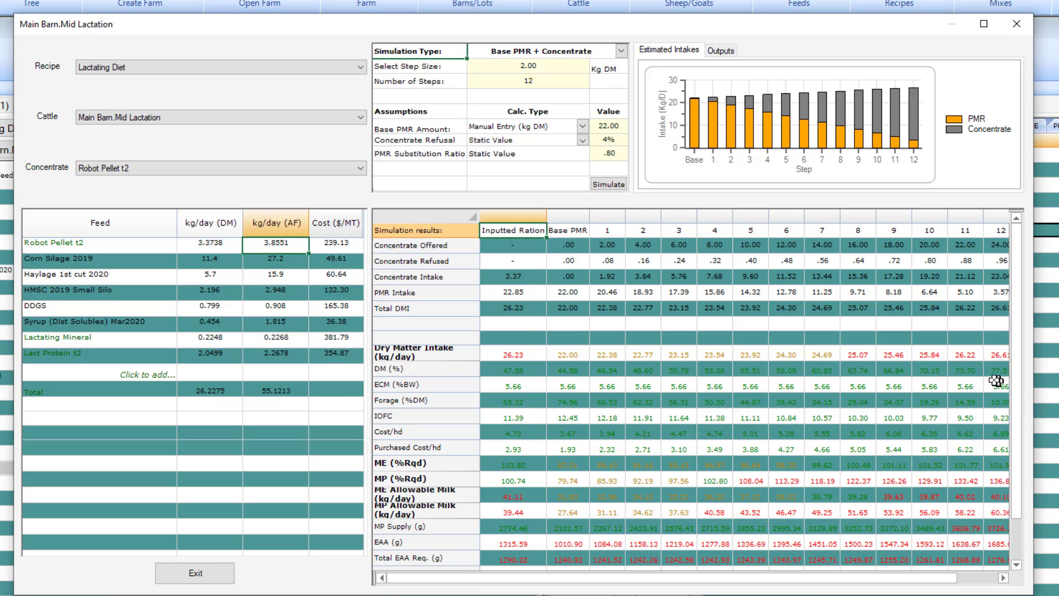
mouse_move(993, 370)
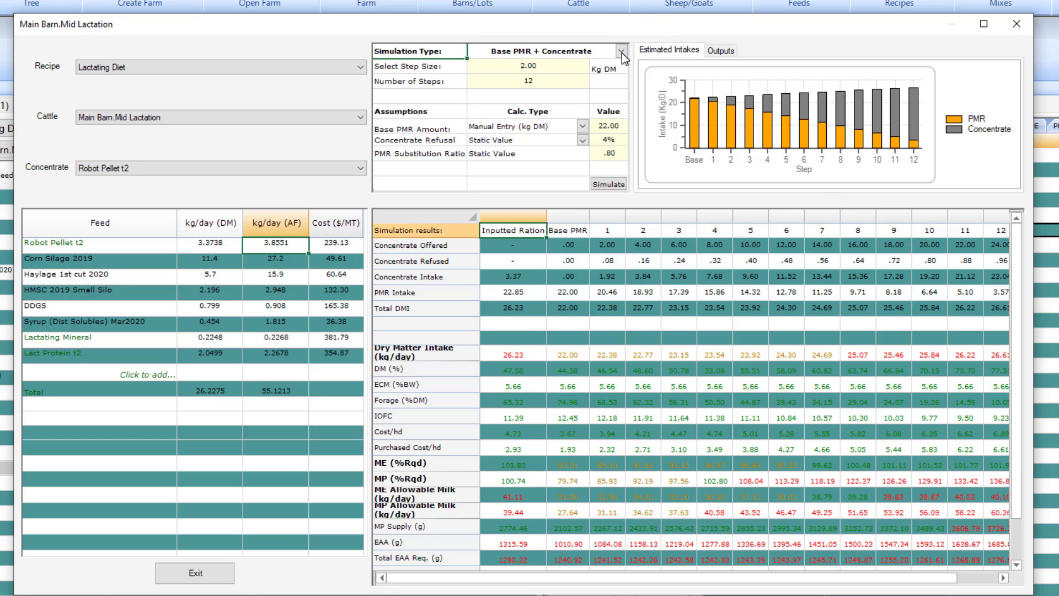
left_click(620, 57)
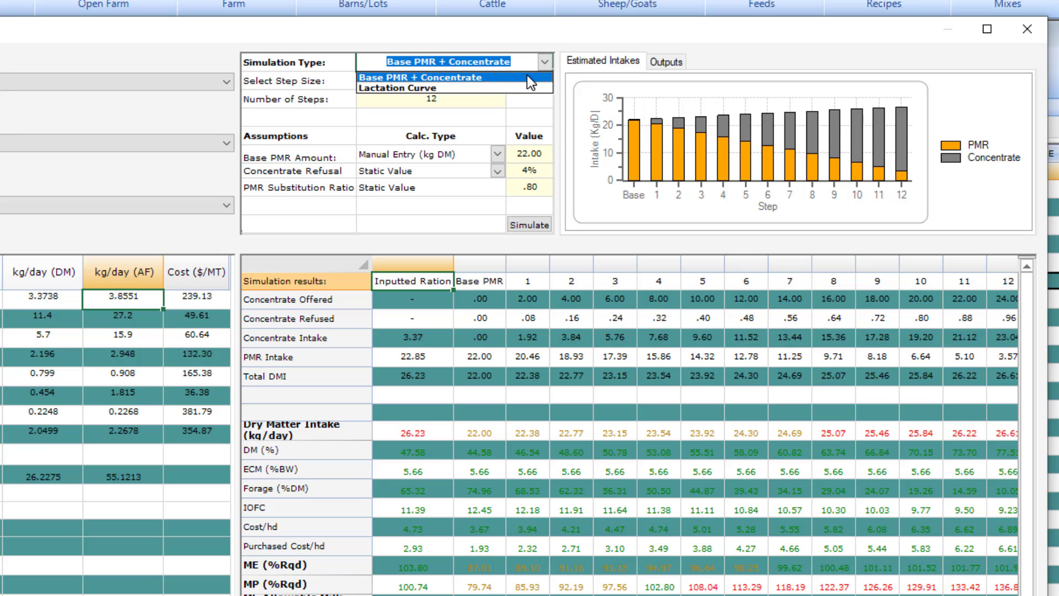
left_click(447, 60)
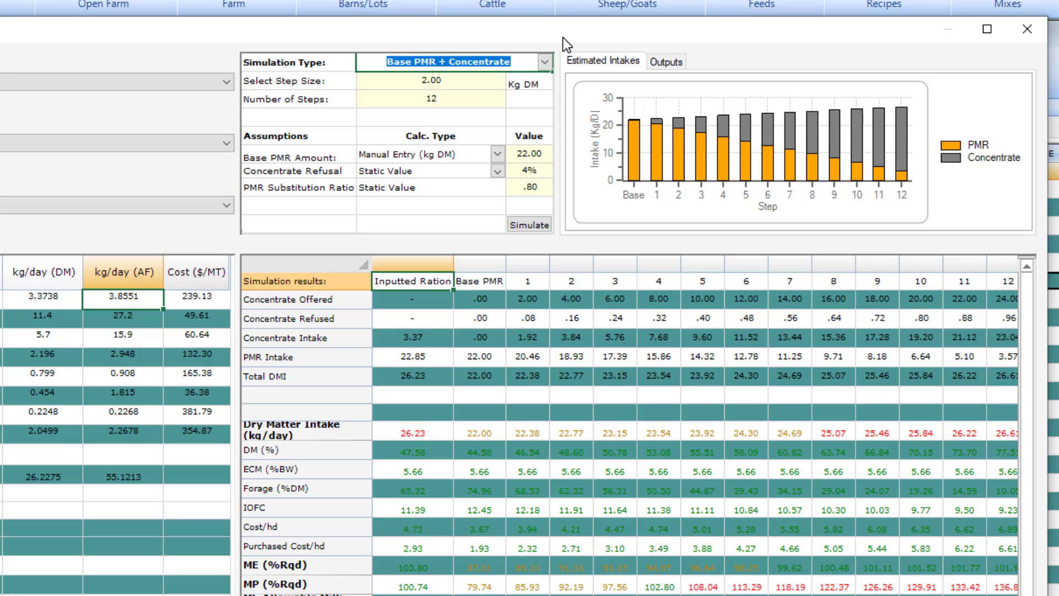
mouse_move(468, 87)
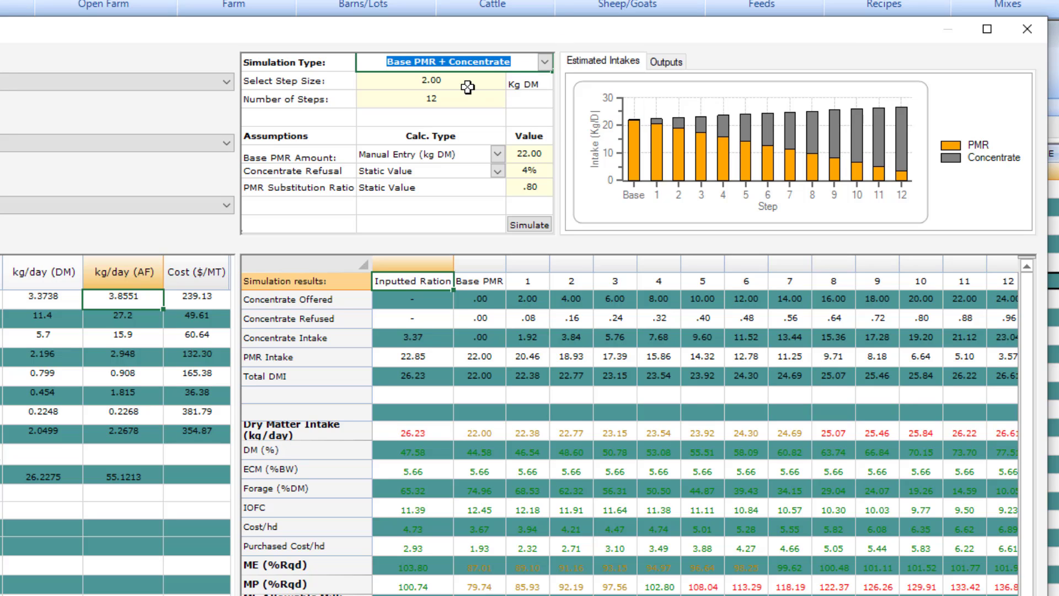
mouse_move(473, 82)
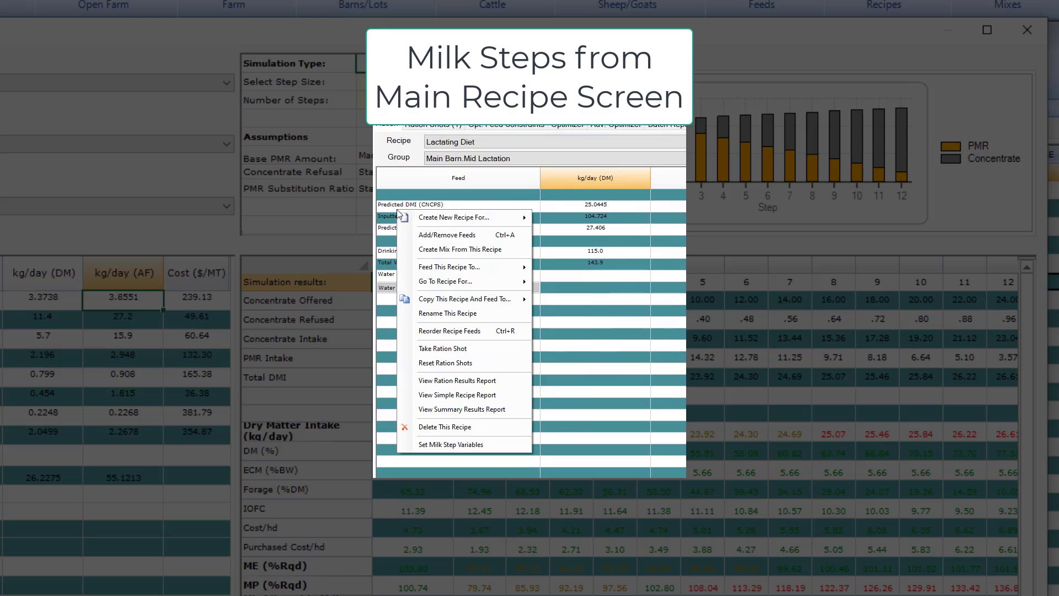
left_click(451, 445)
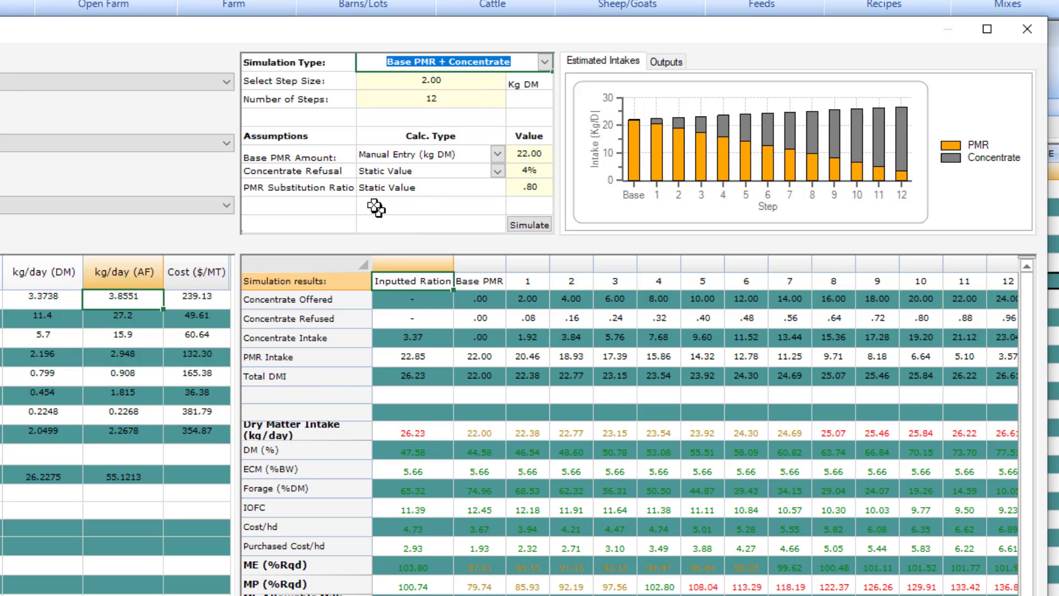
mouse_move(318, 158)
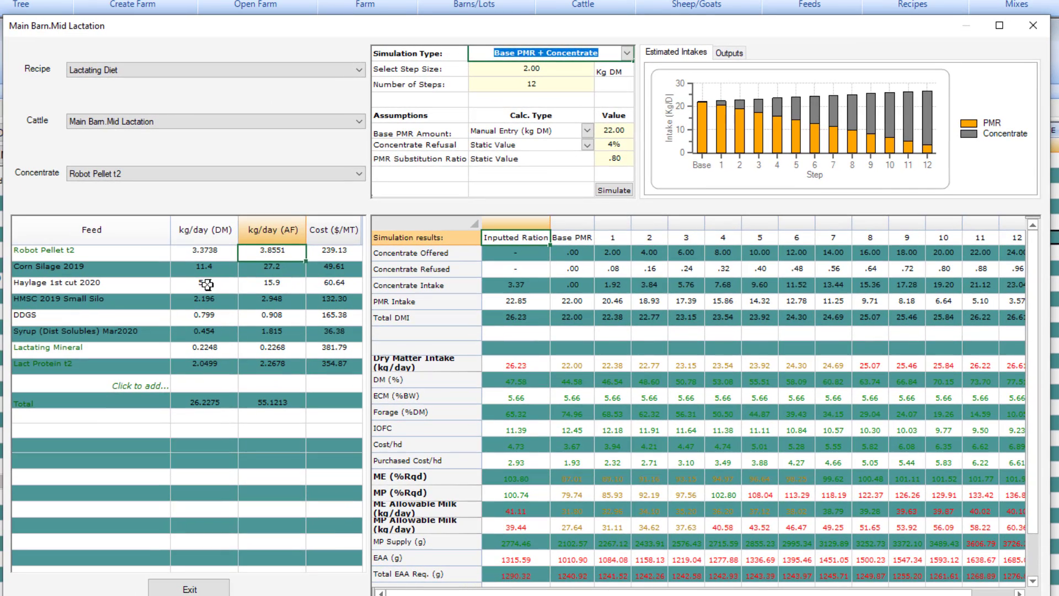
left_click(205, 282)
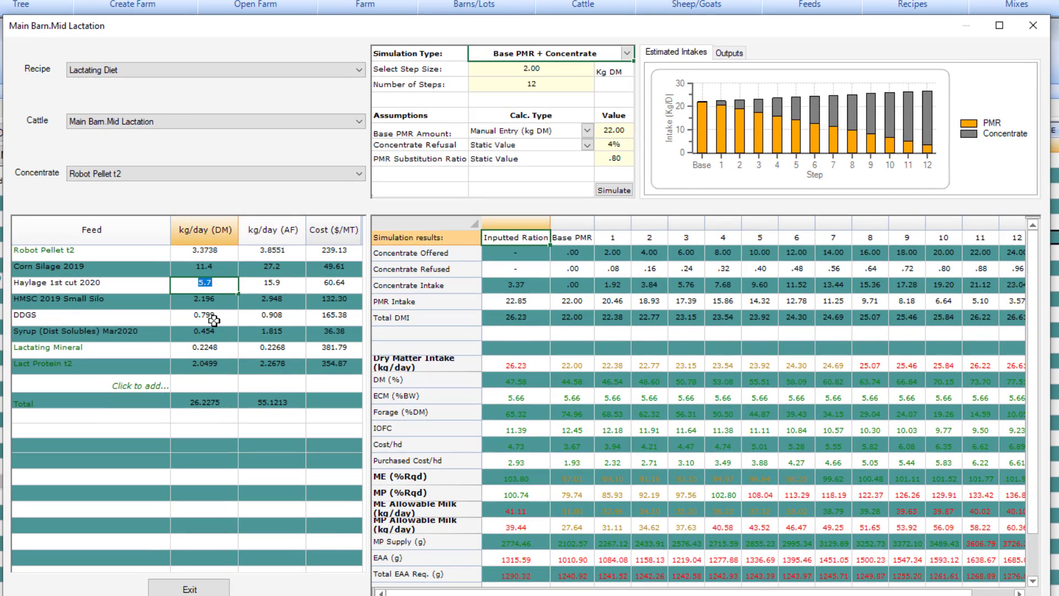
left_click(204, 316)
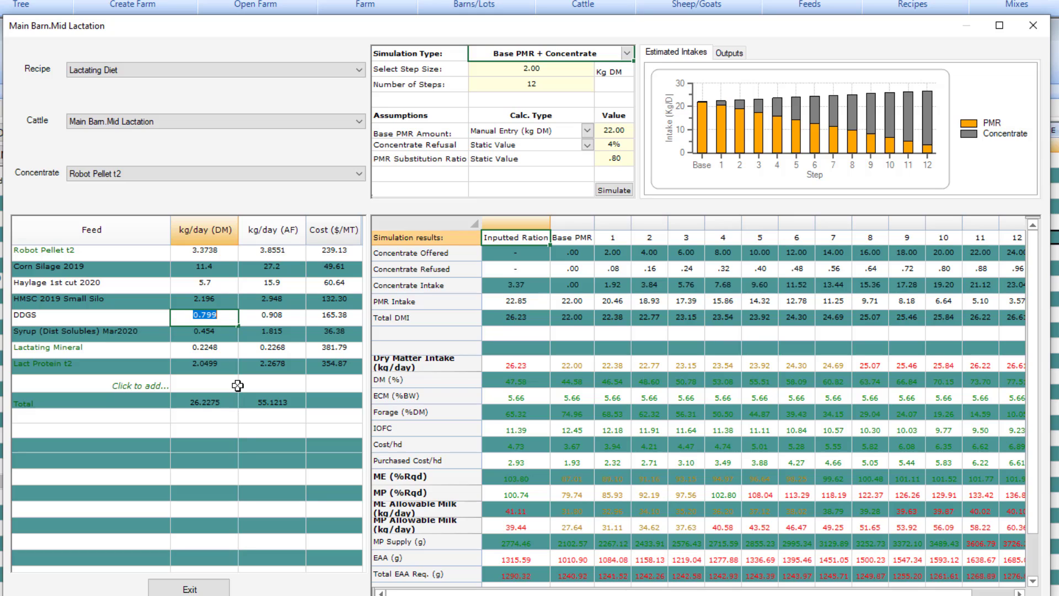
mouse_move(148, 389)
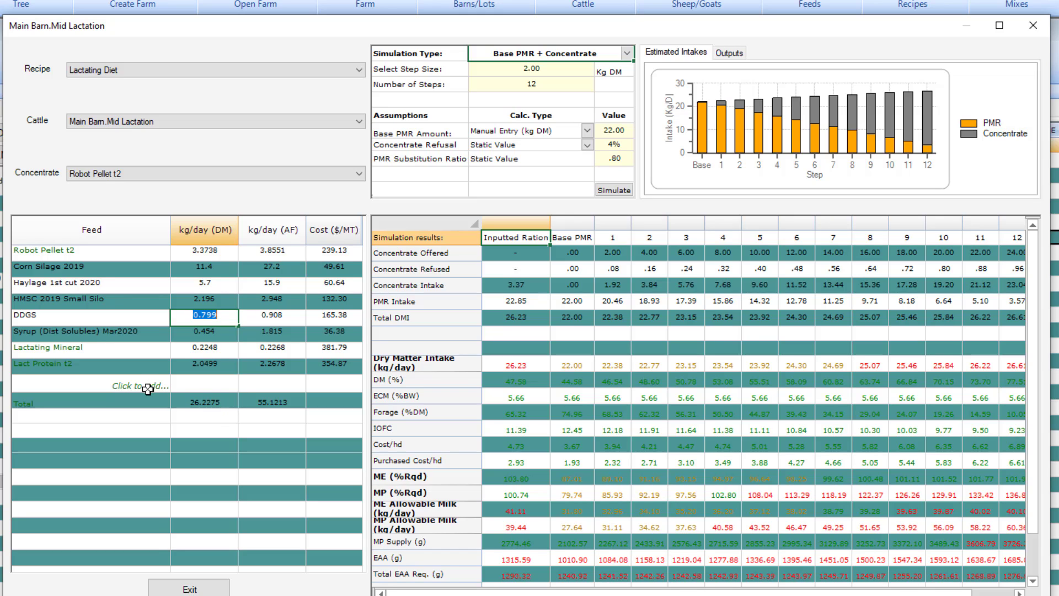
left_click(141, 386)
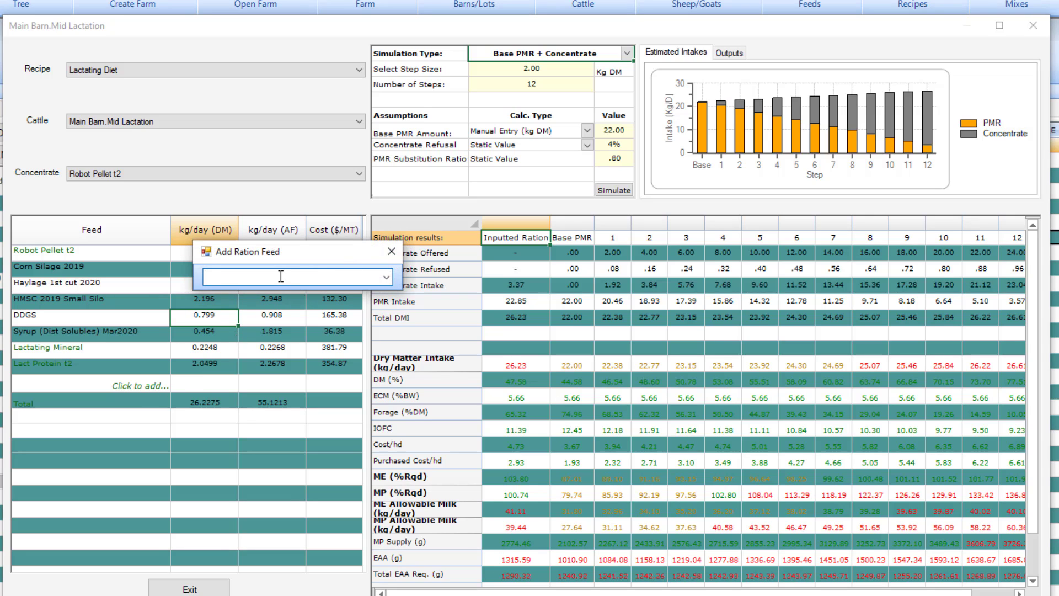
type("corn")
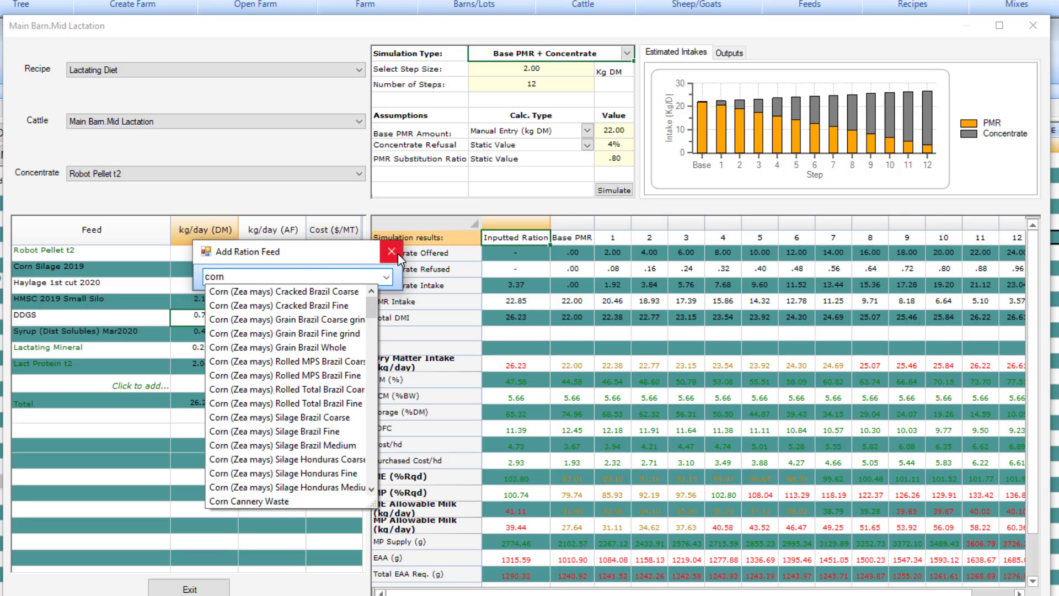
left_click(392, 252)
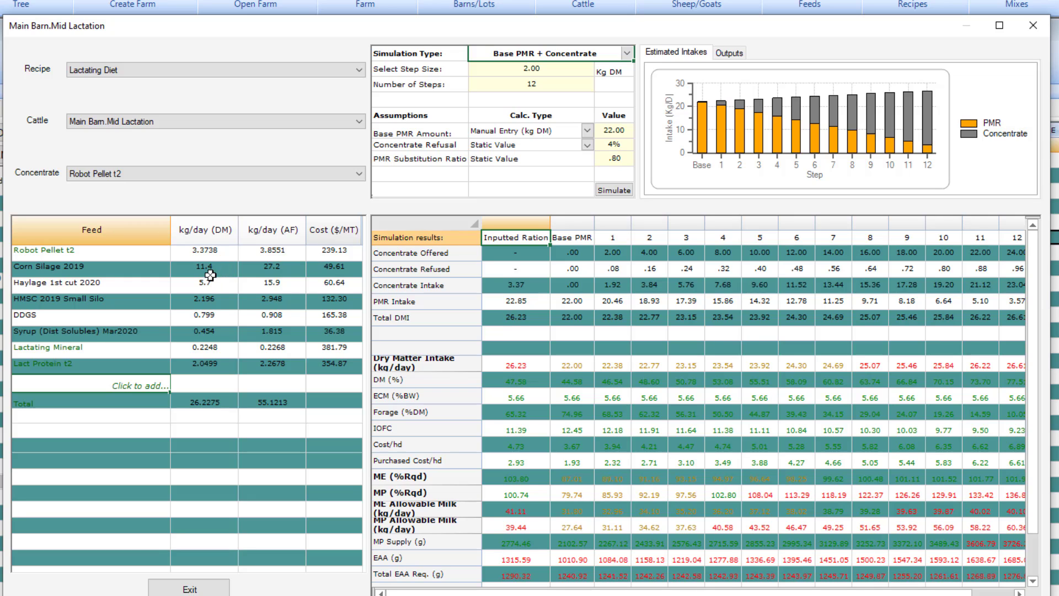
mouse_move(223, 256)
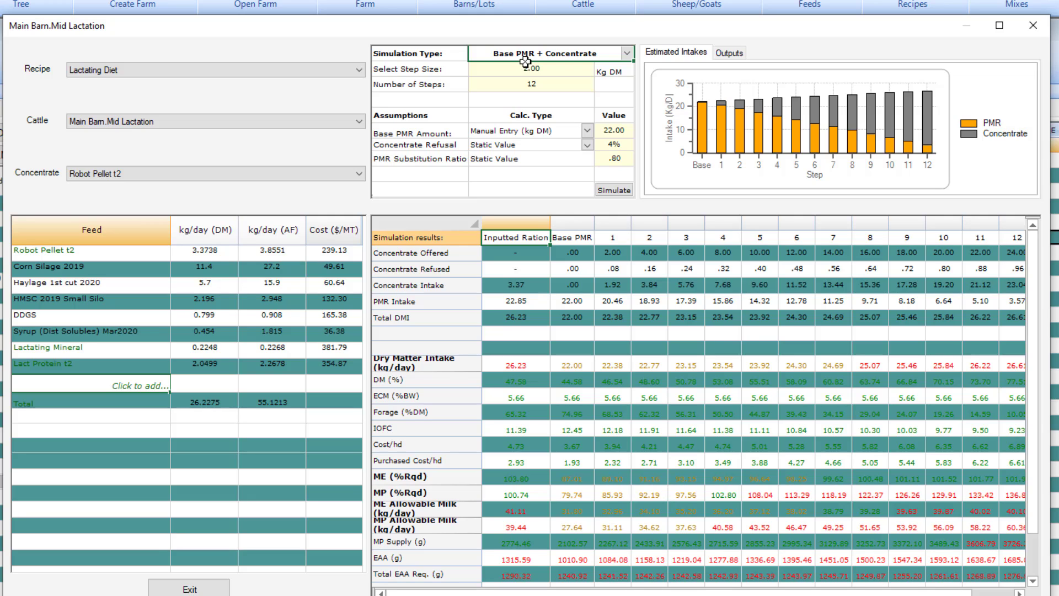
mouse_move(1042, 24)
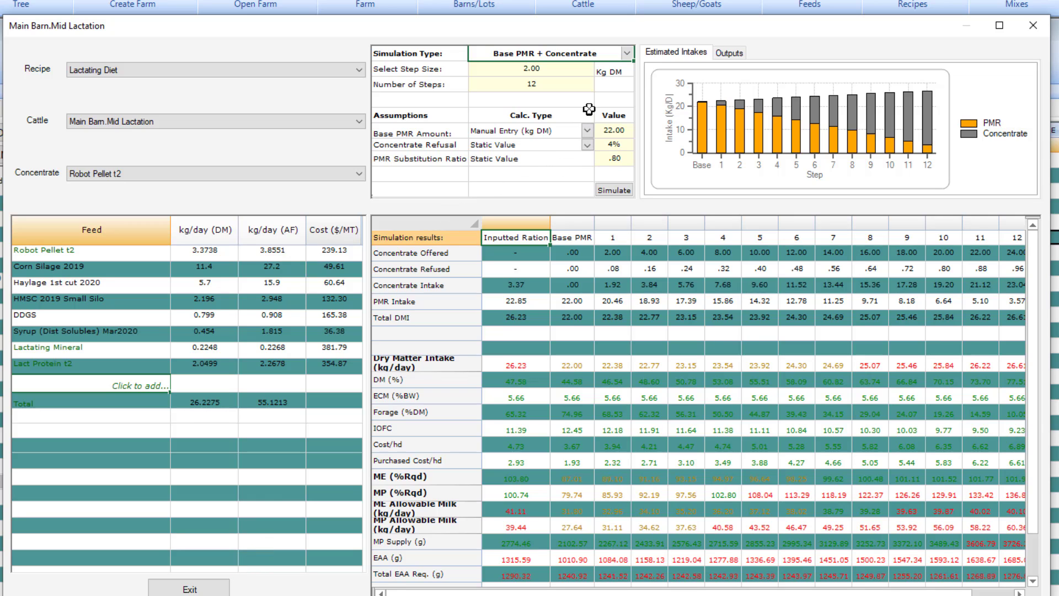
mouse_move(289, 354)
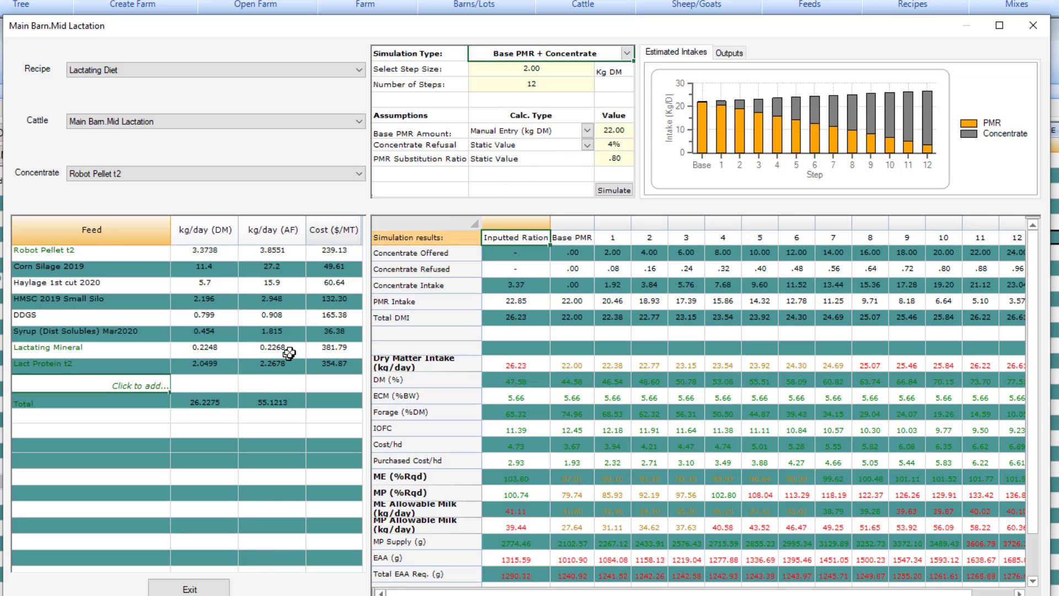
mouse_move(105, 374)
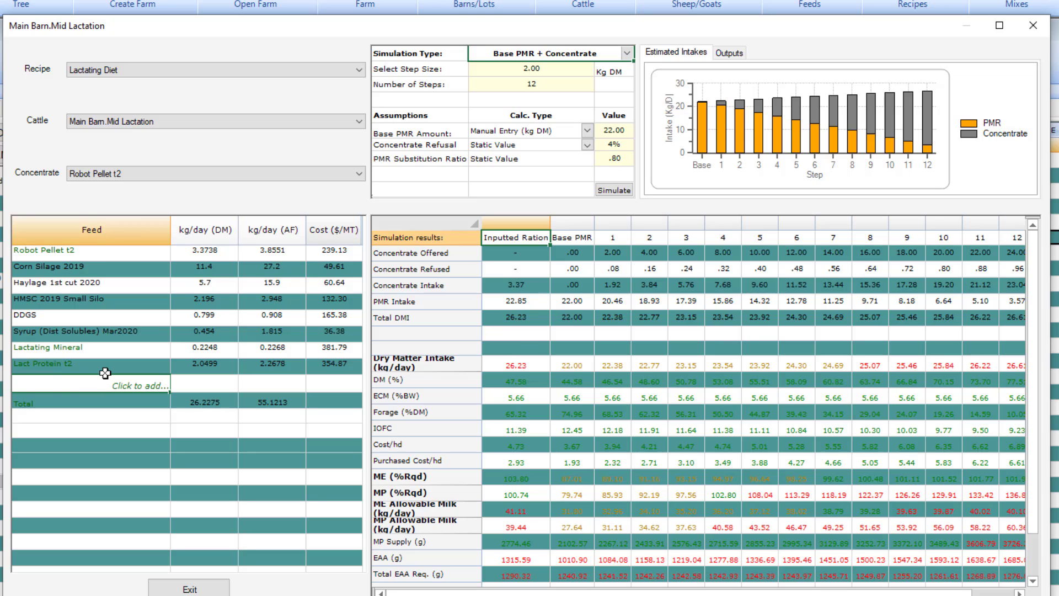
mouse_move(114, 366)
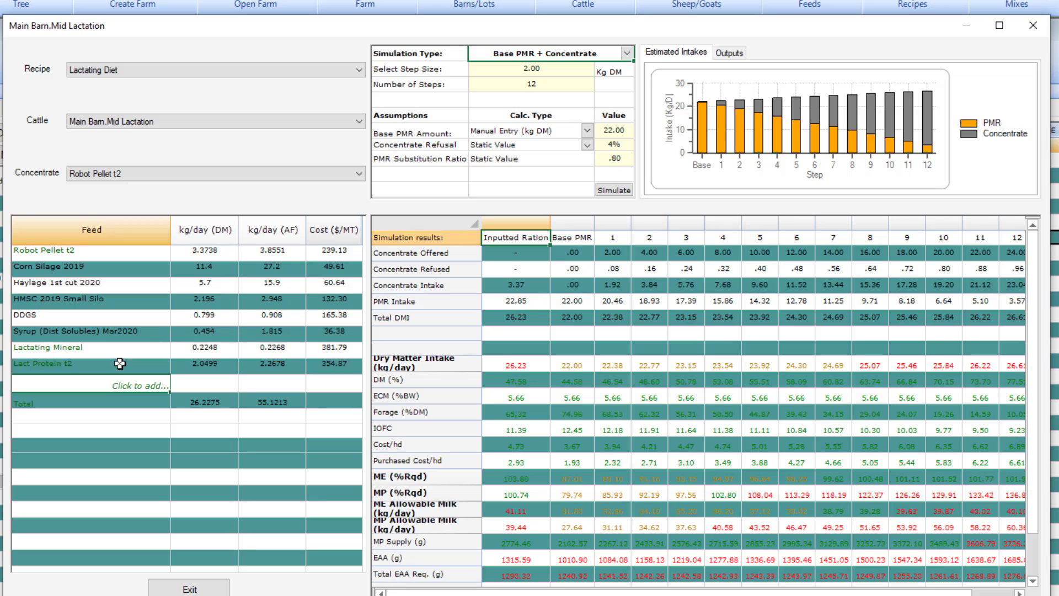
mouse_move(358, 207)
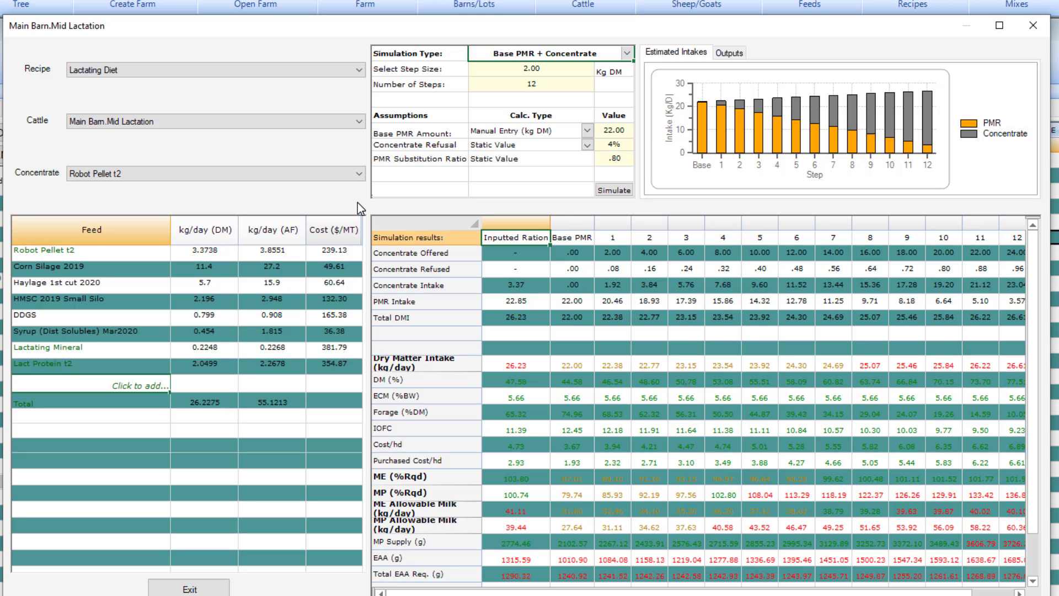
mouse_move(556, 83)
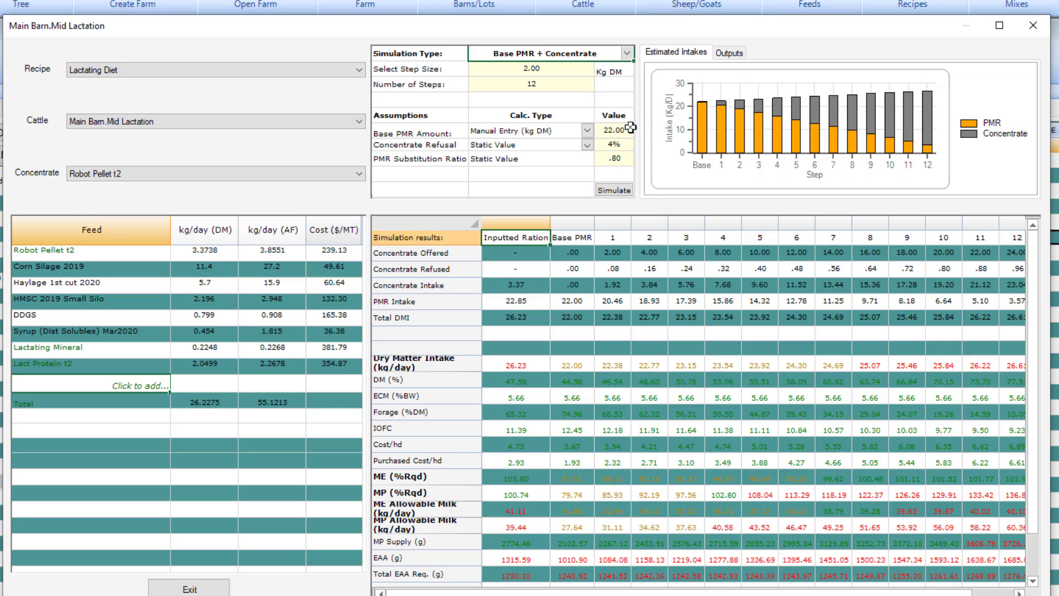
mouse_move(644, 166)
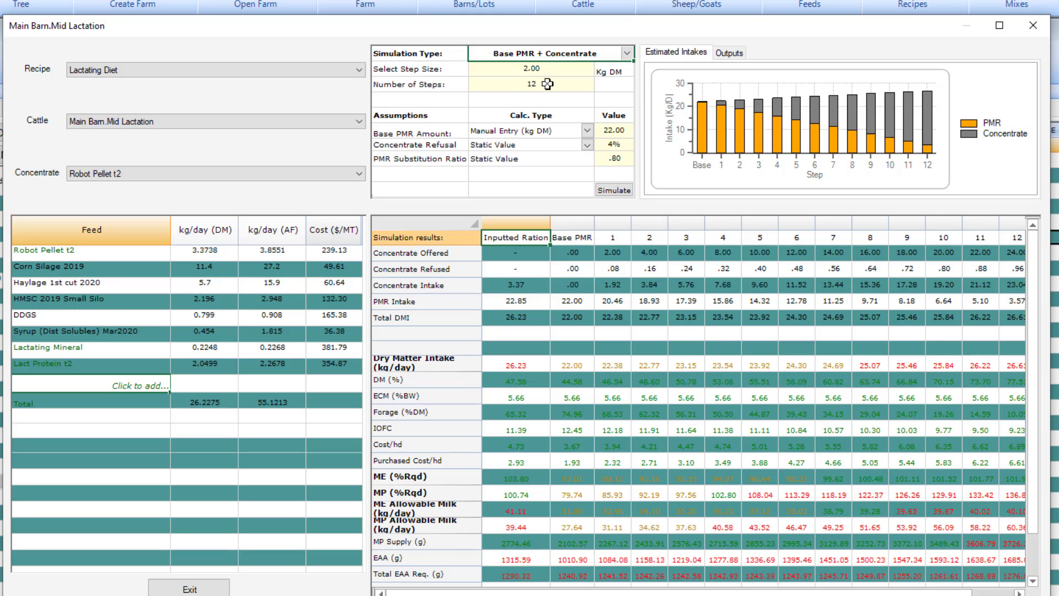
mouse_move(544, 69)
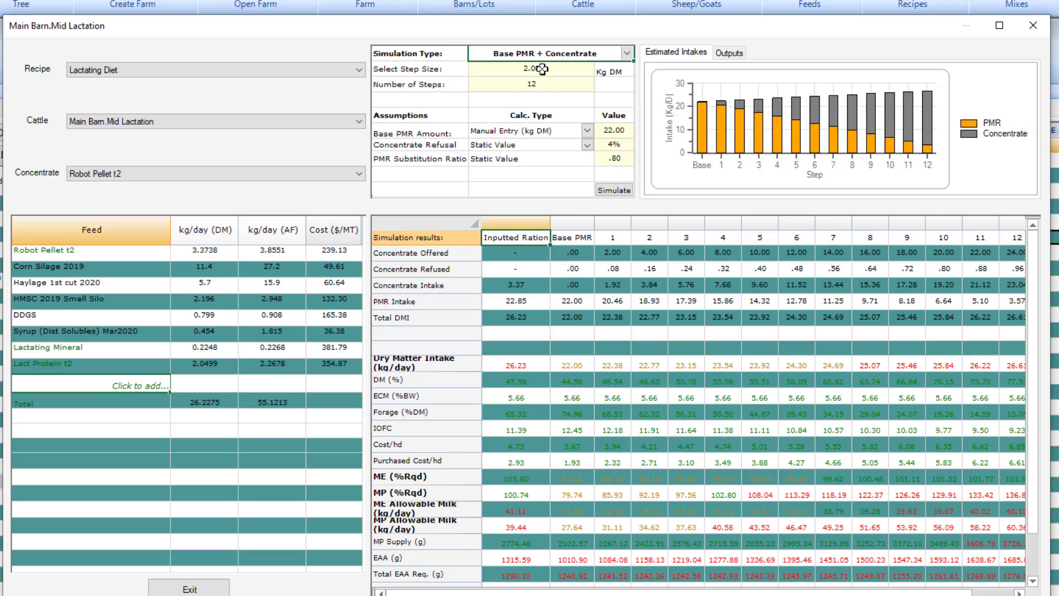
mouse_move(553, 70)
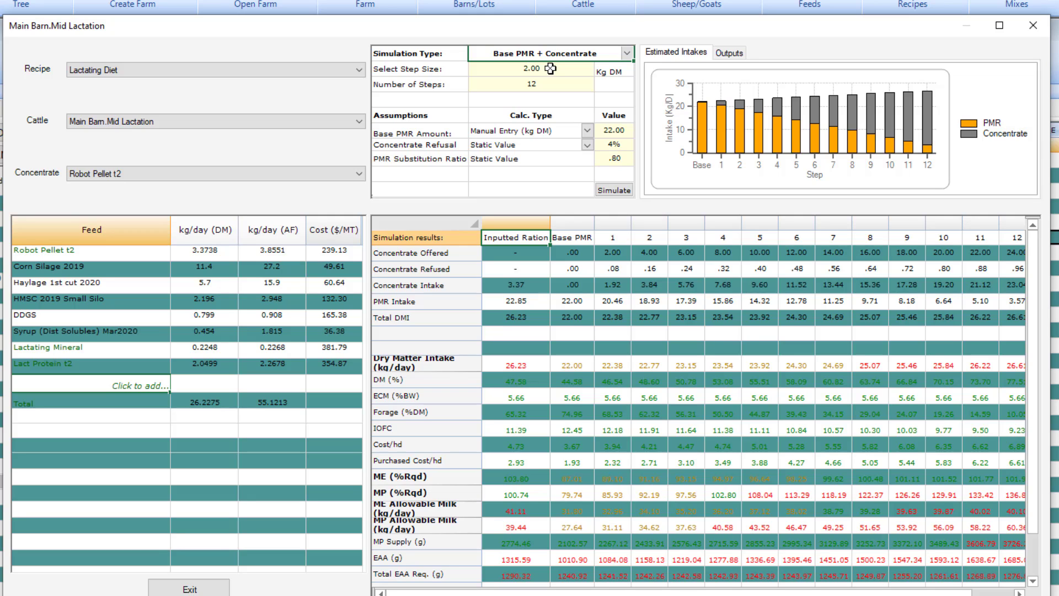
Edit the simulation step size to .90 kg DM, giving 12 steps.
left_click(529, 69)
type(".9")
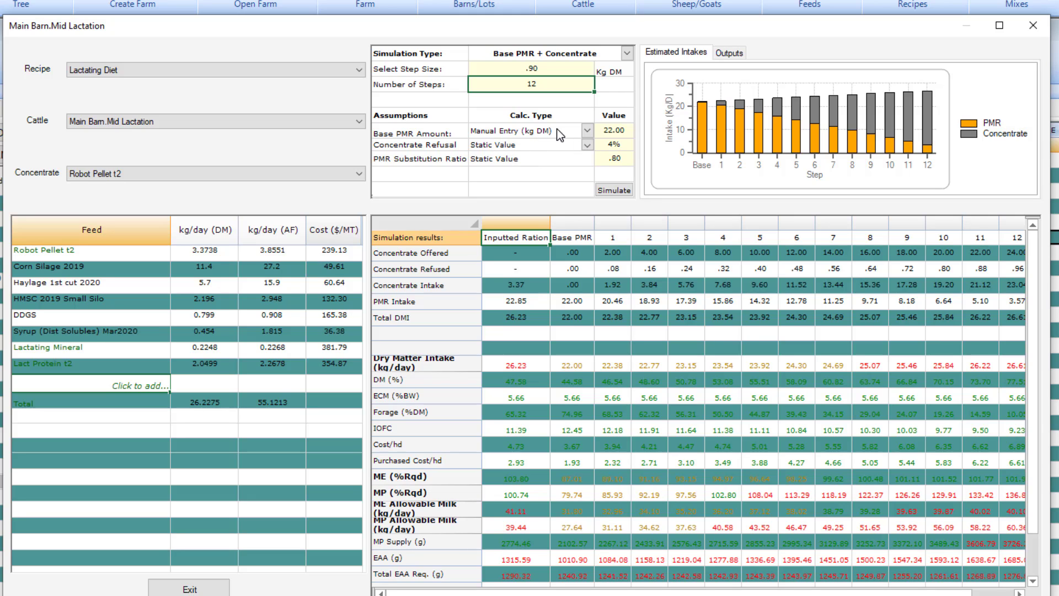
mouse_move(608, 103)
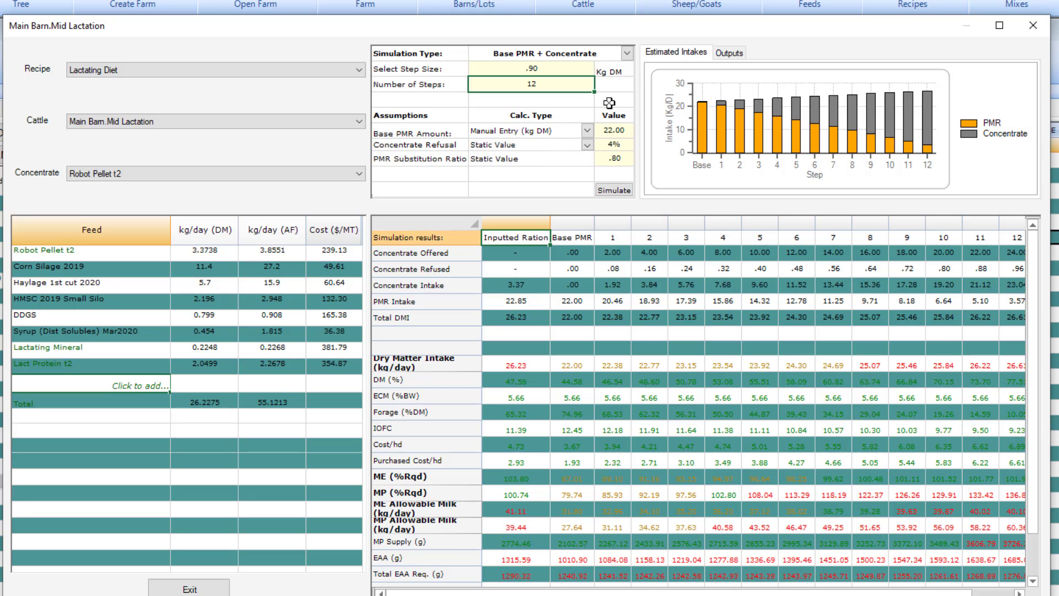
mouse_move(614, 107)
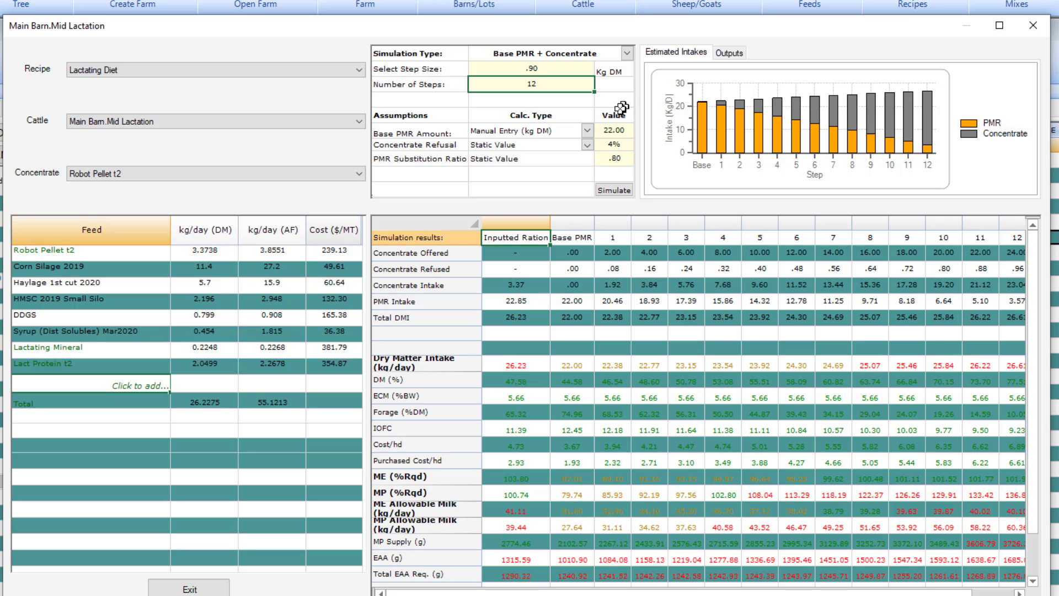
Try basing the PMR amount on Pred. DMI @ X% of Milk Prod., then on Inputted PMR.
left_click(585, 130)
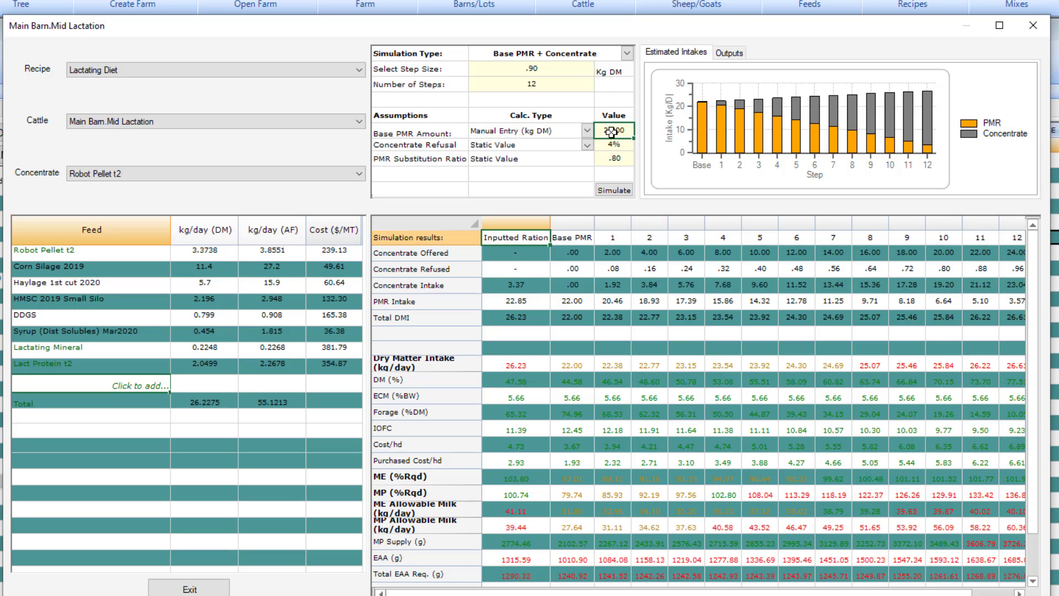
left_click(583, 133)
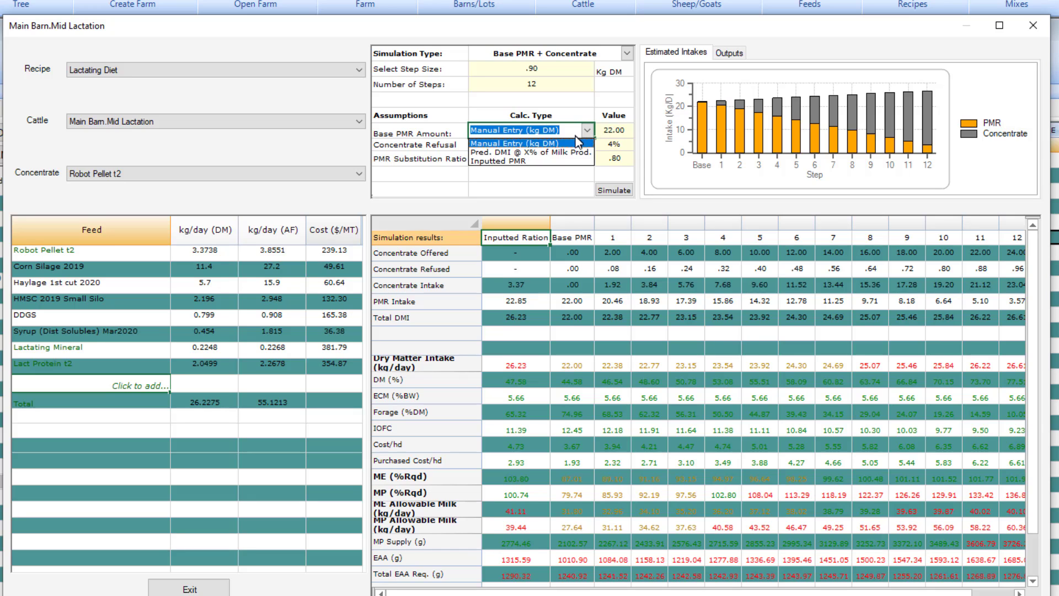
left_click(532, 151)
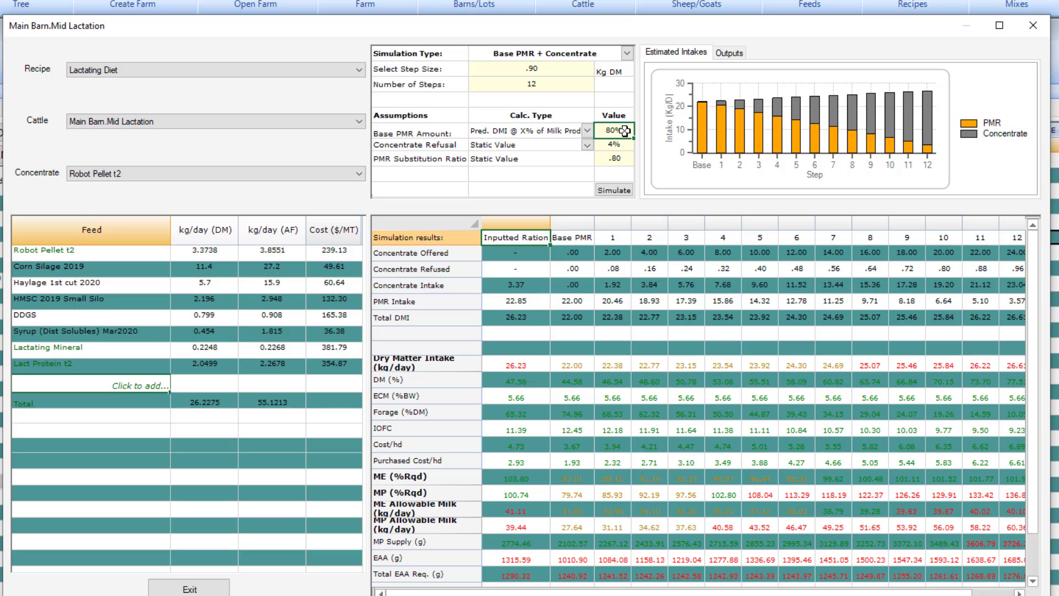
left_click(587, 129)
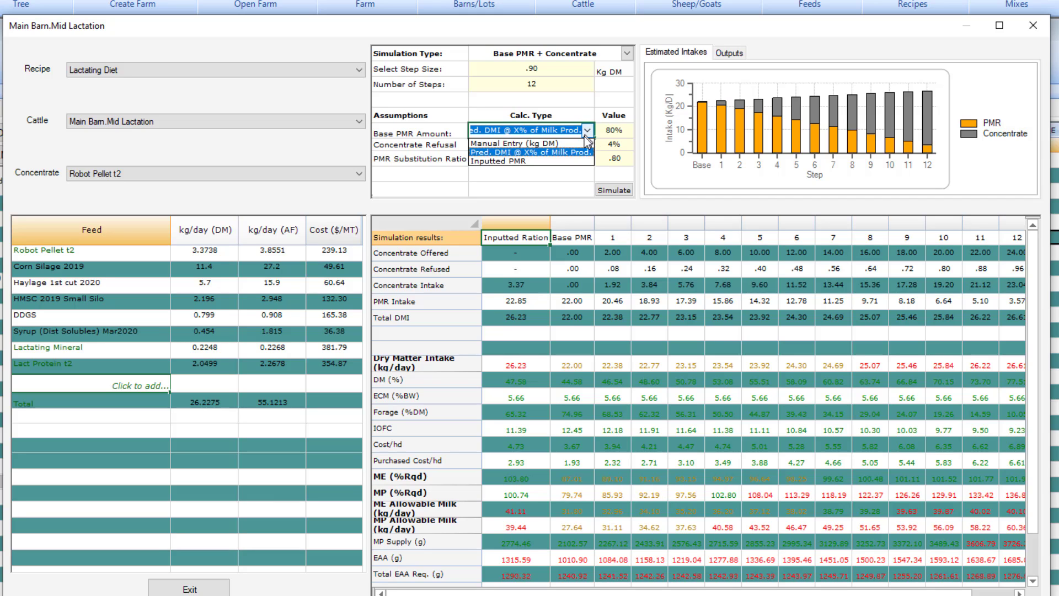
left_click(500, 162)
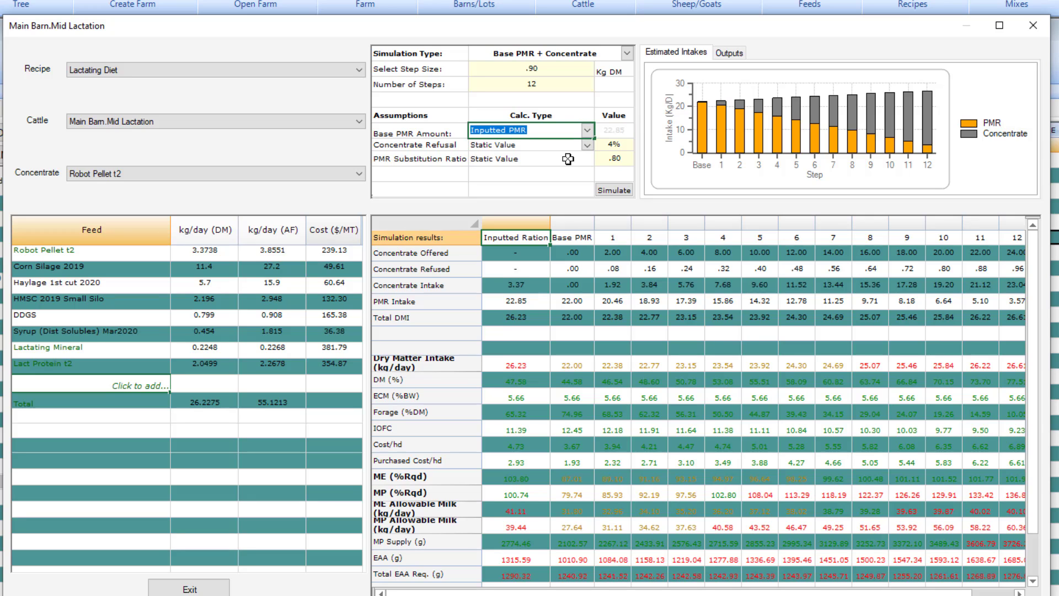
mouse_move(554, 239)
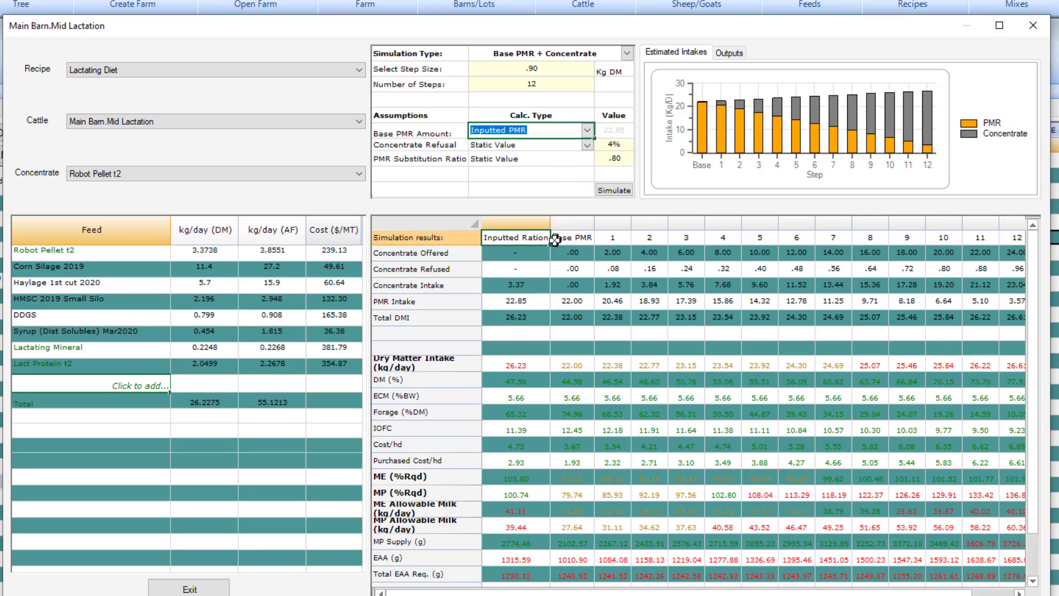
mouse_move(213, 255)
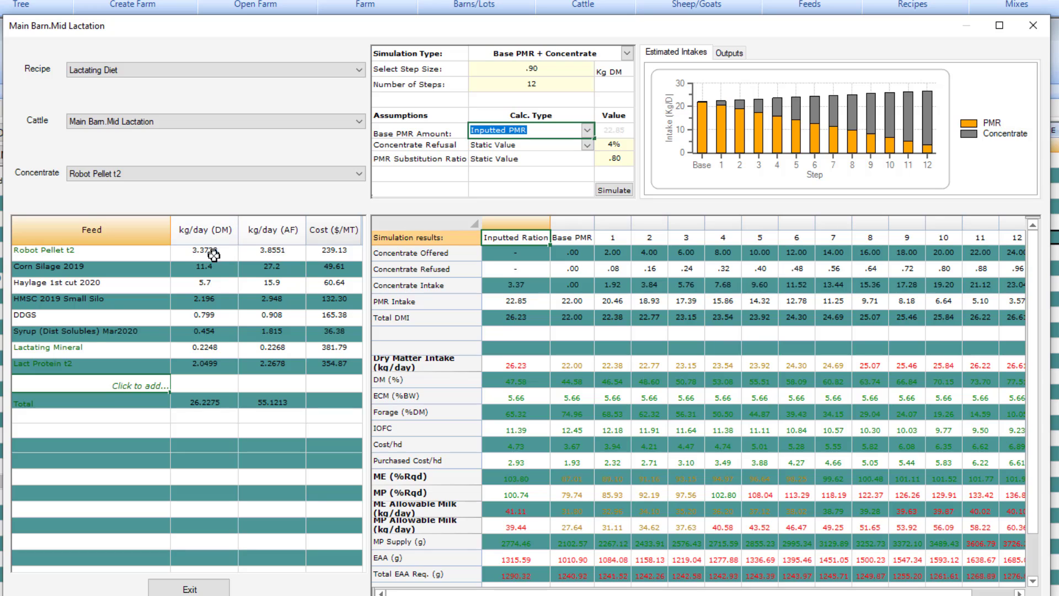
mouse_move(232, 394)
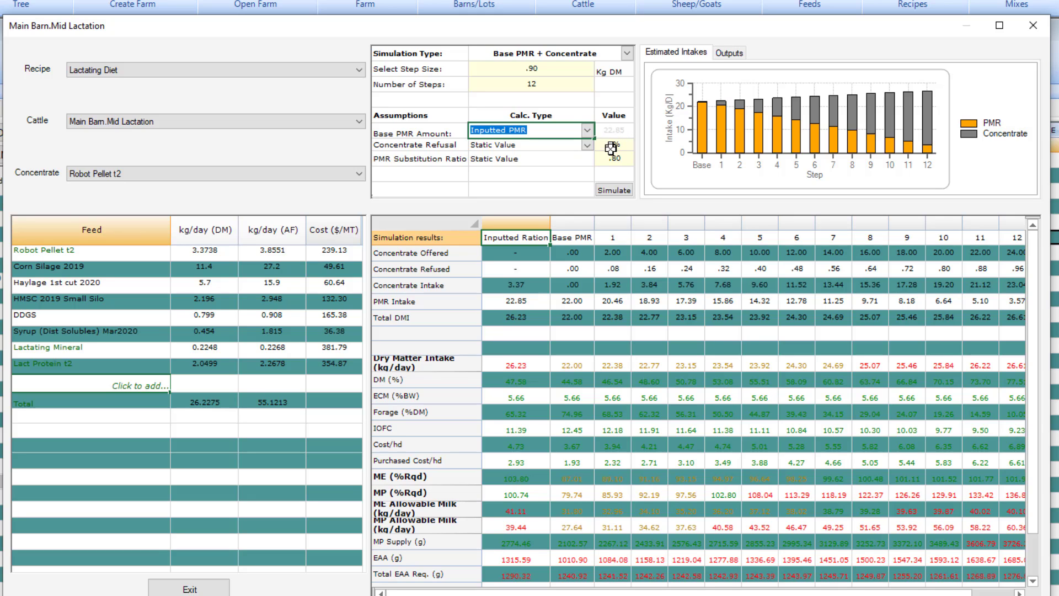
Choose Manual Entry (kg DM) for the base PMR amount, keeping 22.00.
left_click(586, 130)
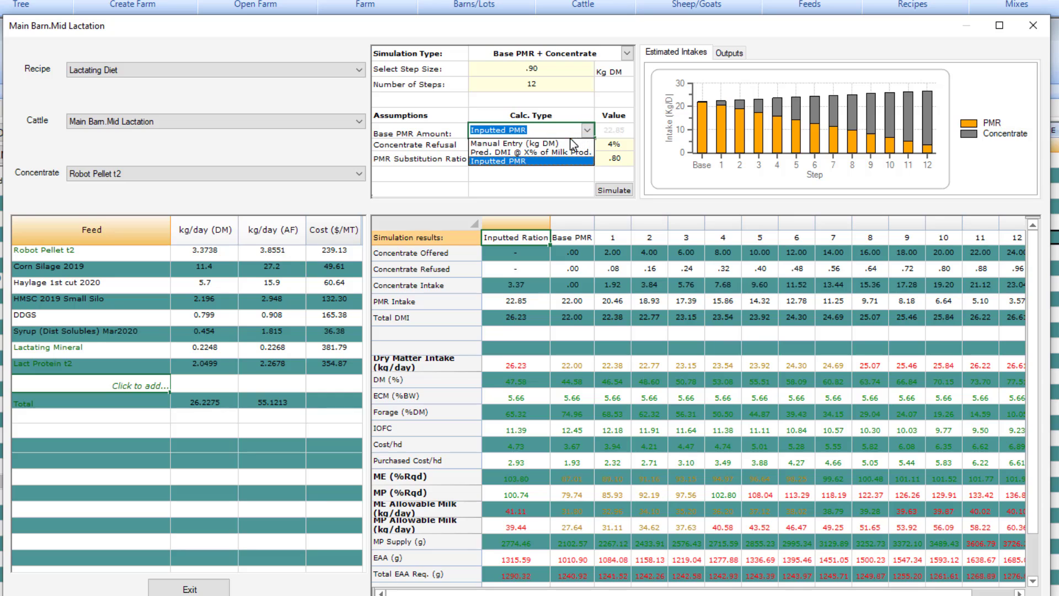
left_click(532, 143)
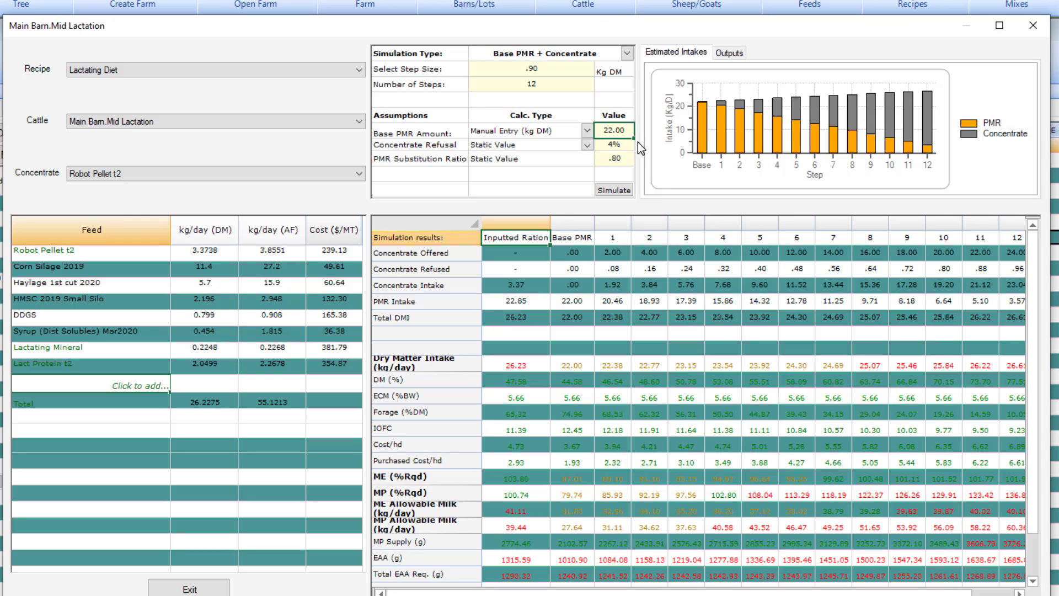
mouse_move(633, 148)
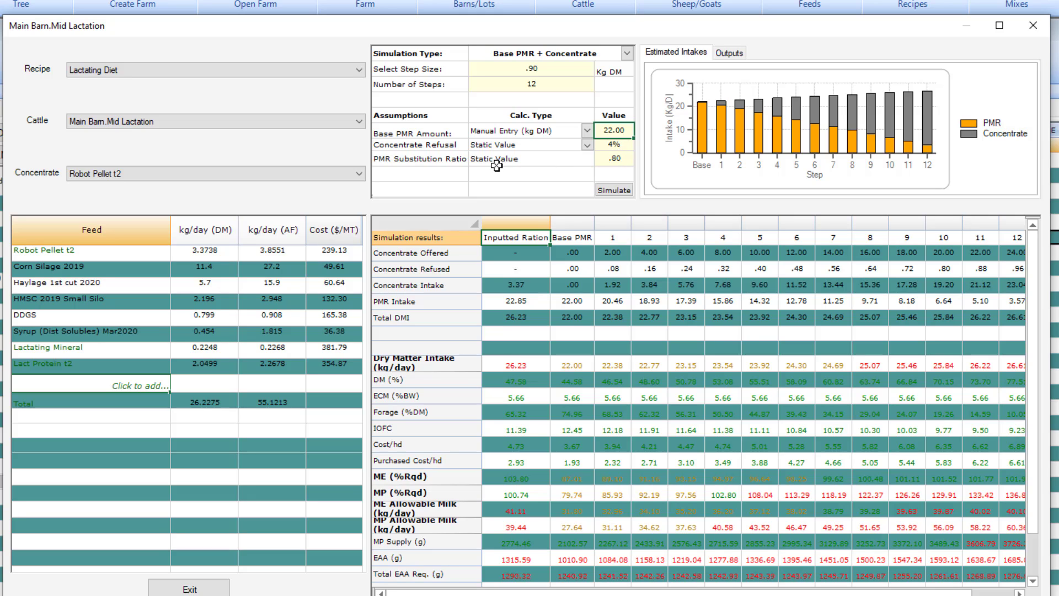
mouse_move(618, 162)
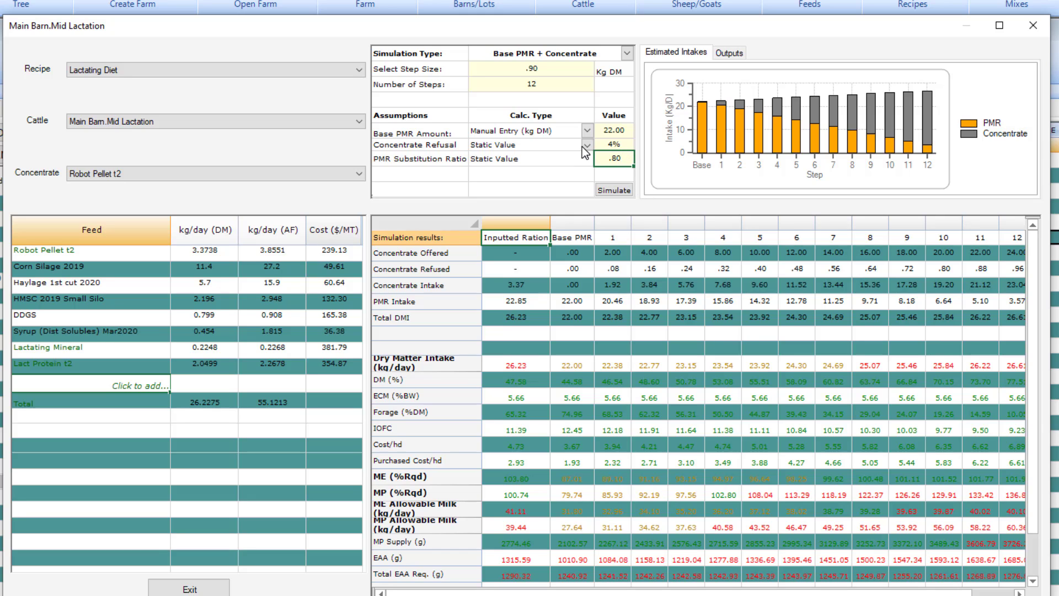
left_click(587, 144)
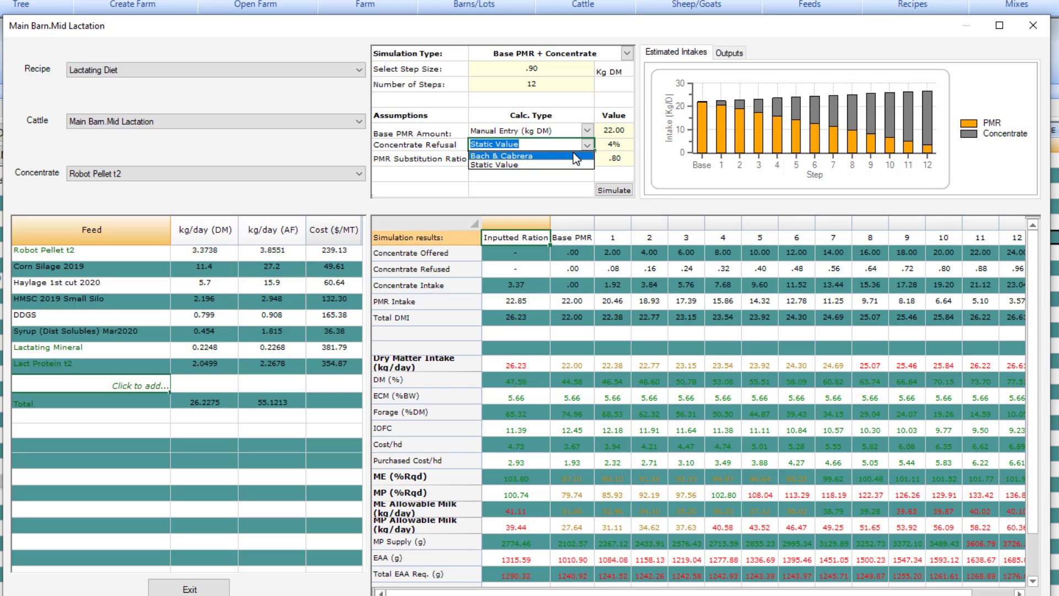
mouse_move(579, 163)
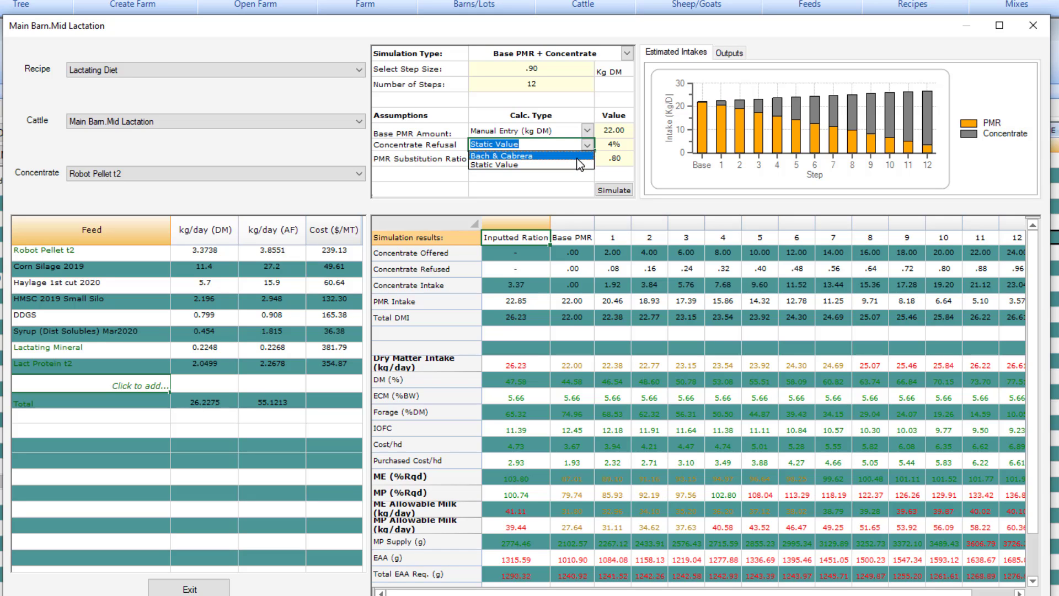
left_click(493, 165)
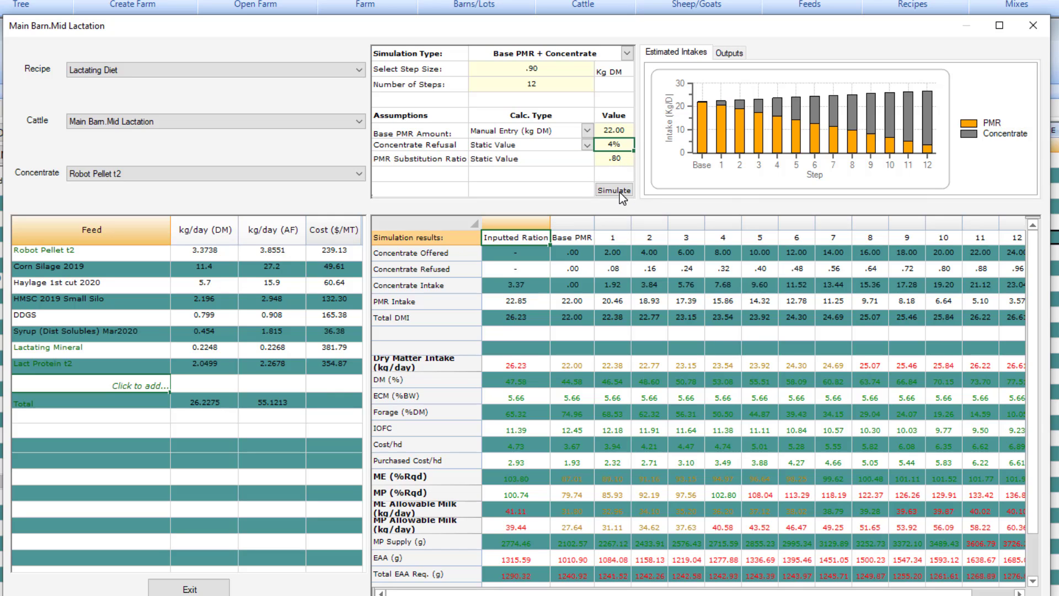
Rerun the simulation so concentrate offered rises by .90 kg DM per step to 10.80.
left_click(611, 190)
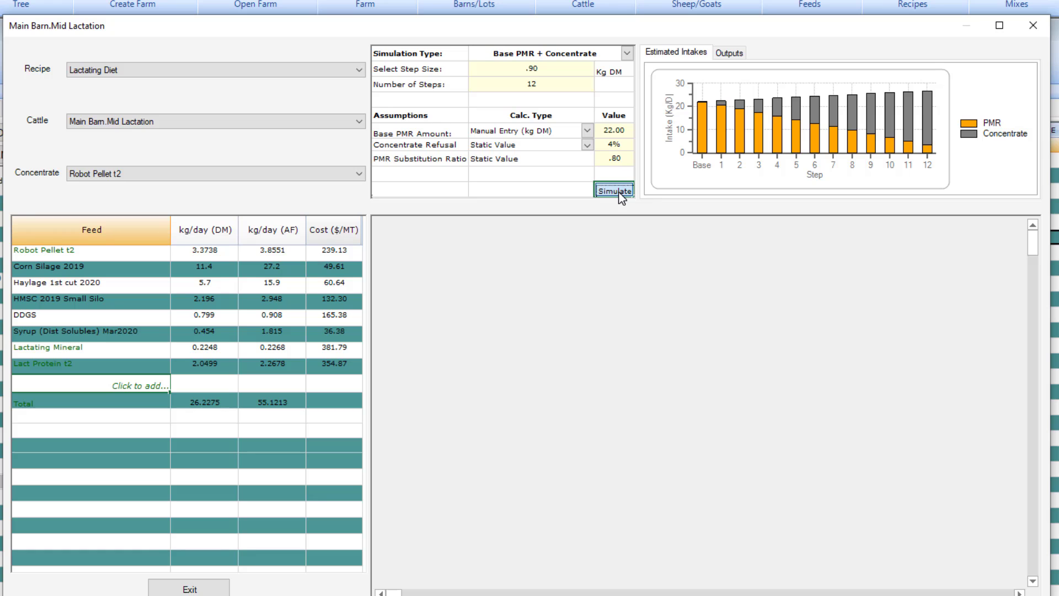
left_click(613, 191)
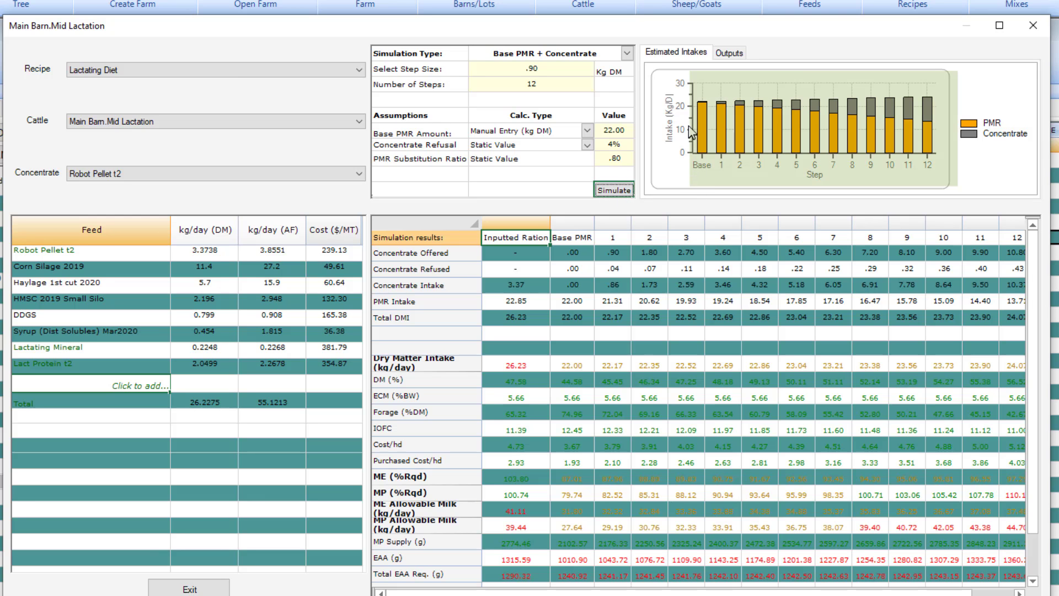
mouse_move(902, 133)
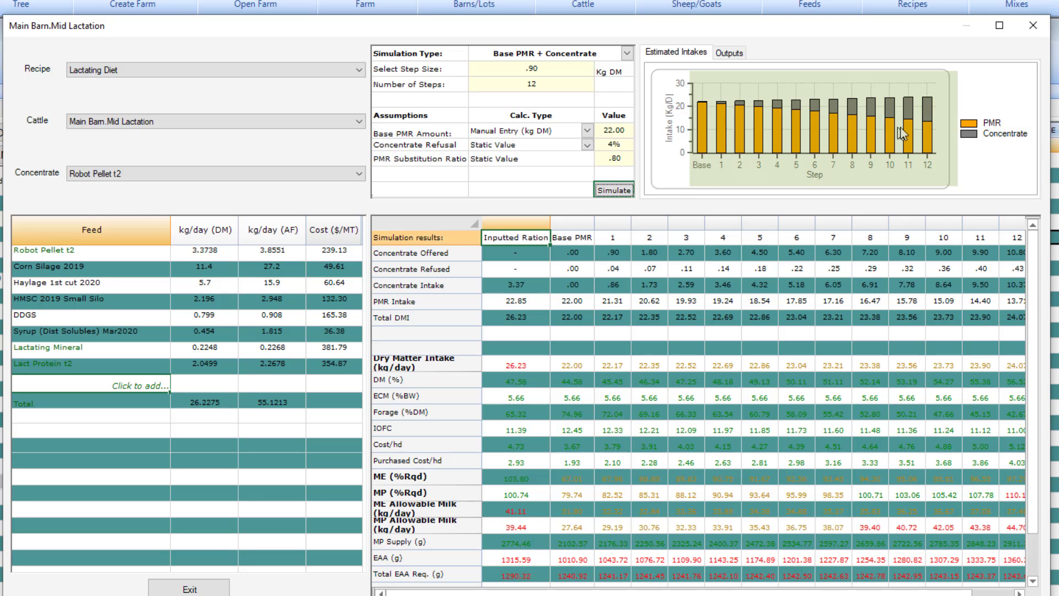
mouse_move(935, 114)
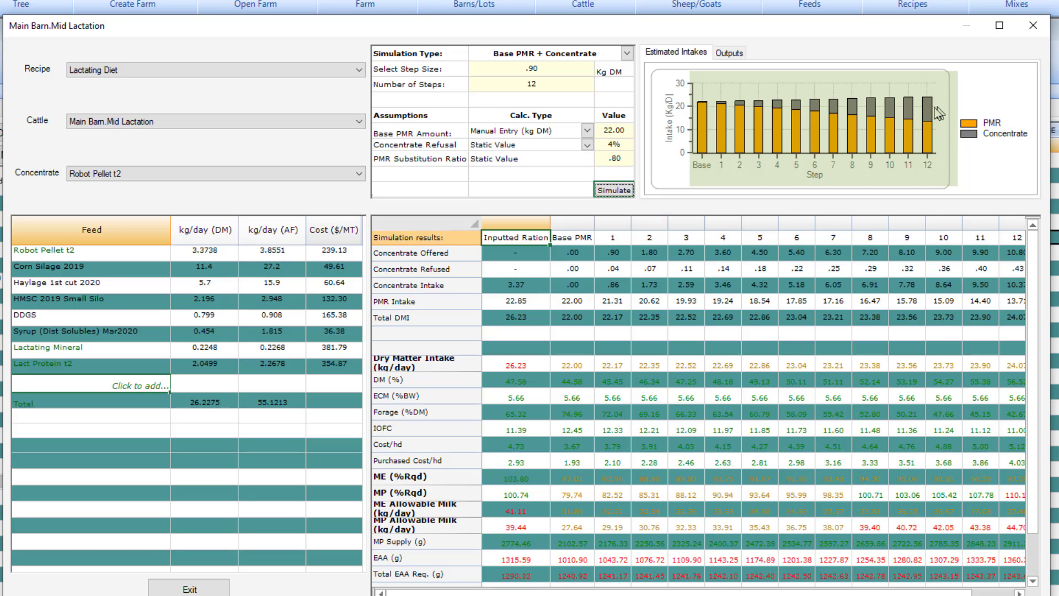
mouse_move(938, 111)
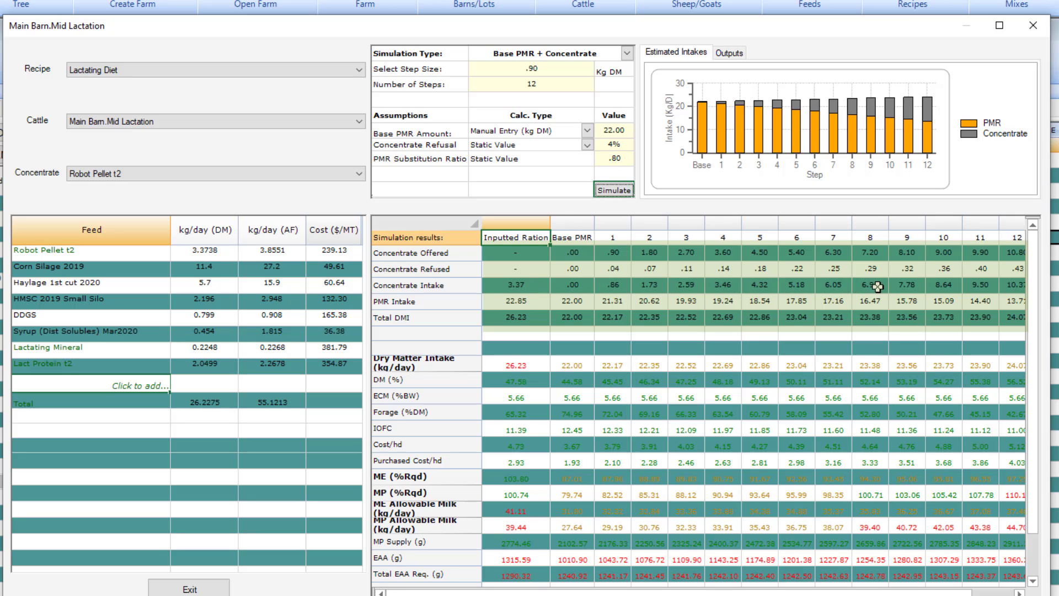
mouse_move(983, 279)
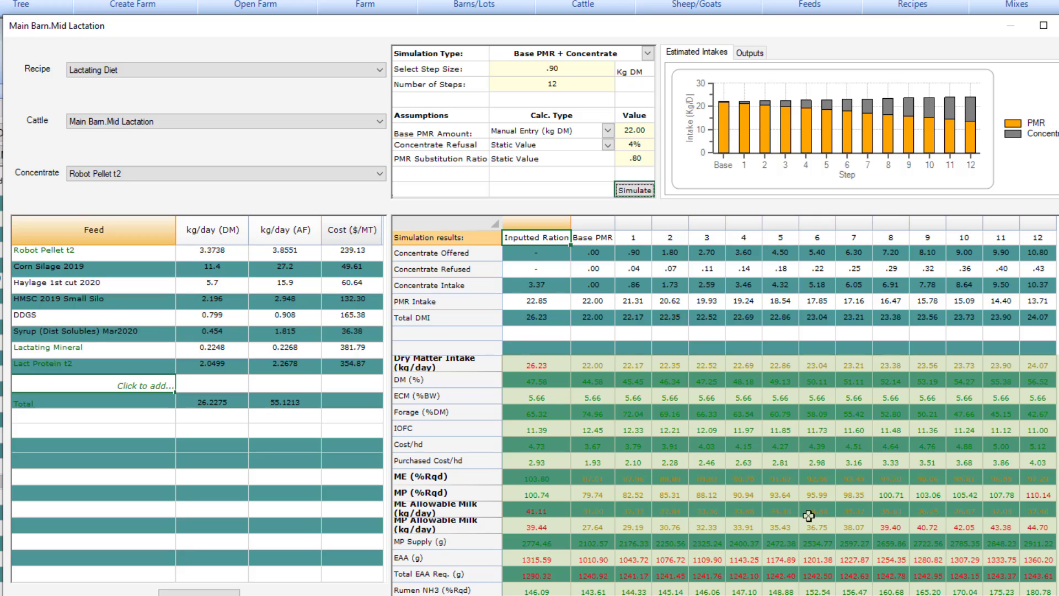
Chart the PMR actual output, falling from about 75 to near 43 by step 12.
left_click(749, 53)
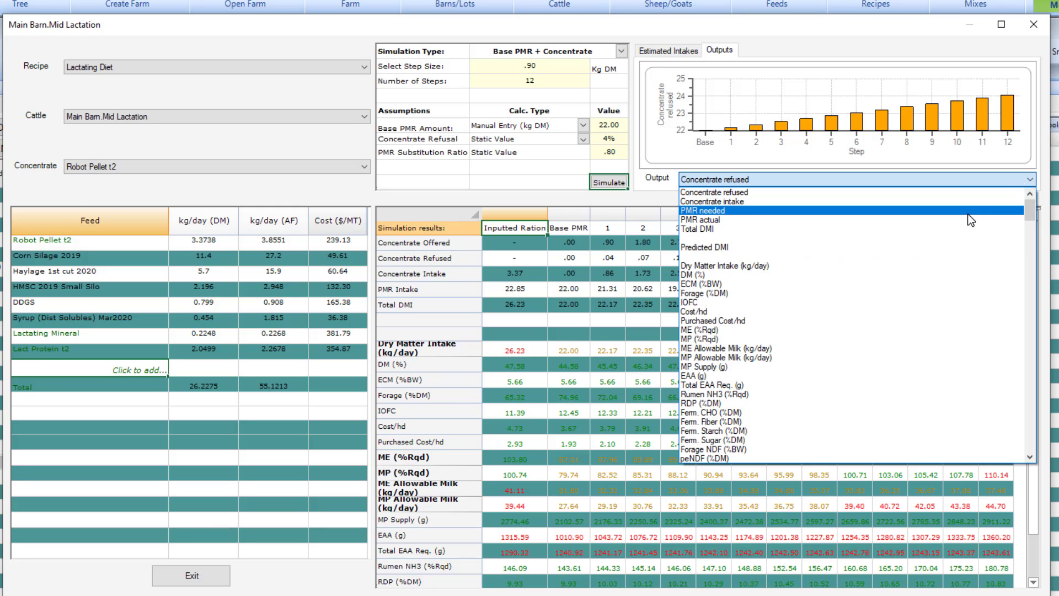
left_click(703, 218)
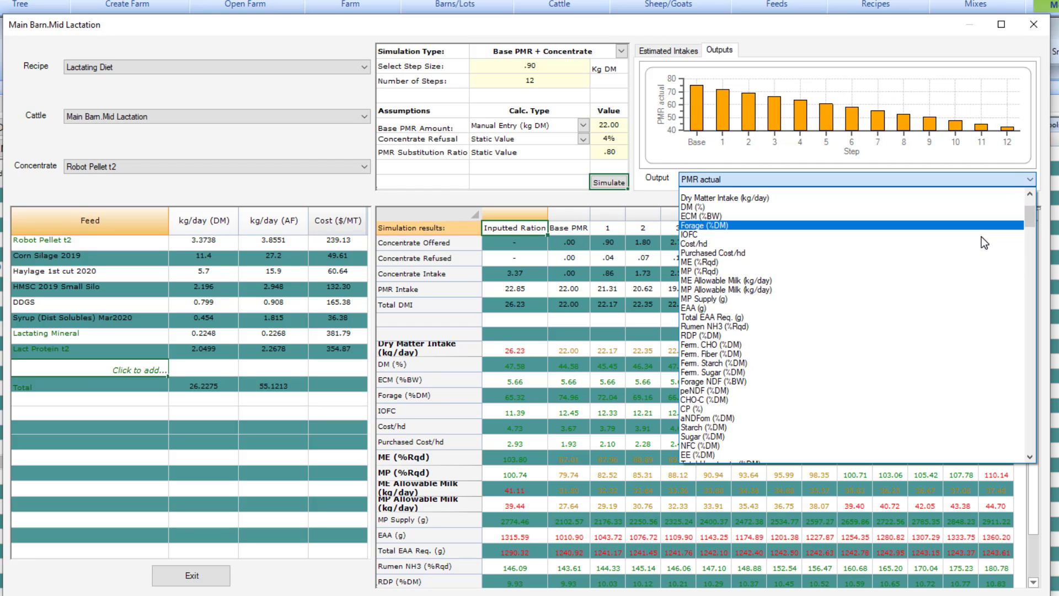
scroll("down", 3)
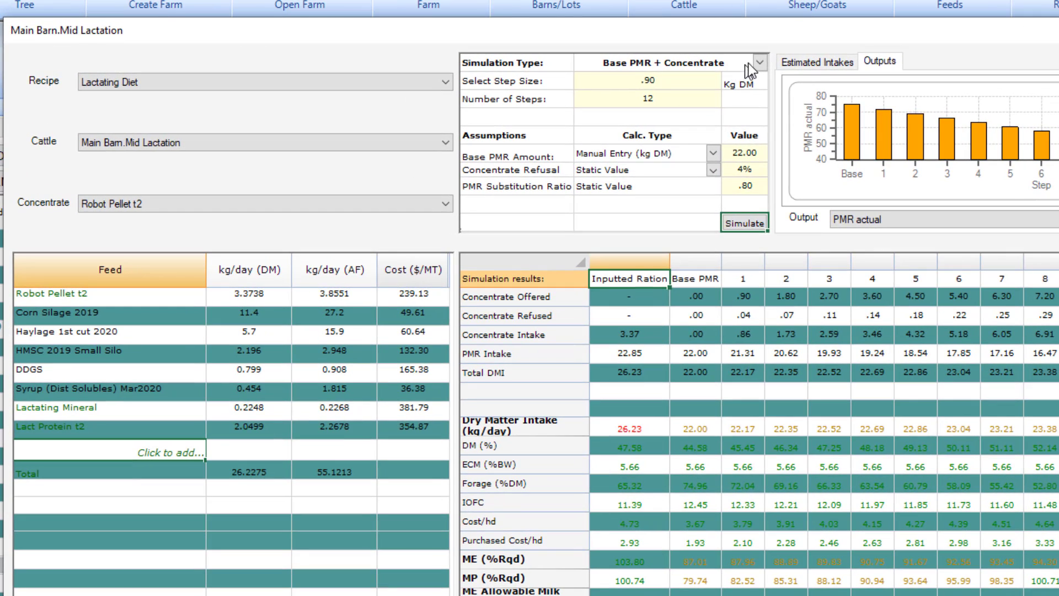
Switch Simulation Type to Lactation Curve and edit peak milk from 62.0 to 65.0 kg/day.
left_click(759, 61)
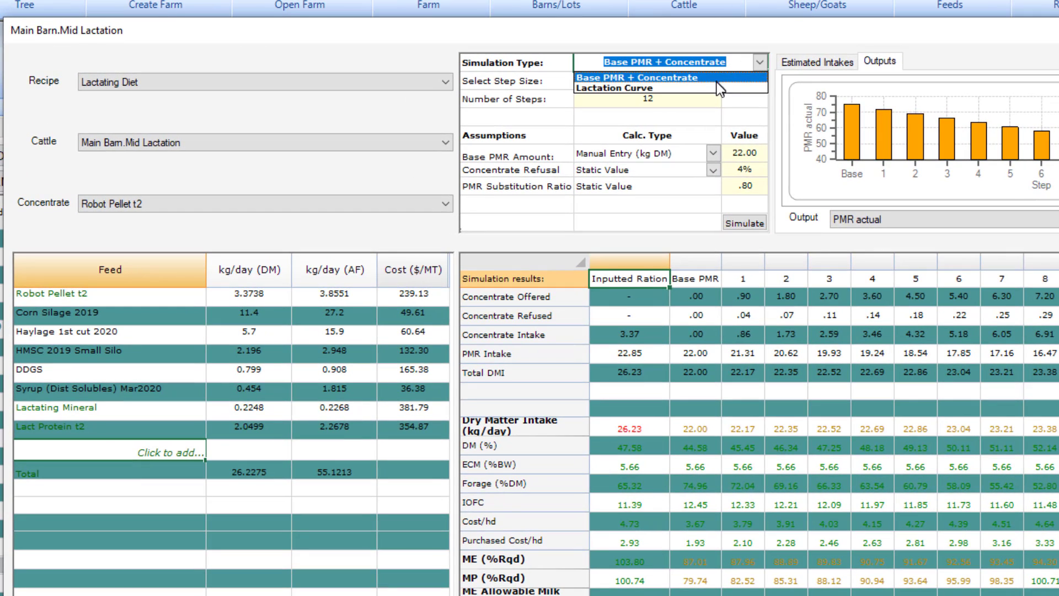
left_click(611, 88)
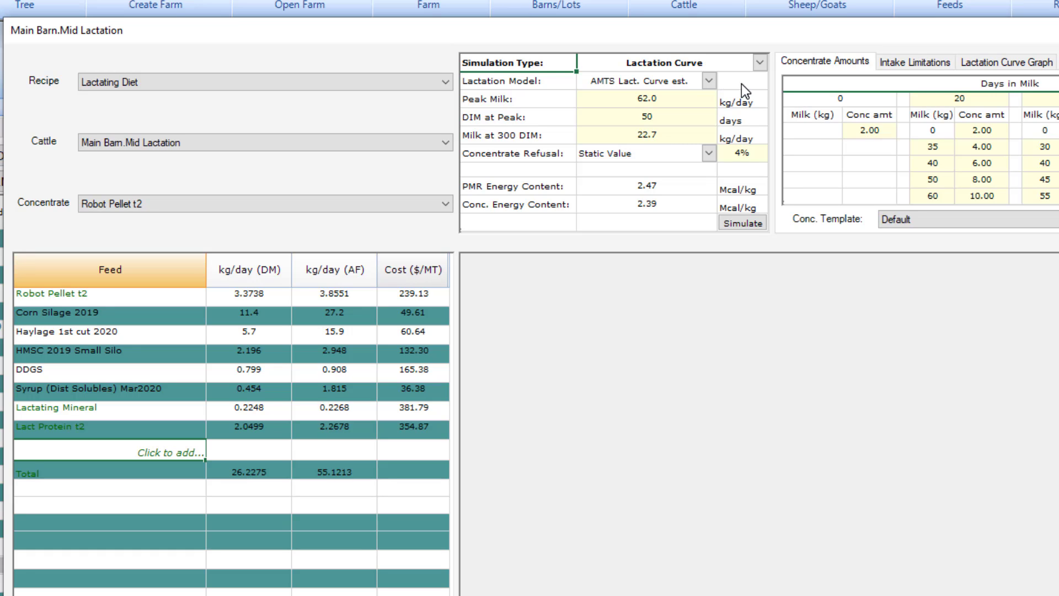
left_click(741, 223)
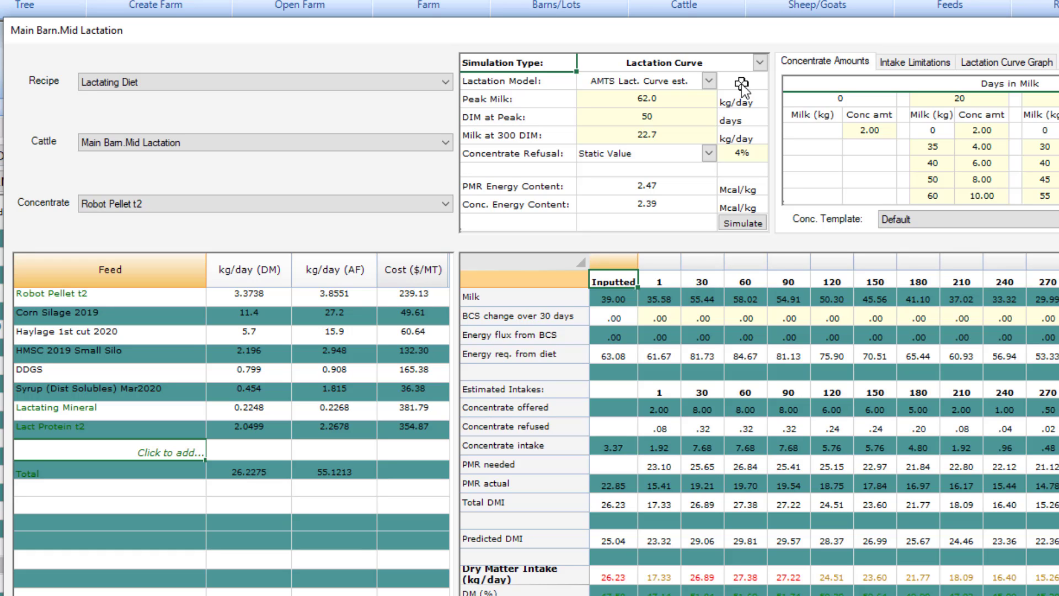
mouse_move(743, 94)
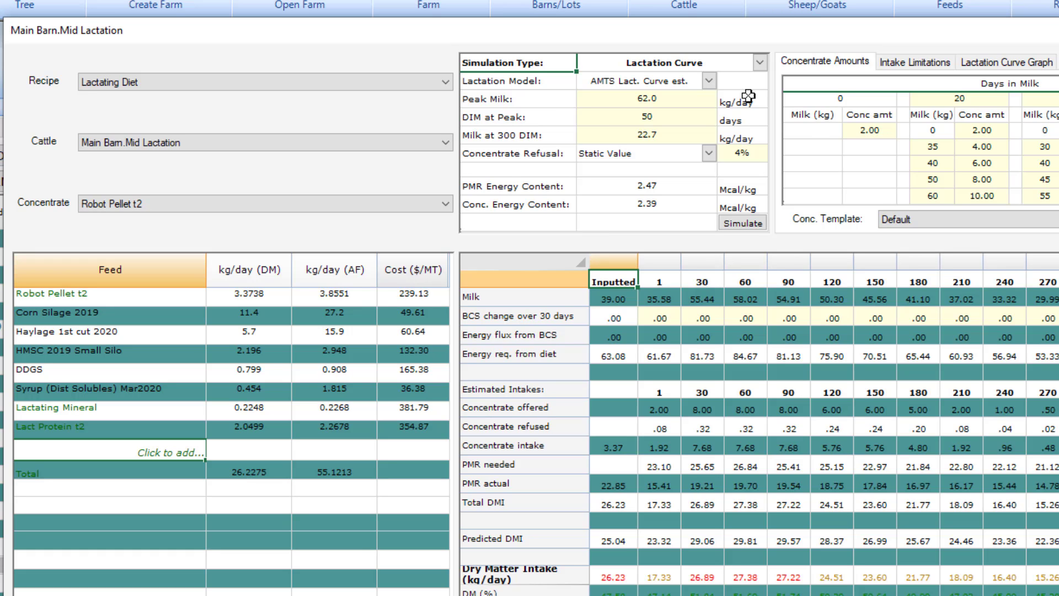
mouse_move(706, 100)
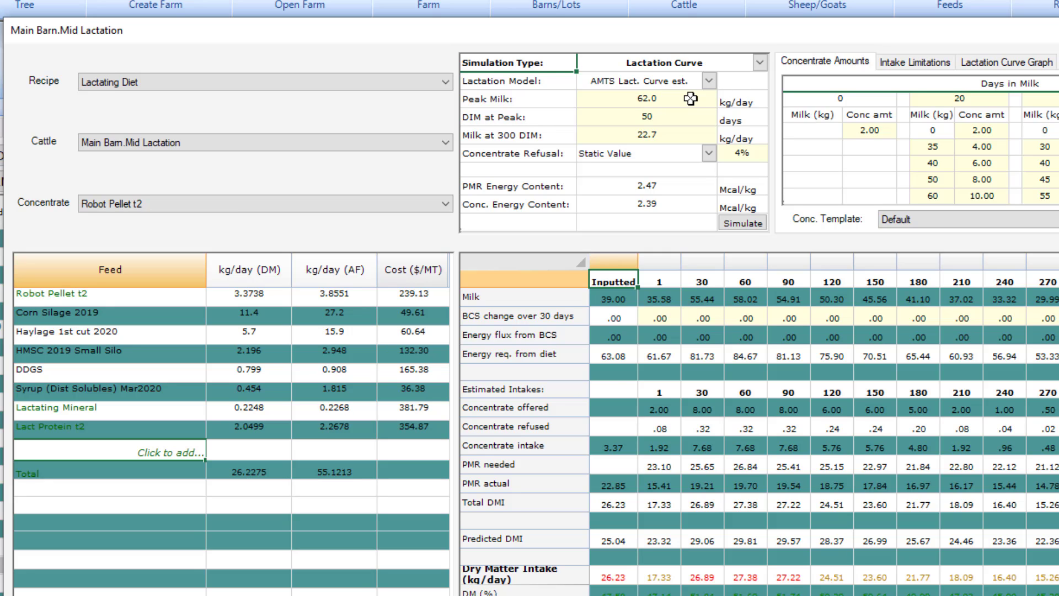
mouse_move(214, 307)
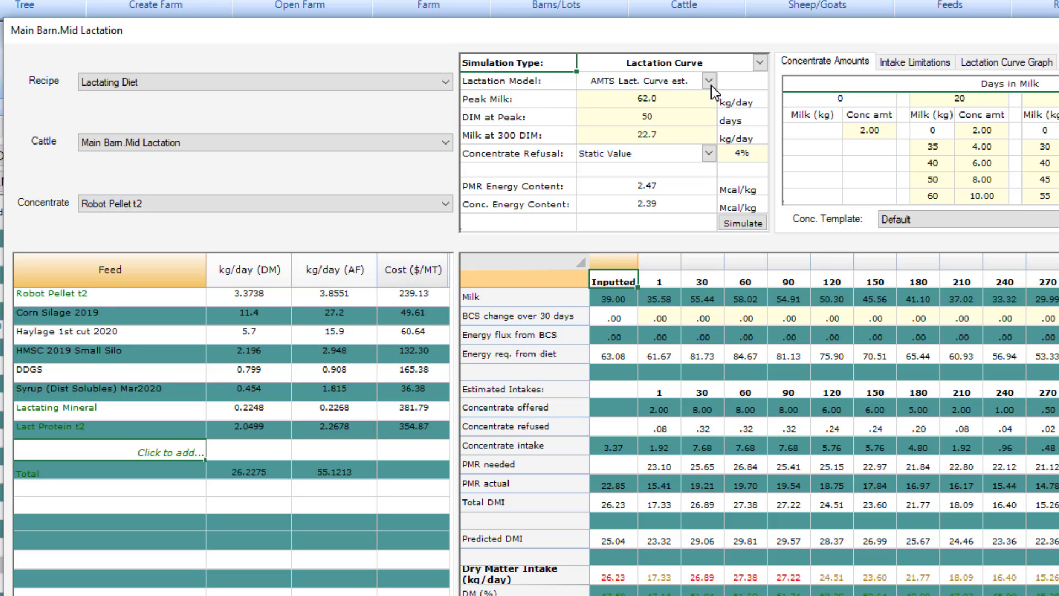
mouse_move(668, 100)
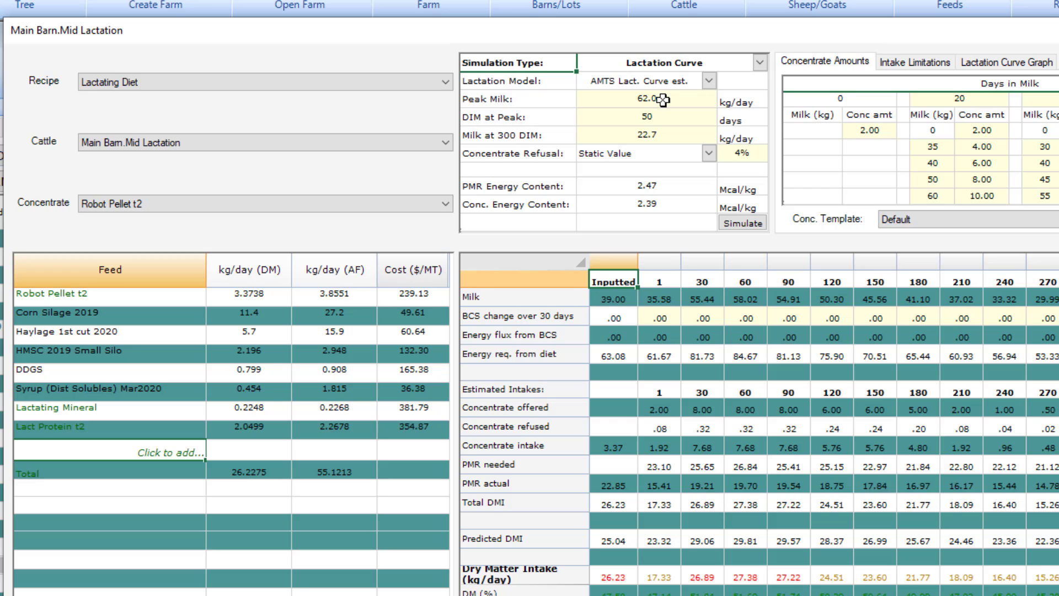
mouse_move(669, 99)
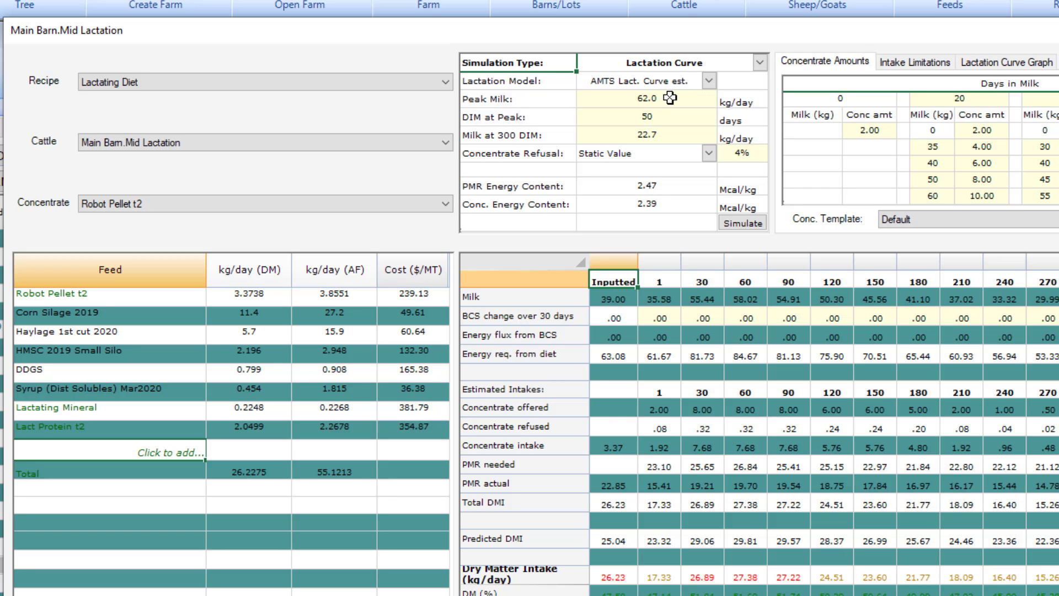
left_click(645, 98)
type("65")
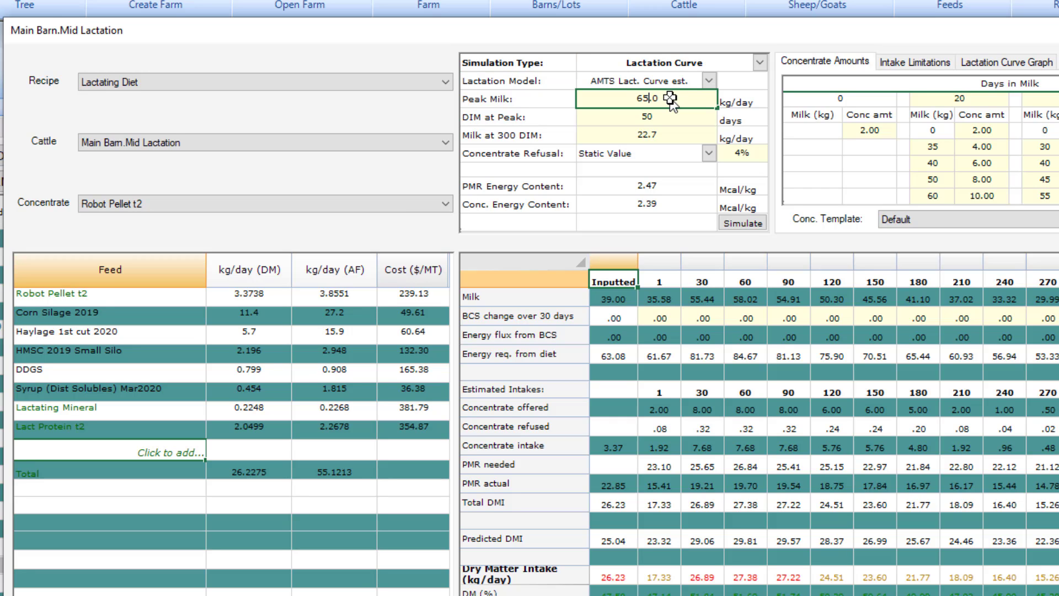
left_click(645, 117)
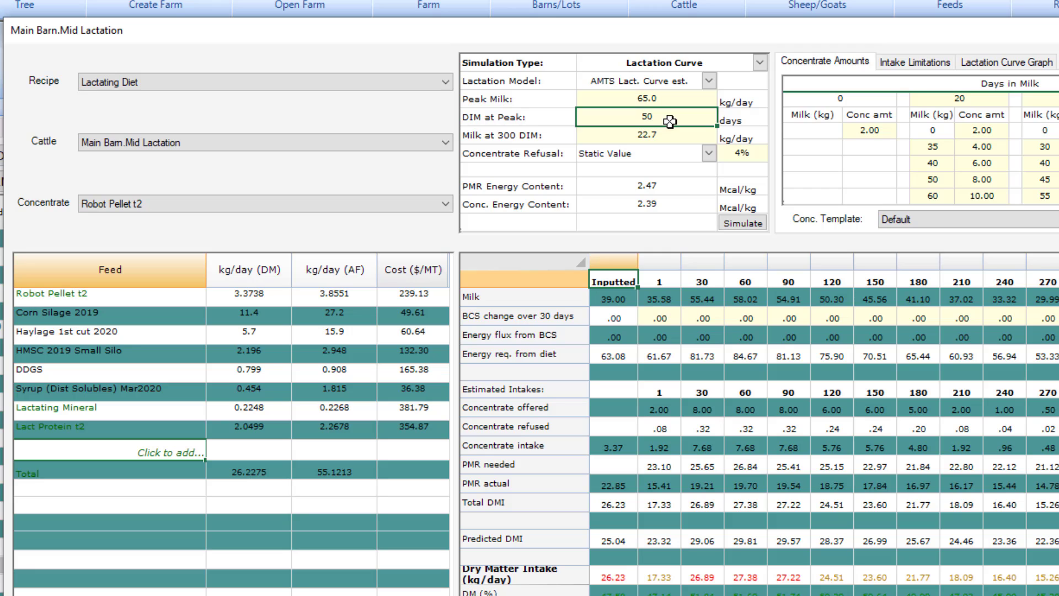
mouse_move(671, 136)
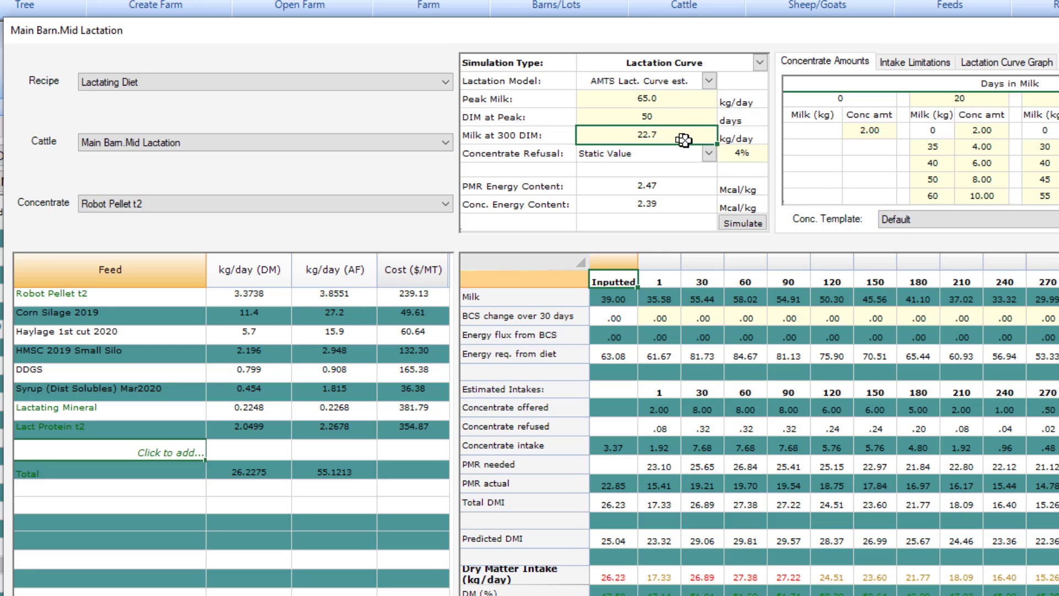
mouse_move(699, 159)
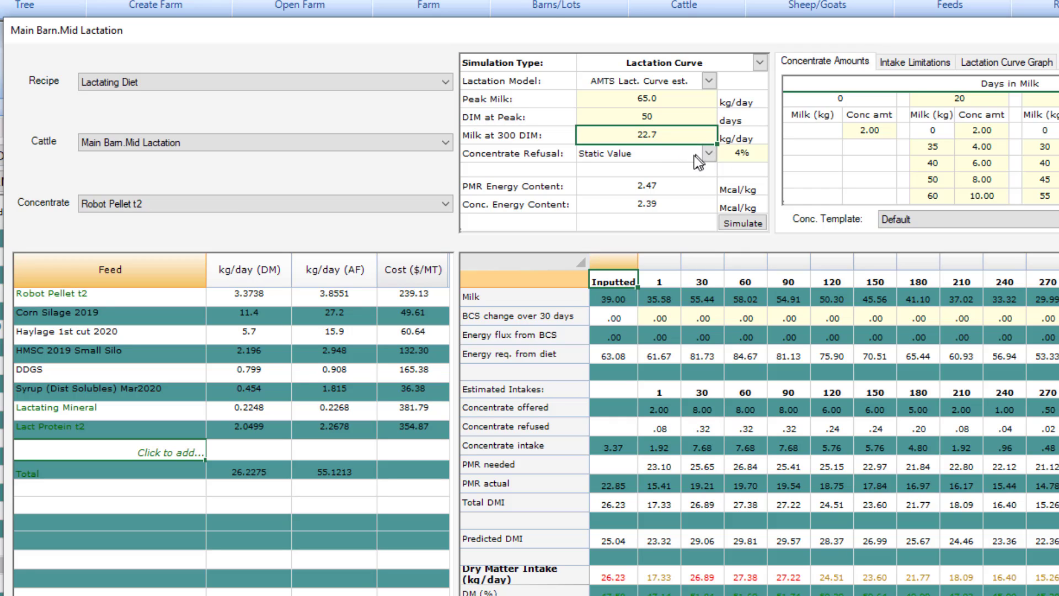
mouse_move(707, 162)
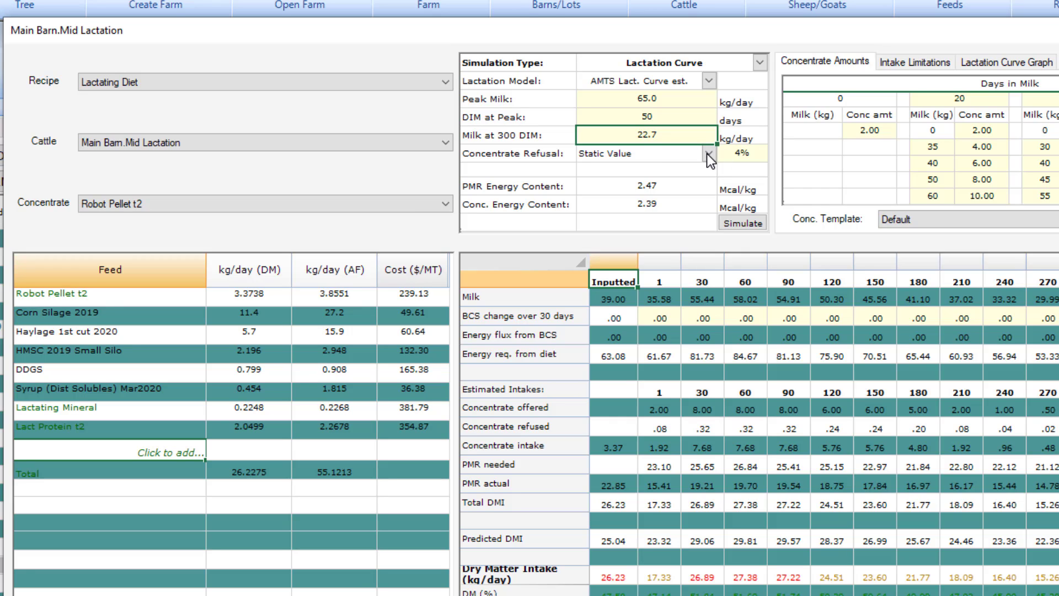
left_click(709, 153)
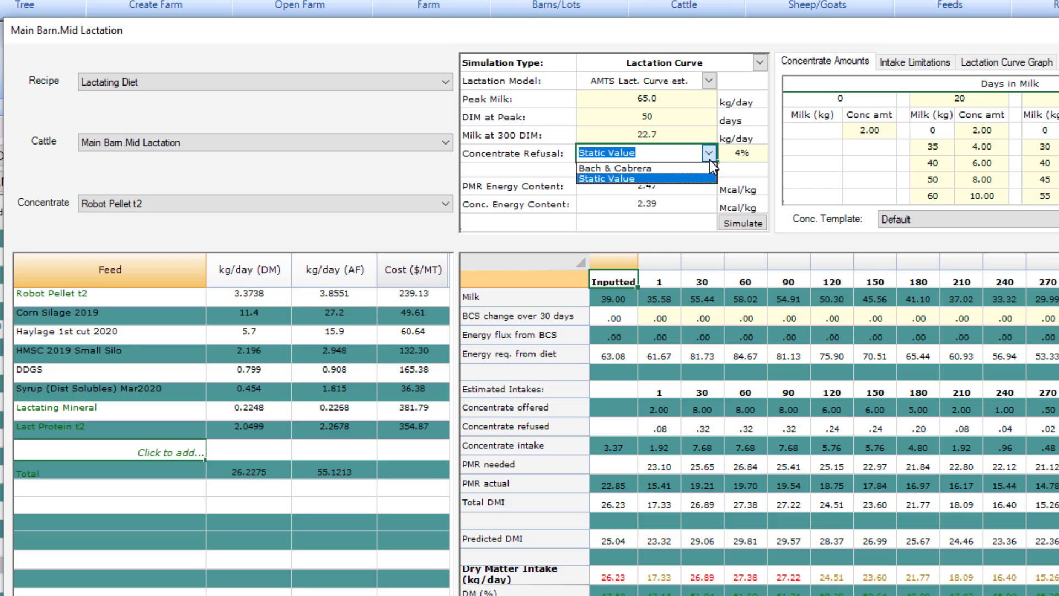
left_click(613, 178)
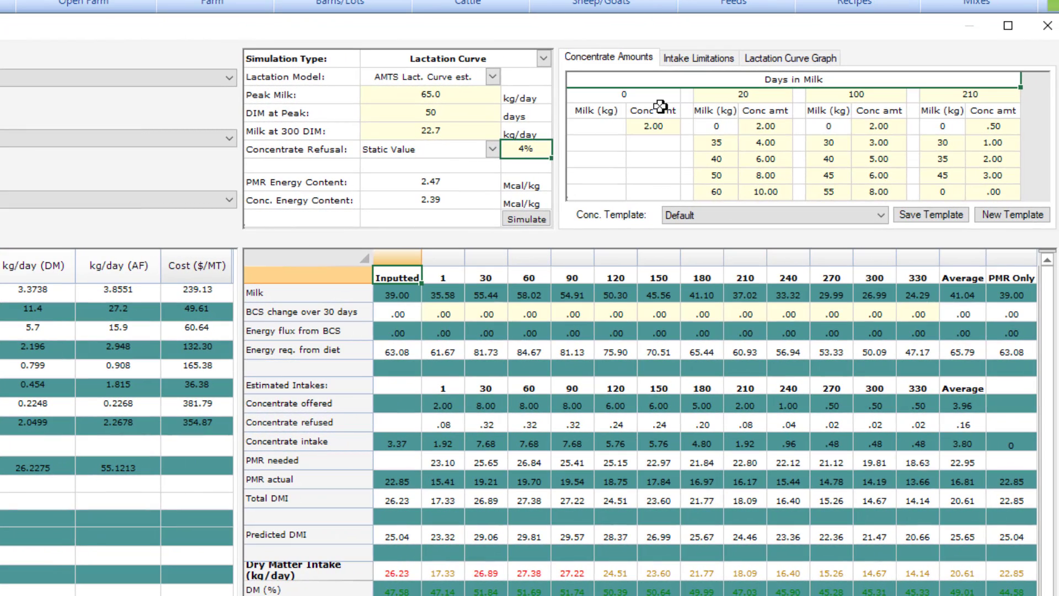
mouse_move(757, 160)
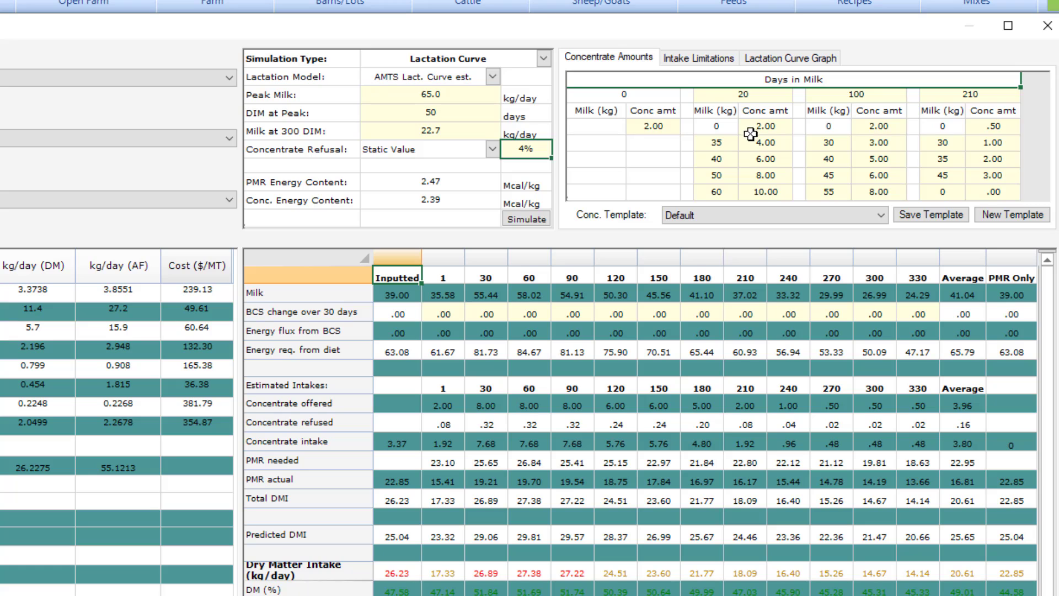
mouse_move(777, 127)
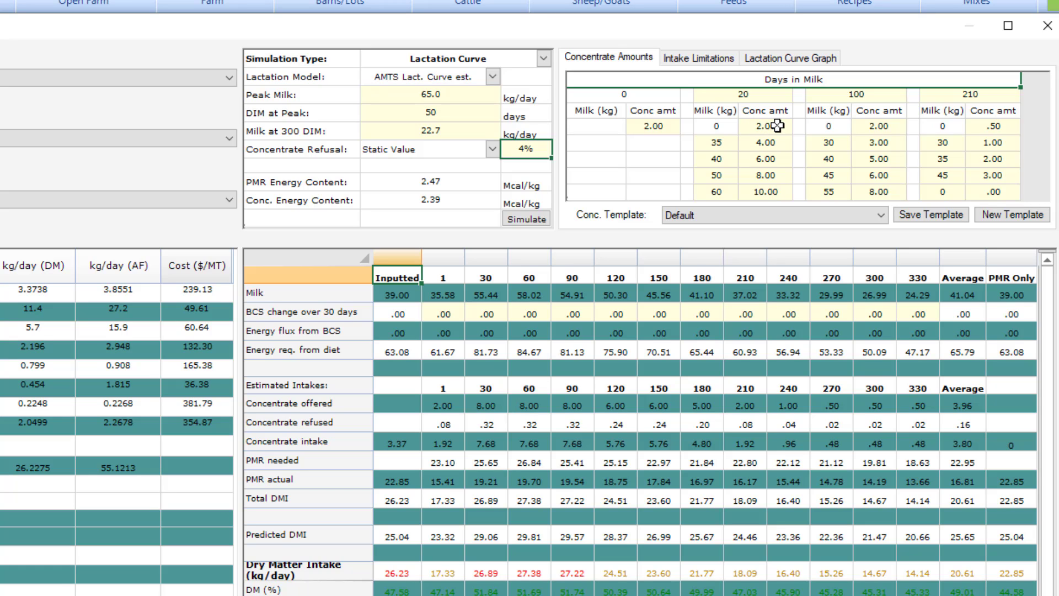
mouse_move(743, 103)
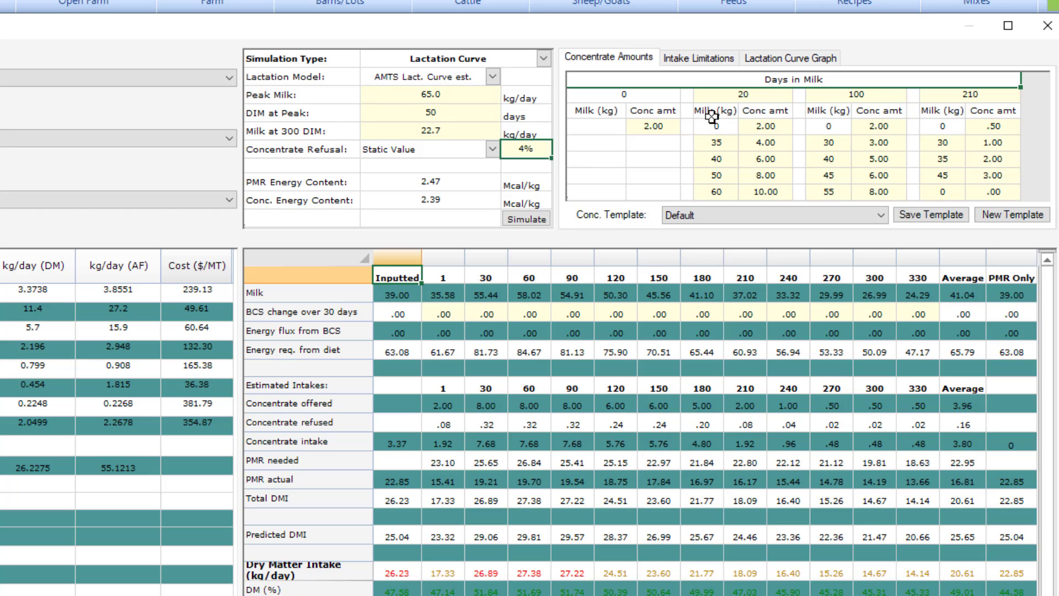
mouse_move(709, 193)
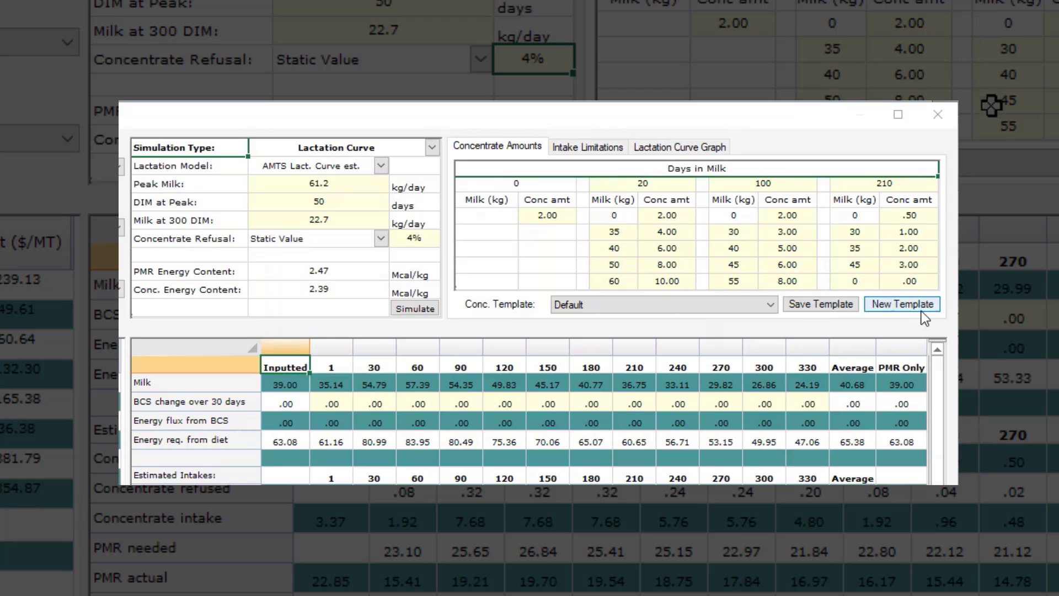
Create a new concentrate template named 'Heifer Group'.
left_click(902, 304)
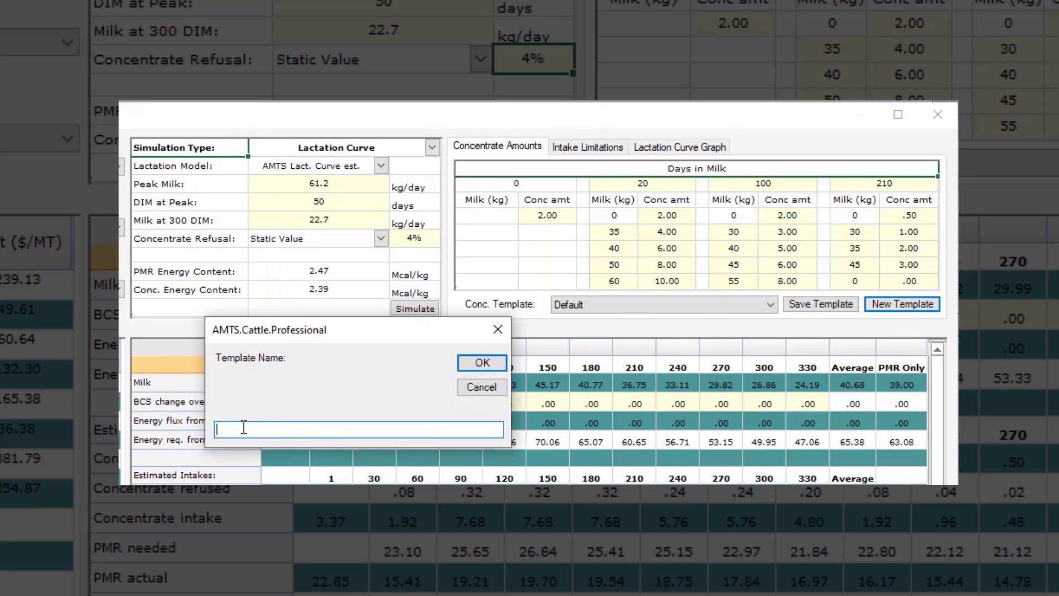
type("Heifer Gr")
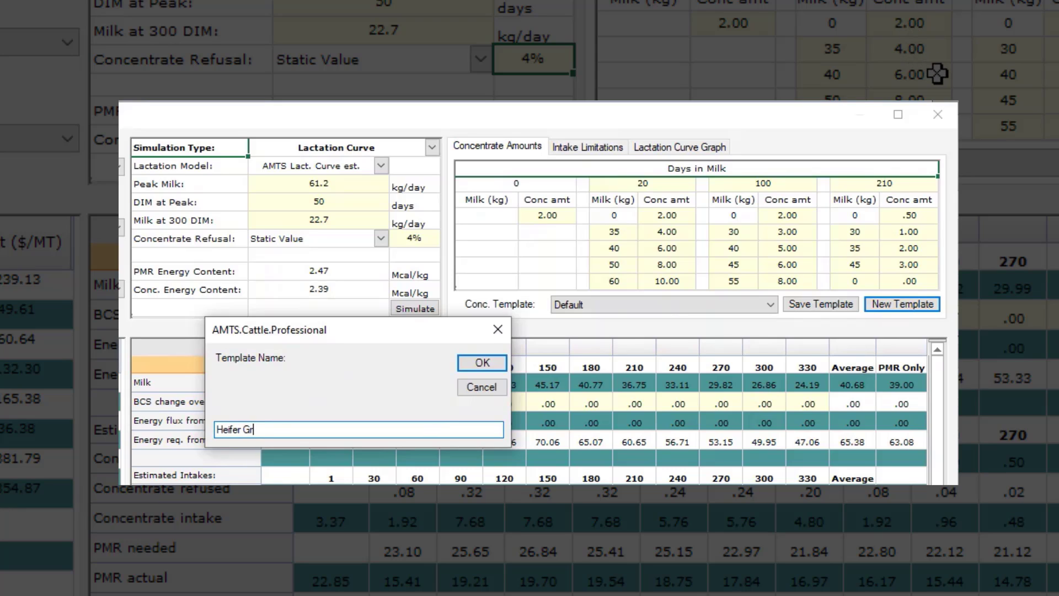
type("oup")
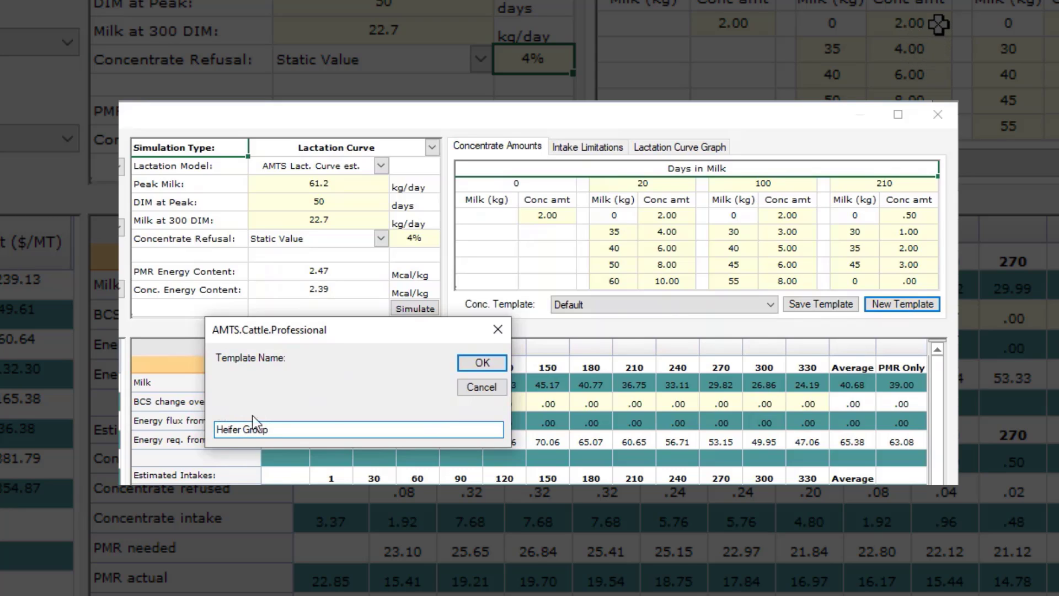
left_click(481, 363)
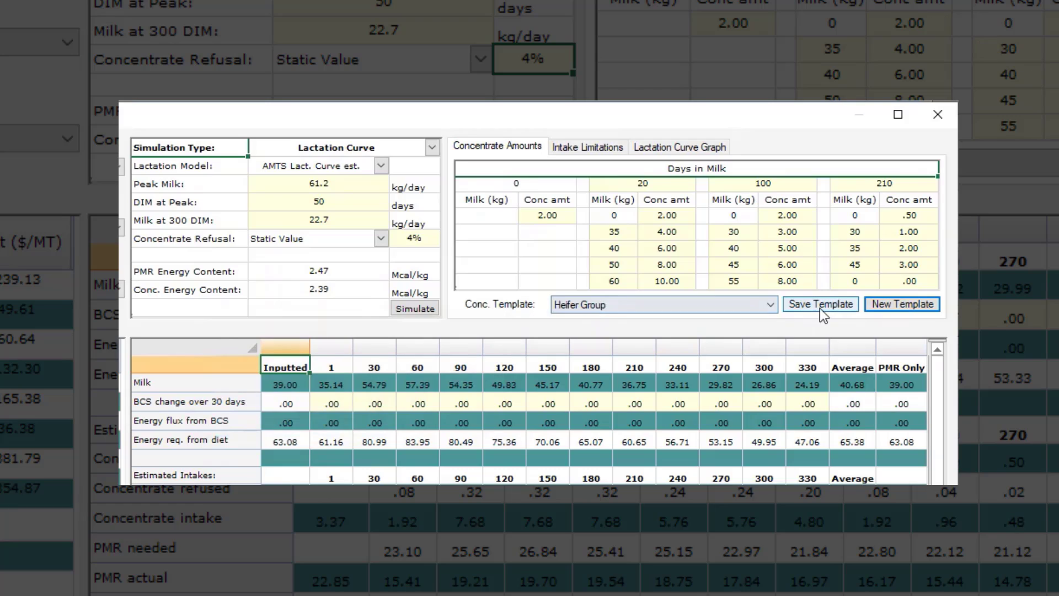
Set the day-20 concentrate amount at 0 kg milk to 3.00.
left_click(667, 215)
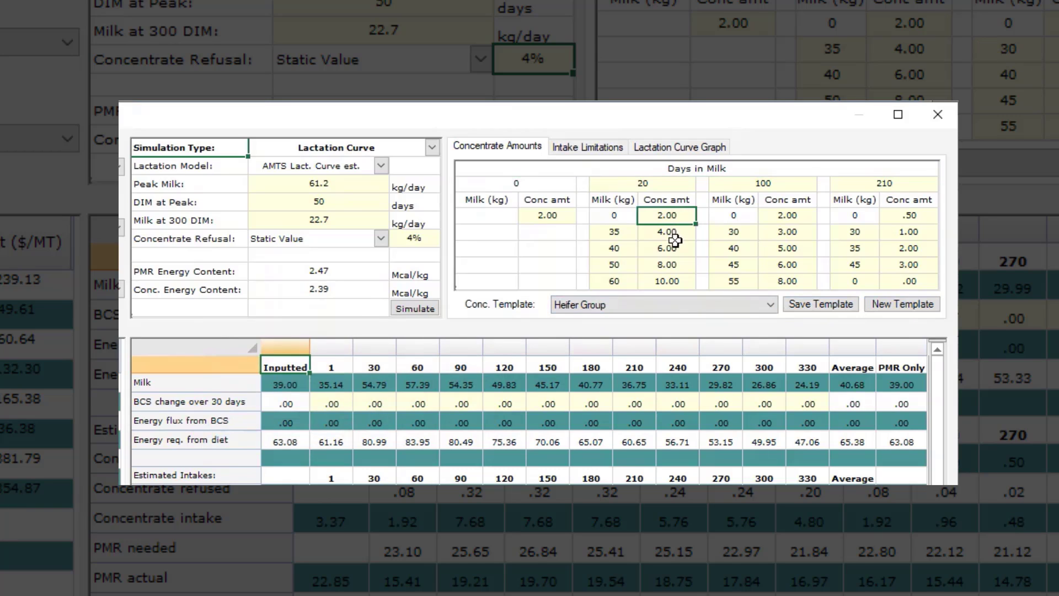
type("3.00")
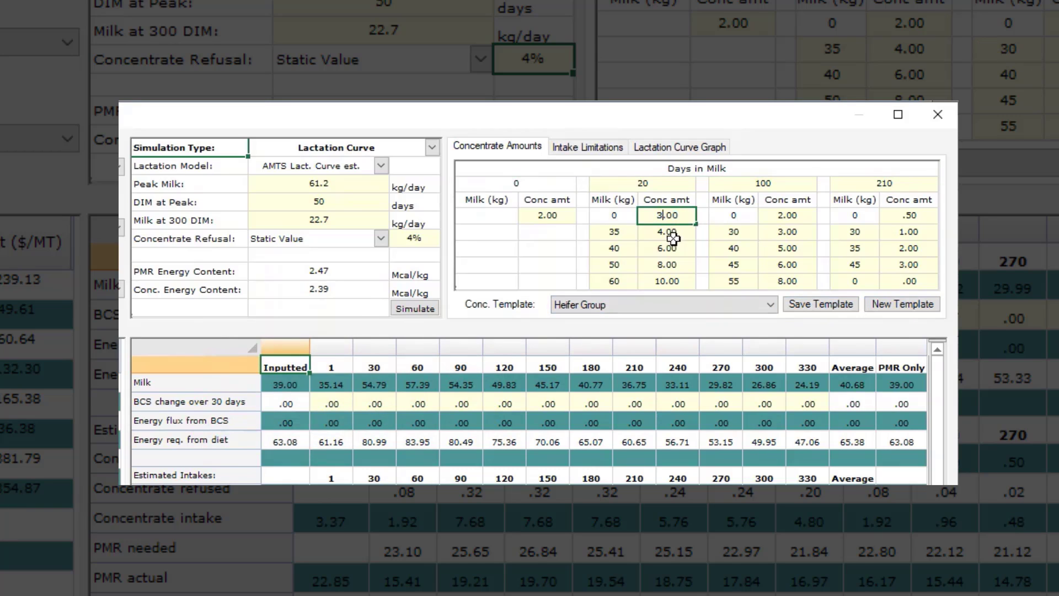
left_click(665, 232)
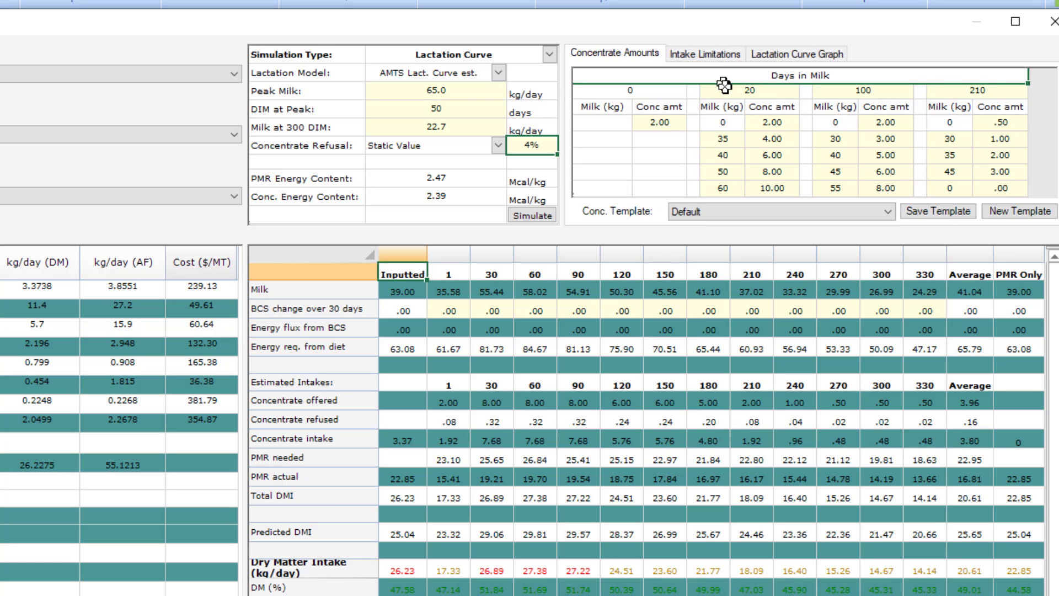
mouse_move(795, 183)
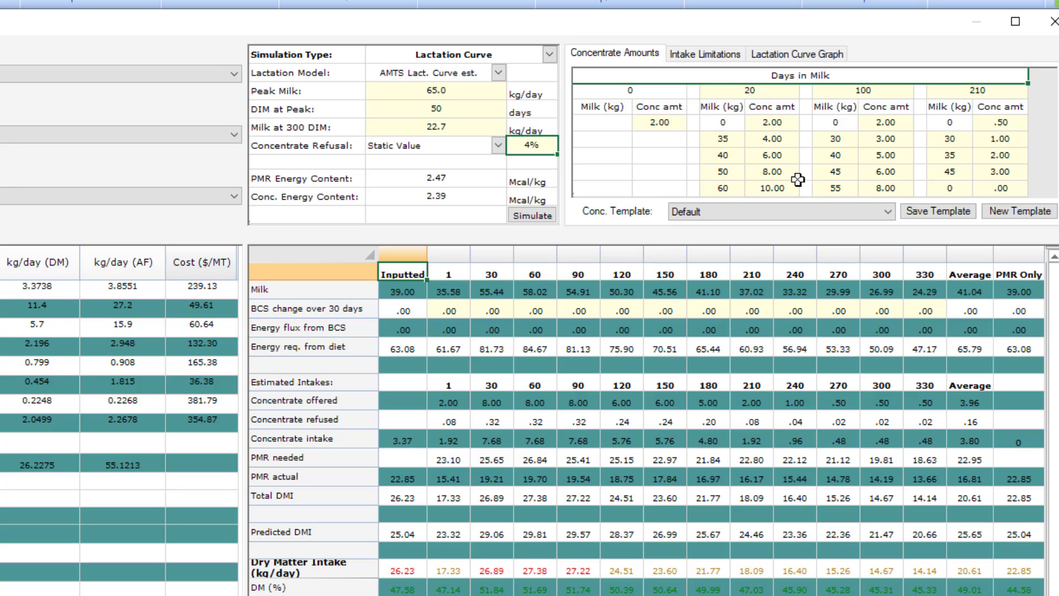
mouse_move(798, 162)
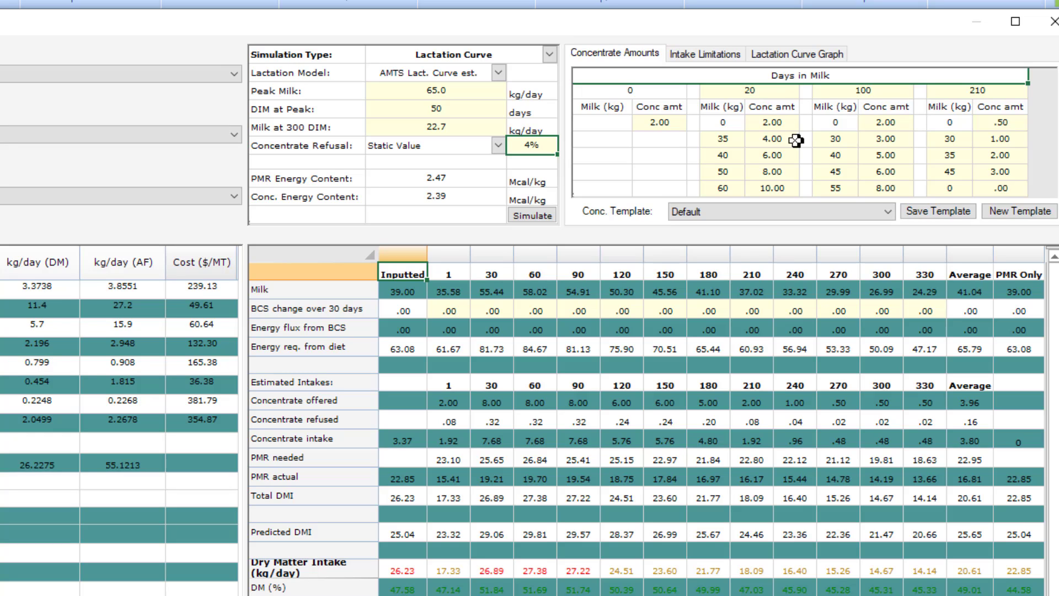
mouse_move(746, 147)
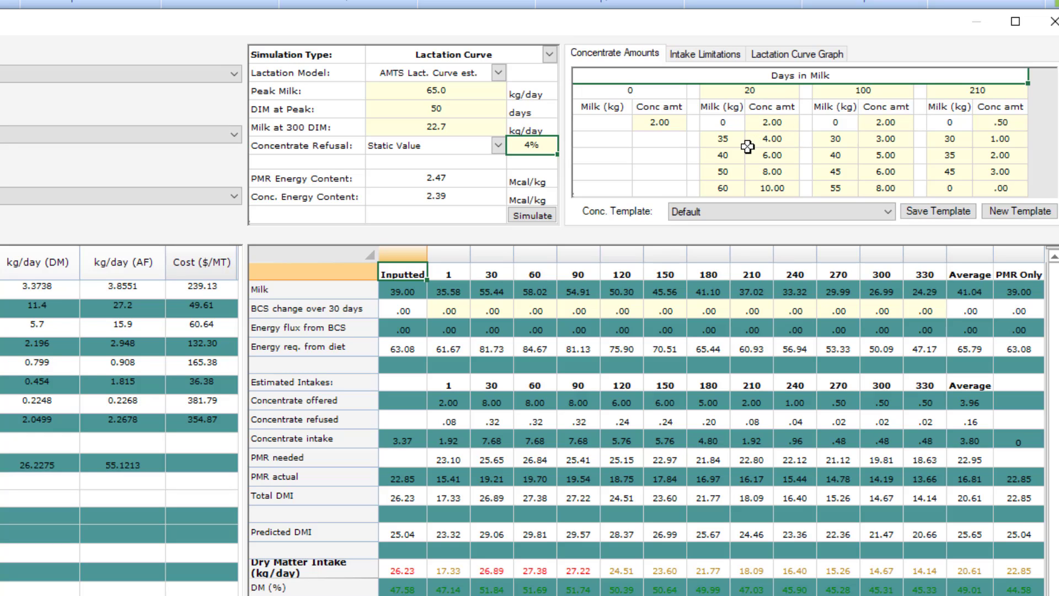
mouse_move(751, 144)
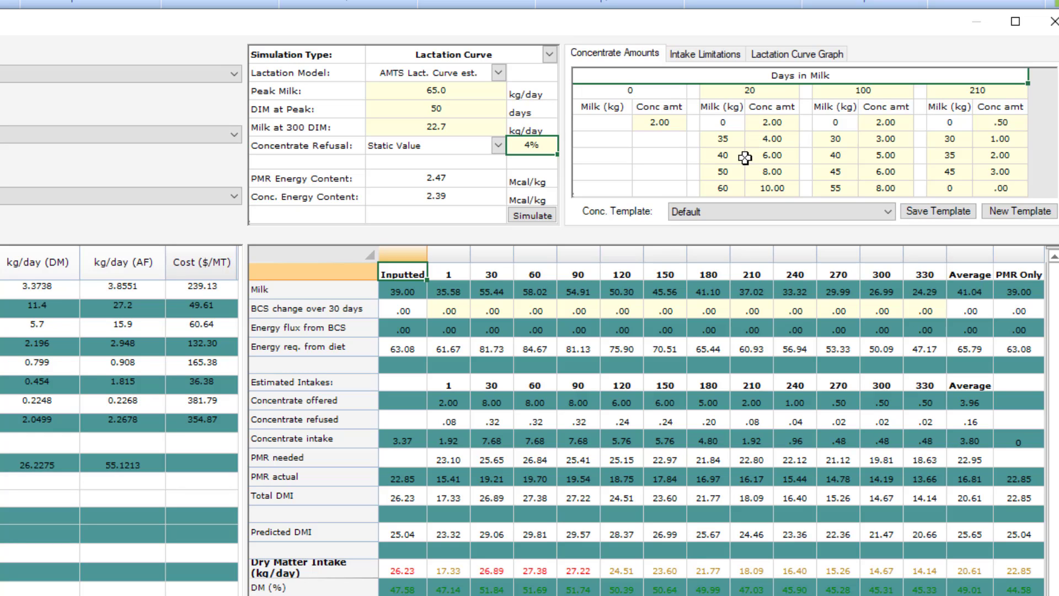
mouse_move(783, 157)
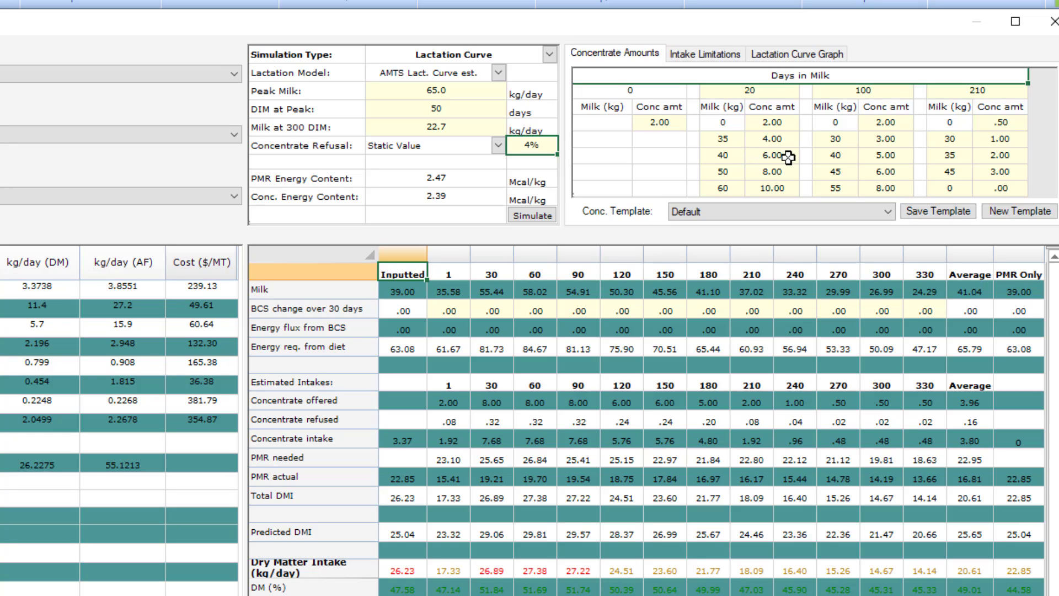
mouse_move(740, 172)
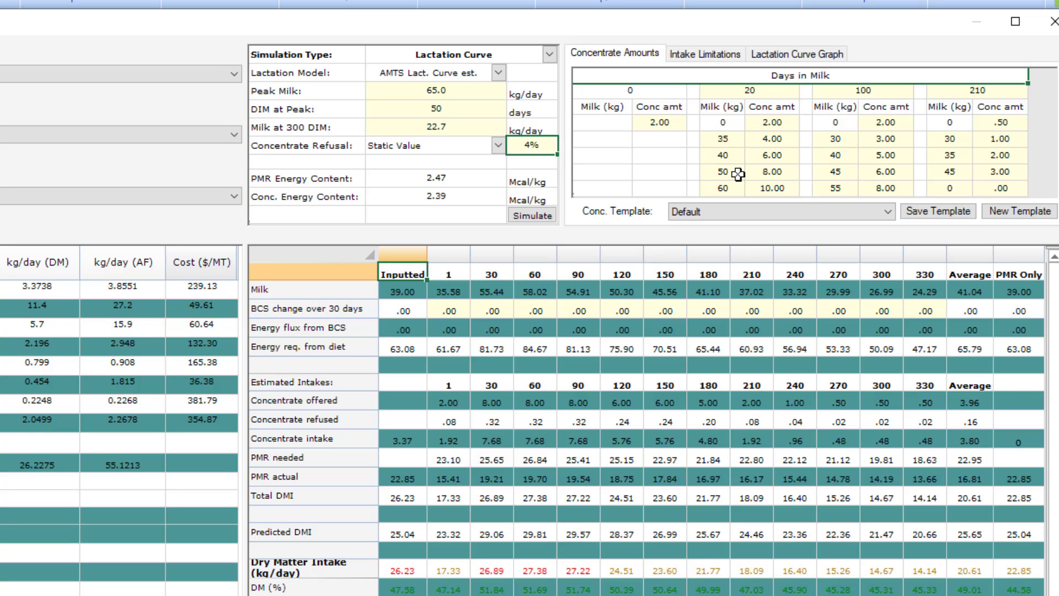
mouse_move(735, 194)
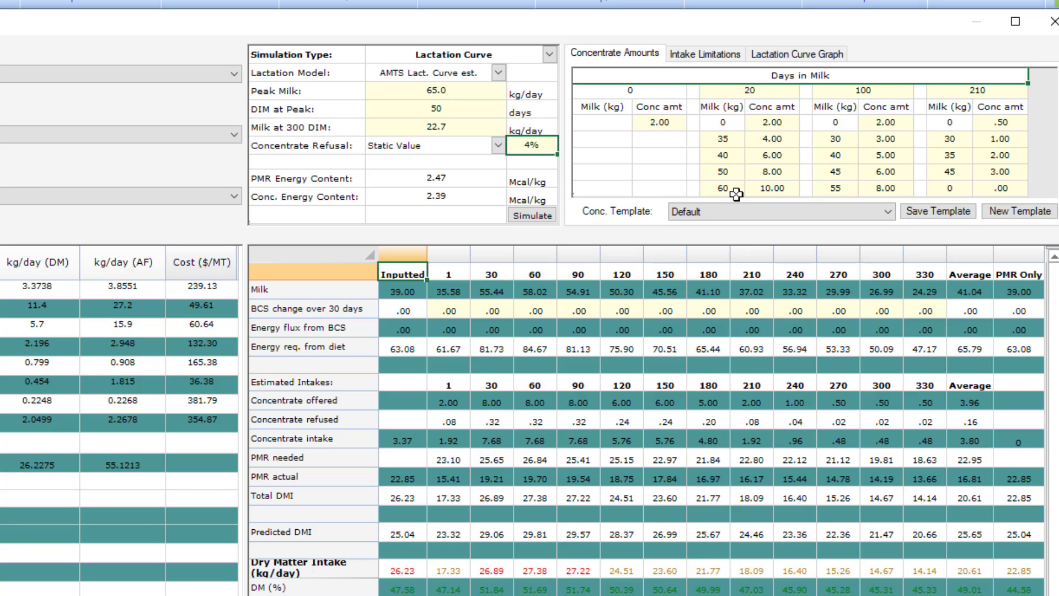
mouse_move(858, 108)
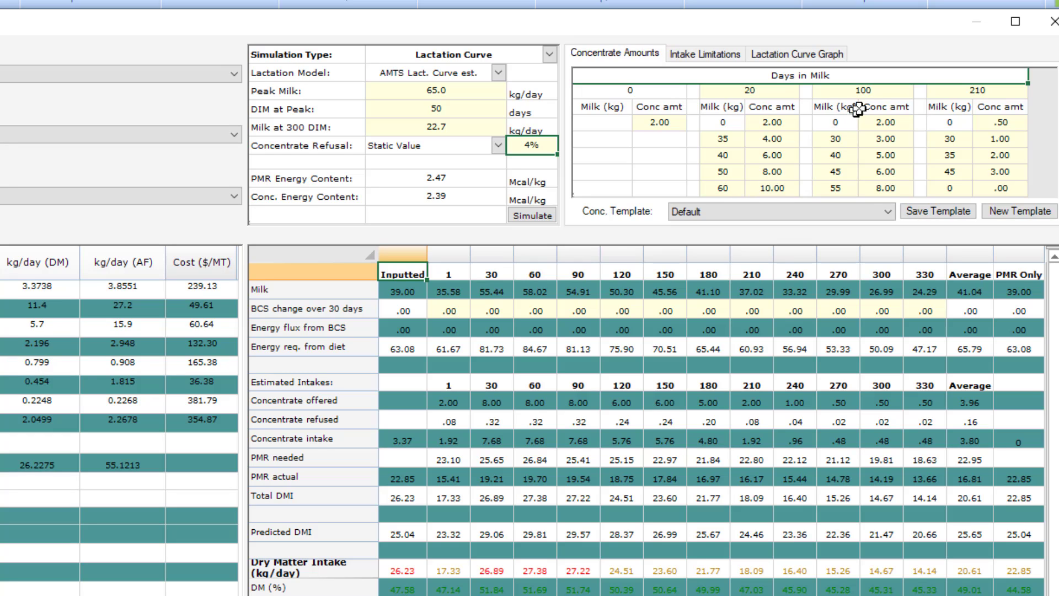
mouse_move(949, 133)
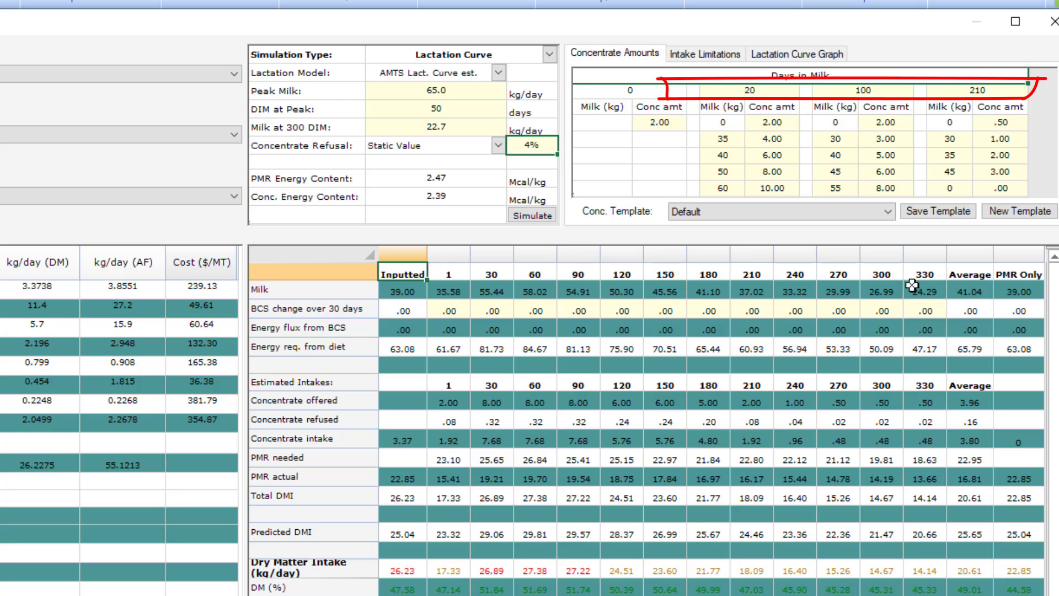
mouse_move(954, 244)
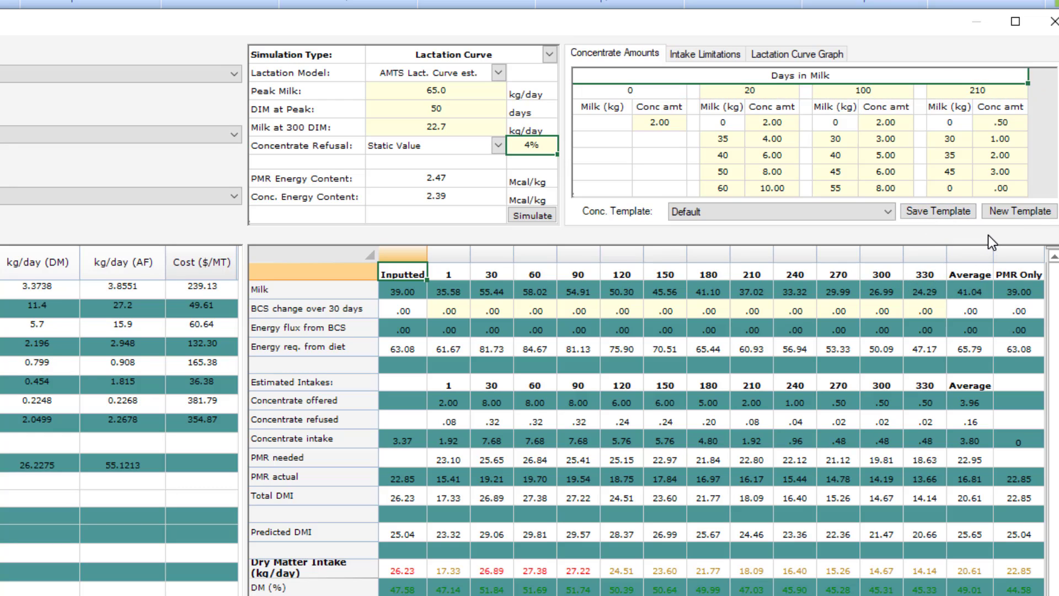
mouse_move(870, 334)
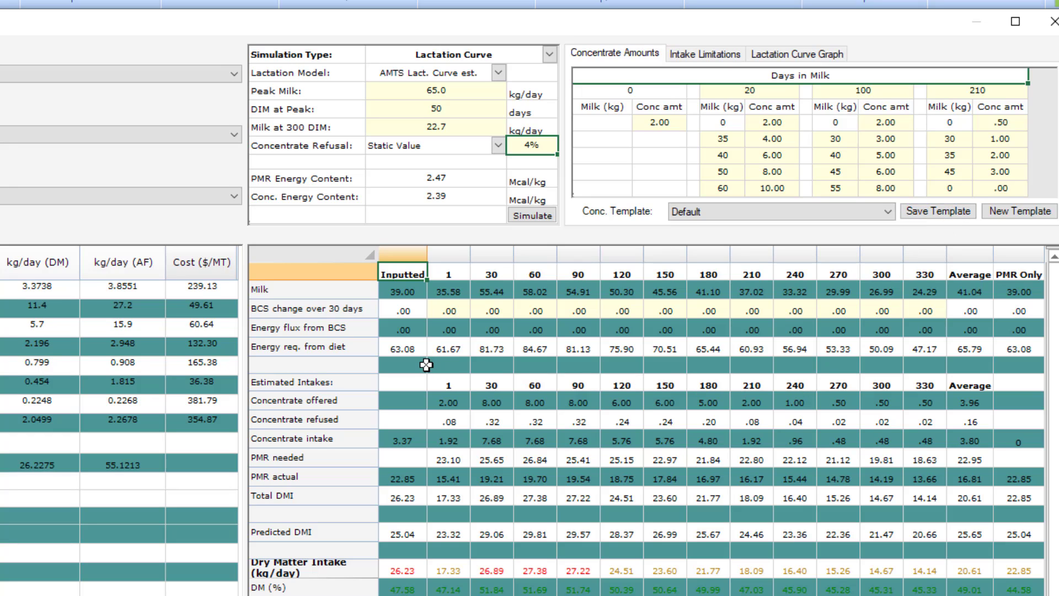
View the intake limitation settings, then show the lactation curve graph.
left_click(705, 54)
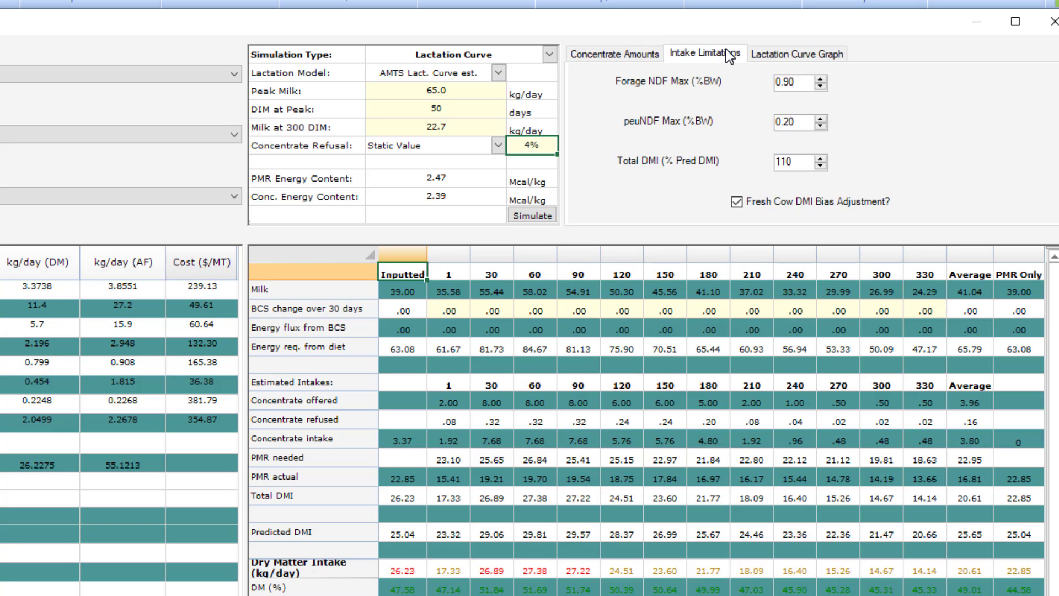
mouse_move(885, 101)
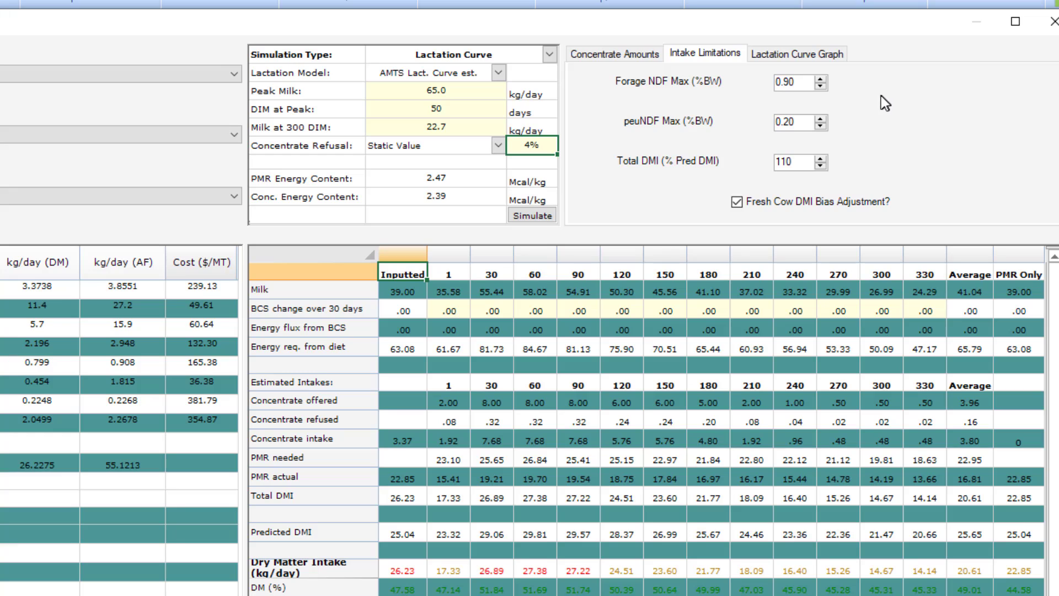
mouse_move(842, 93)
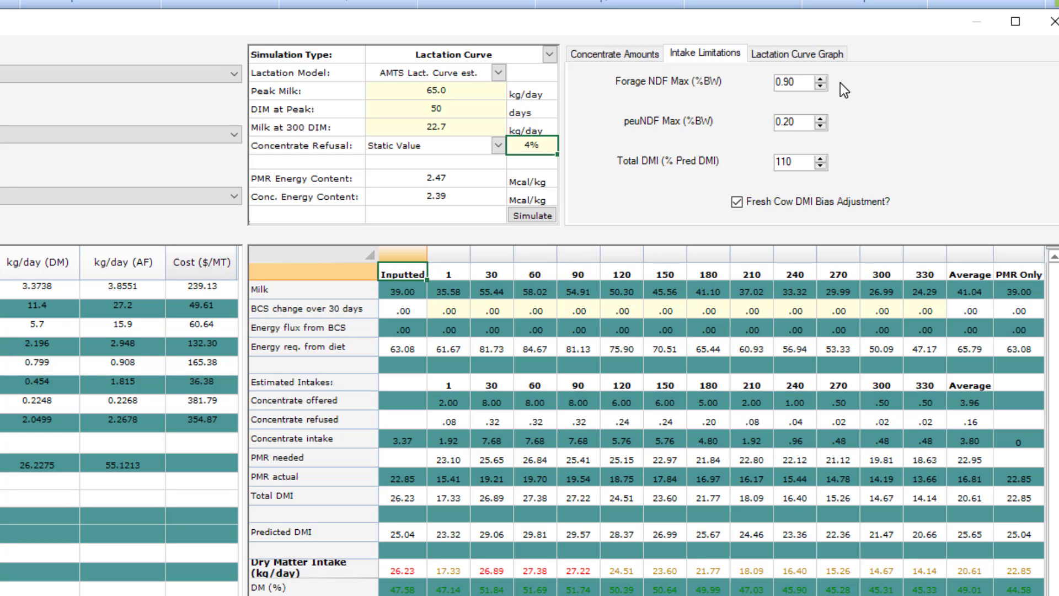
mouse_move(862, 165)
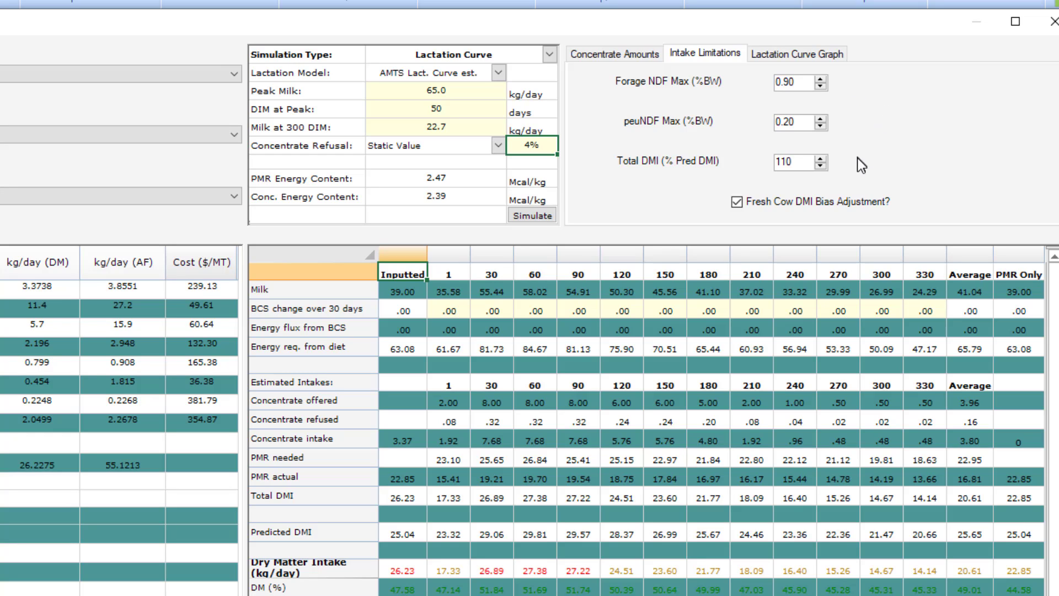
mouse_move(812, 228)
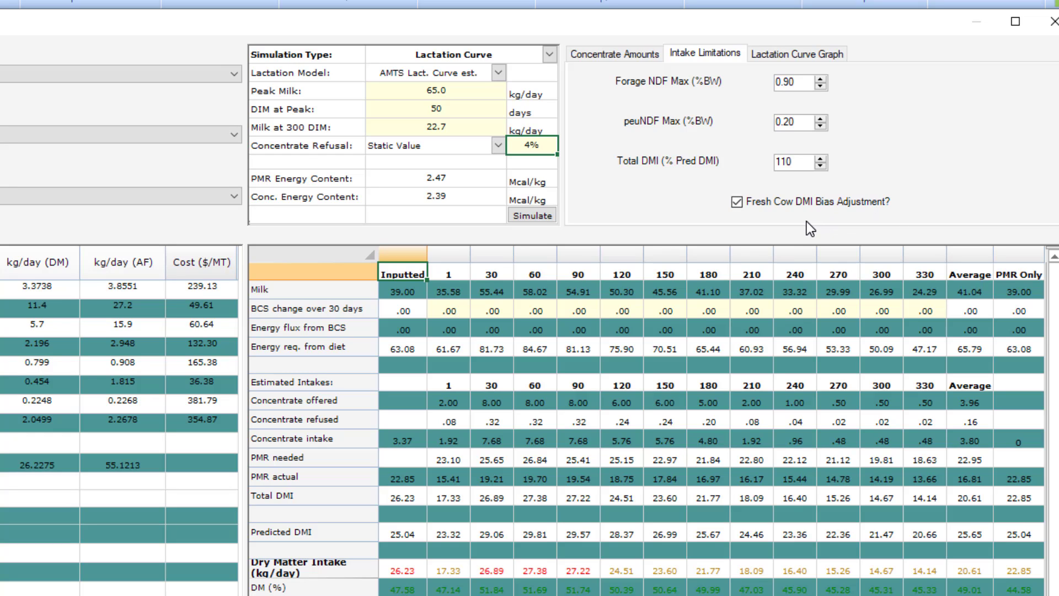
mouse_move(856, 130)
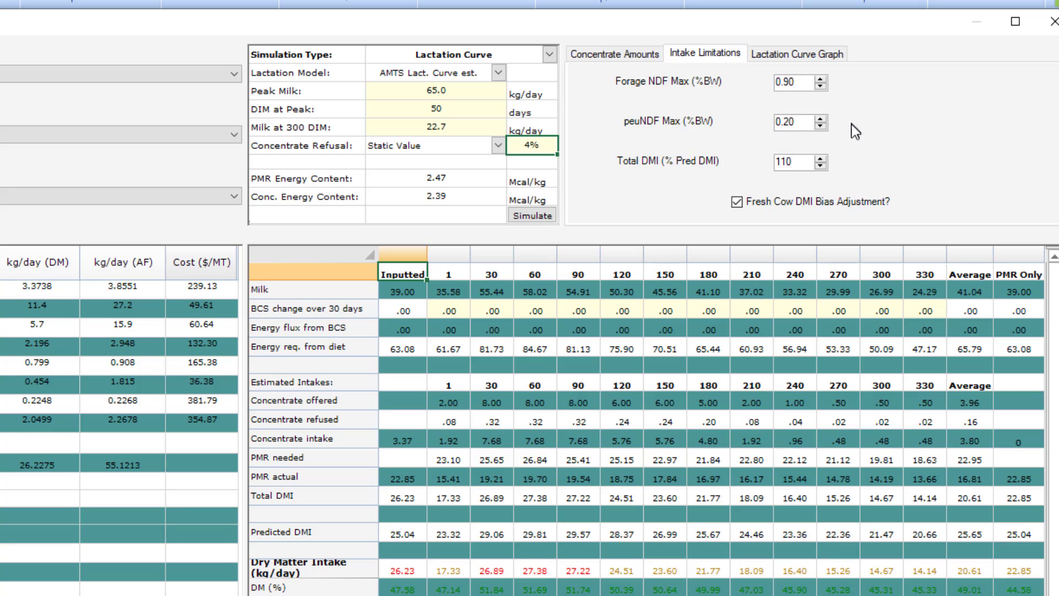
mouse_move(854, 171)
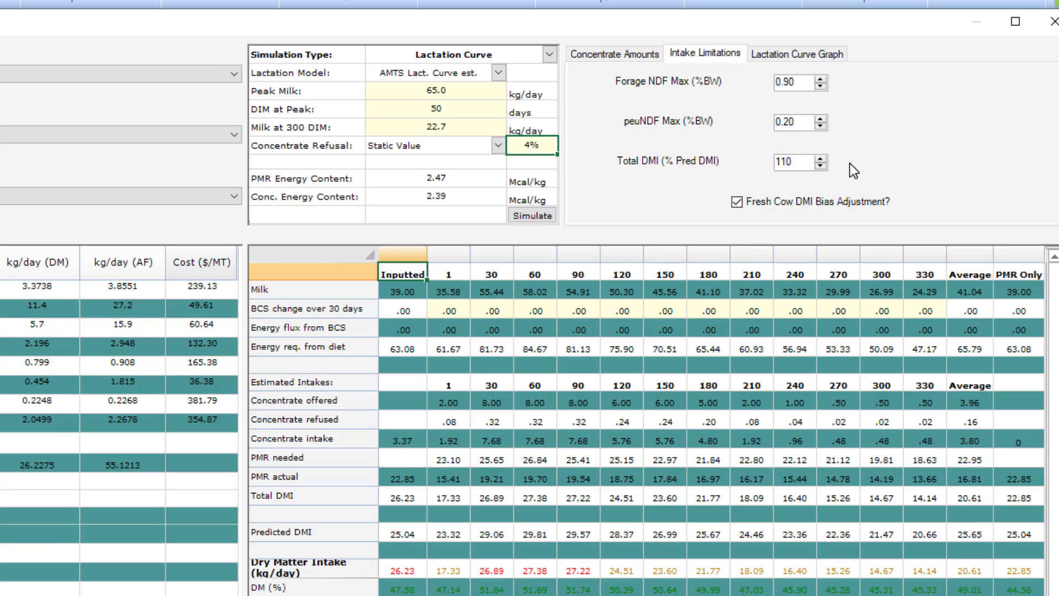
mouse_move(864, 172)
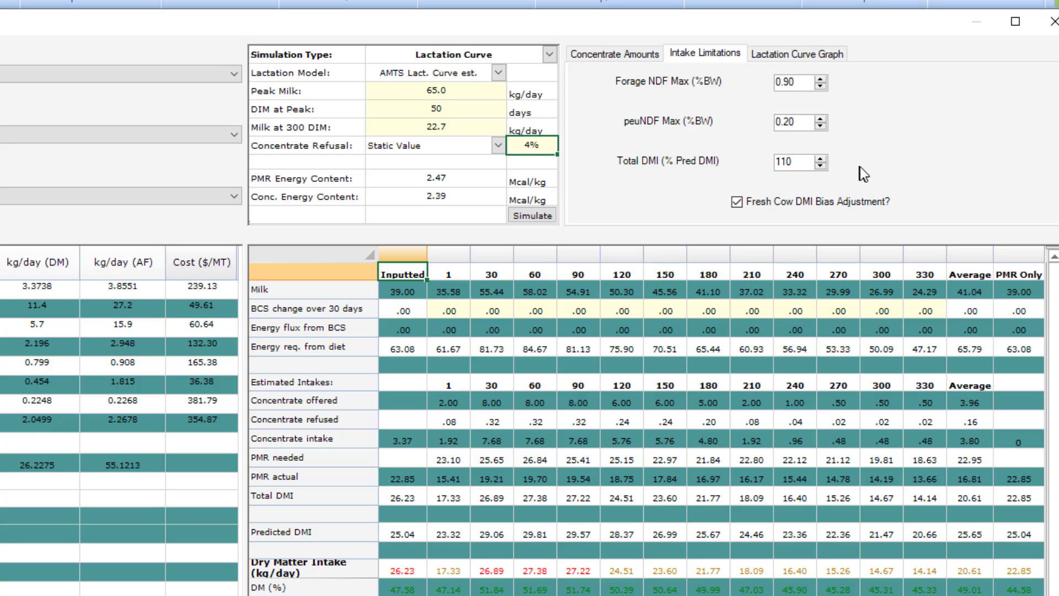
mouse_move(848, 223)
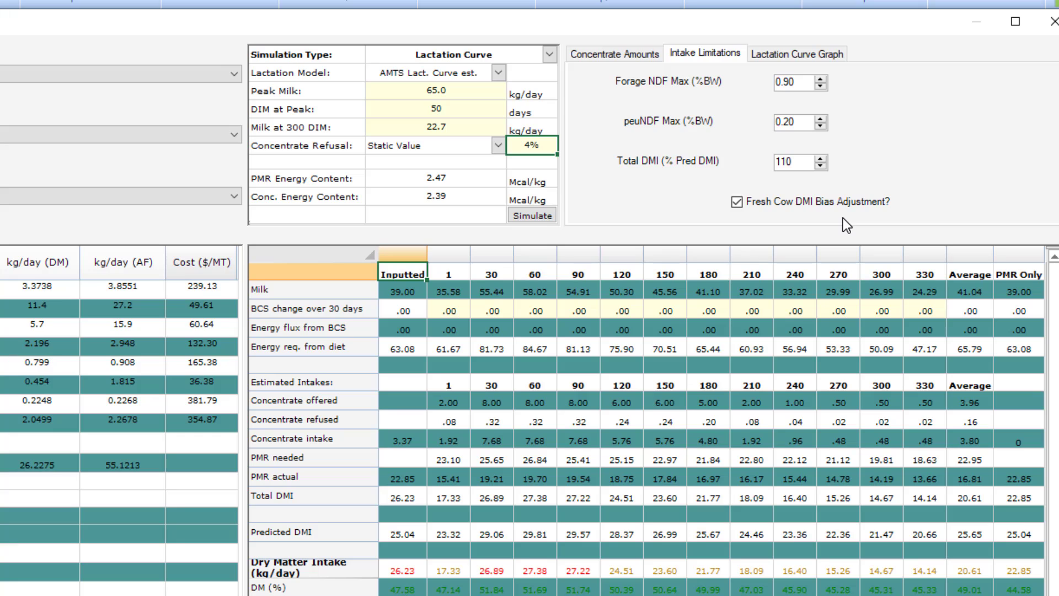
left_click(797, 54)
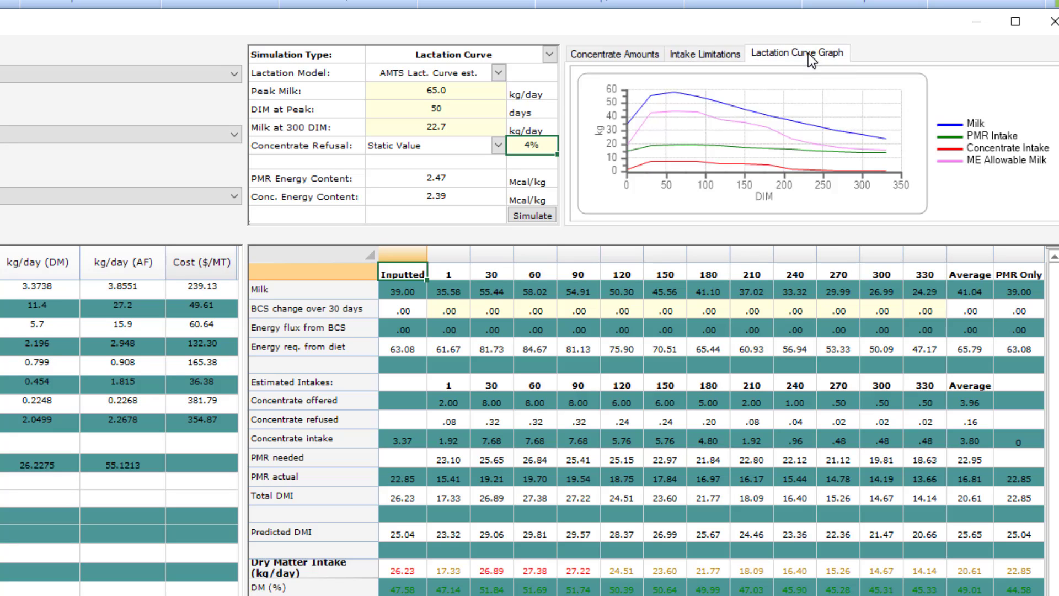
mouse_move(979, 203)
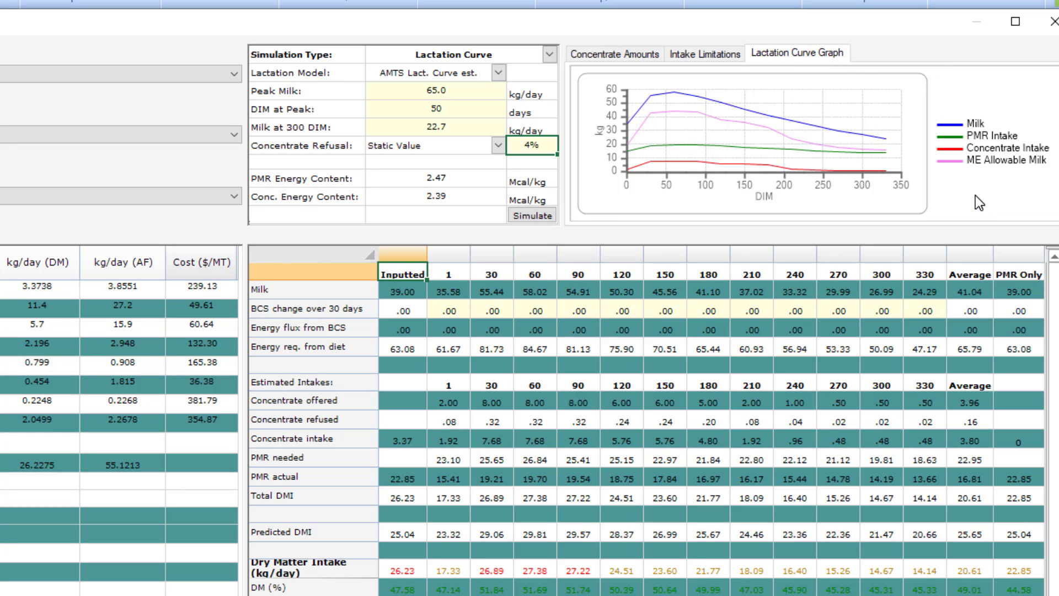
mouse_move(988, 252)
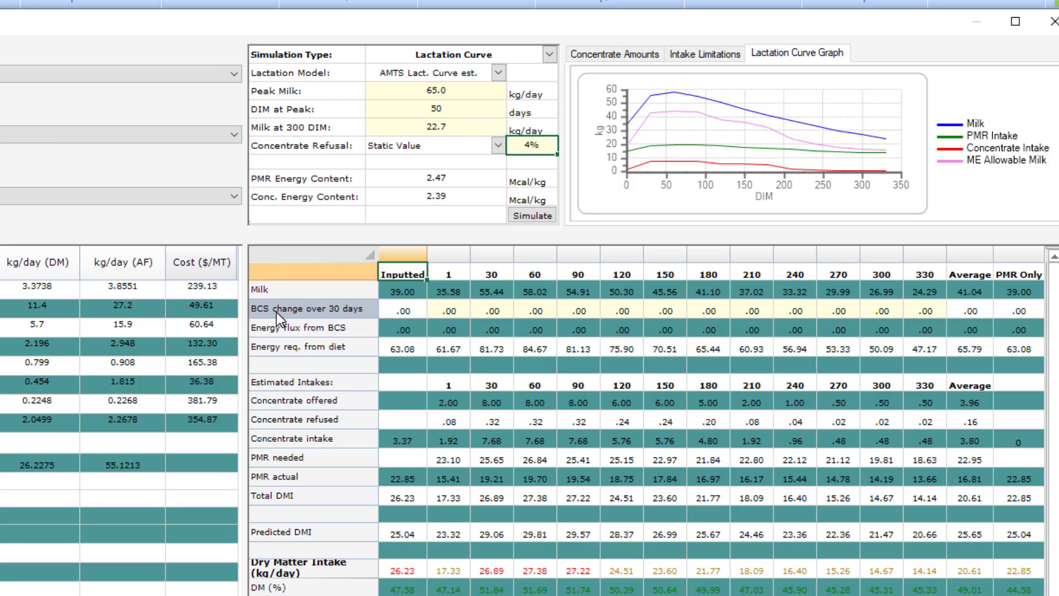
mouse_move(306, 318)
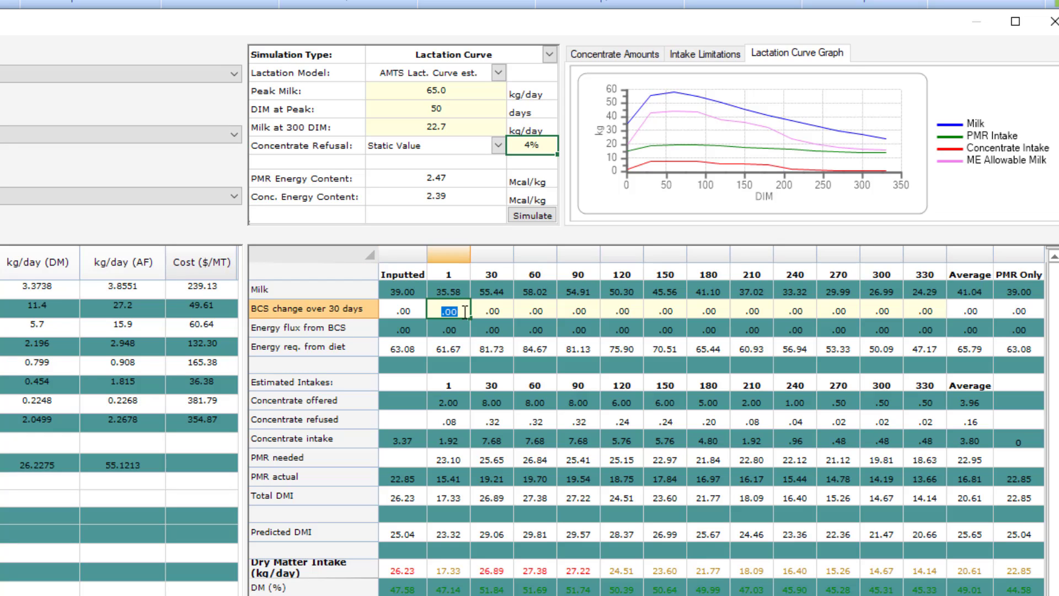
Enter negative BCS changes (-.10, -.25) for the early days-in-milk cells.
type("-.10")
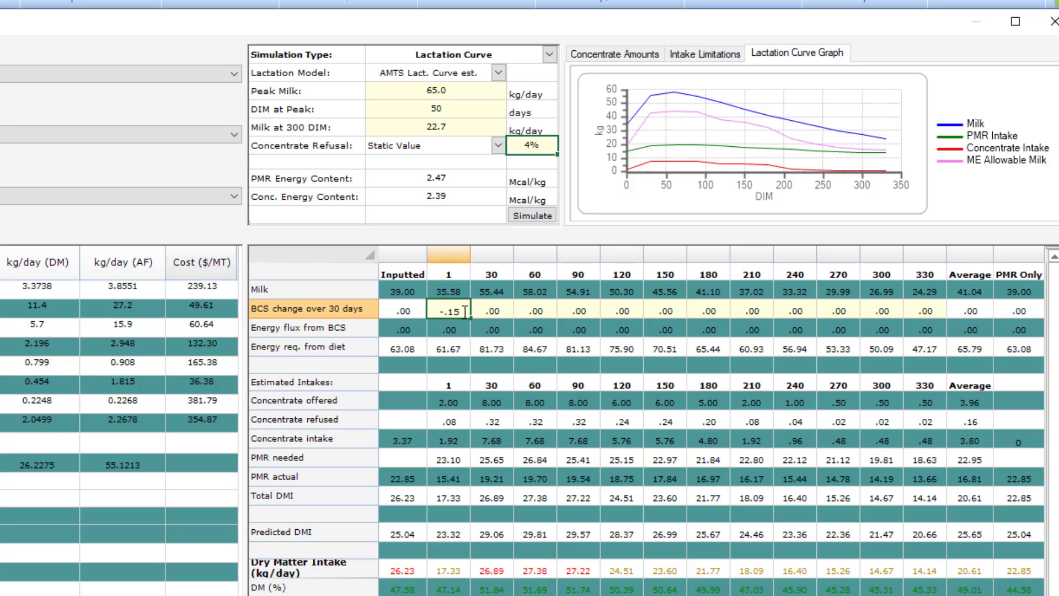
left_click(490, 310)
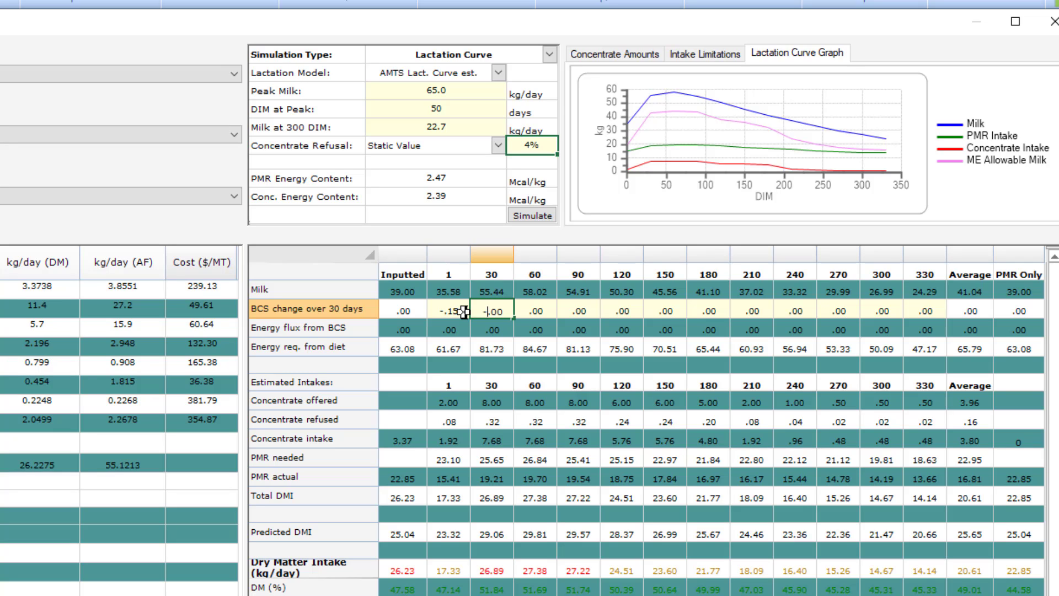
type("-.25")
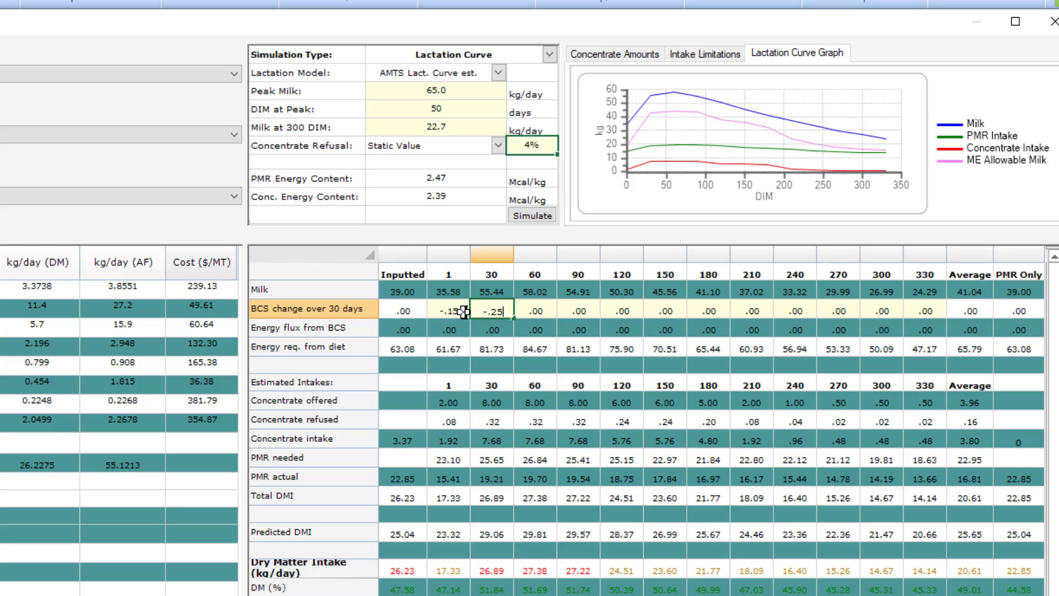
left_click(536, 308)
type("-.25")
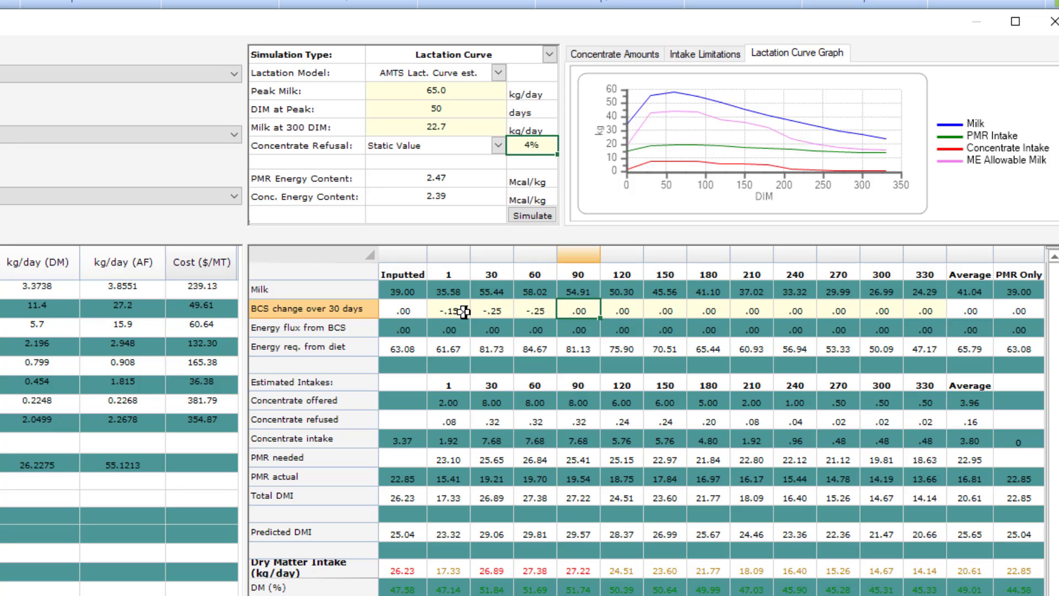
left_click(578, 311)
type("-.1")
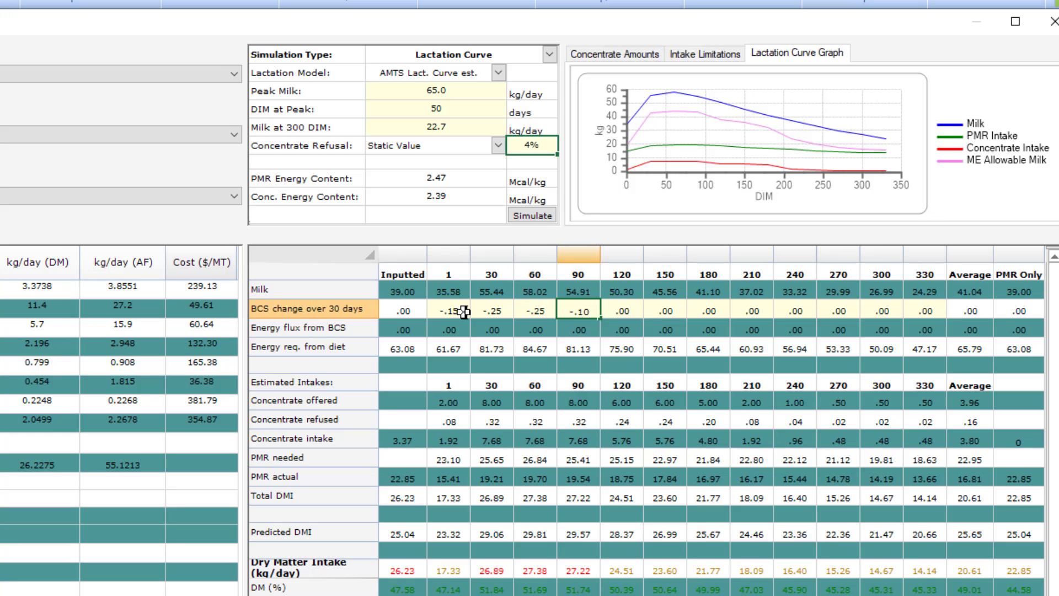
left_click(623, 310)
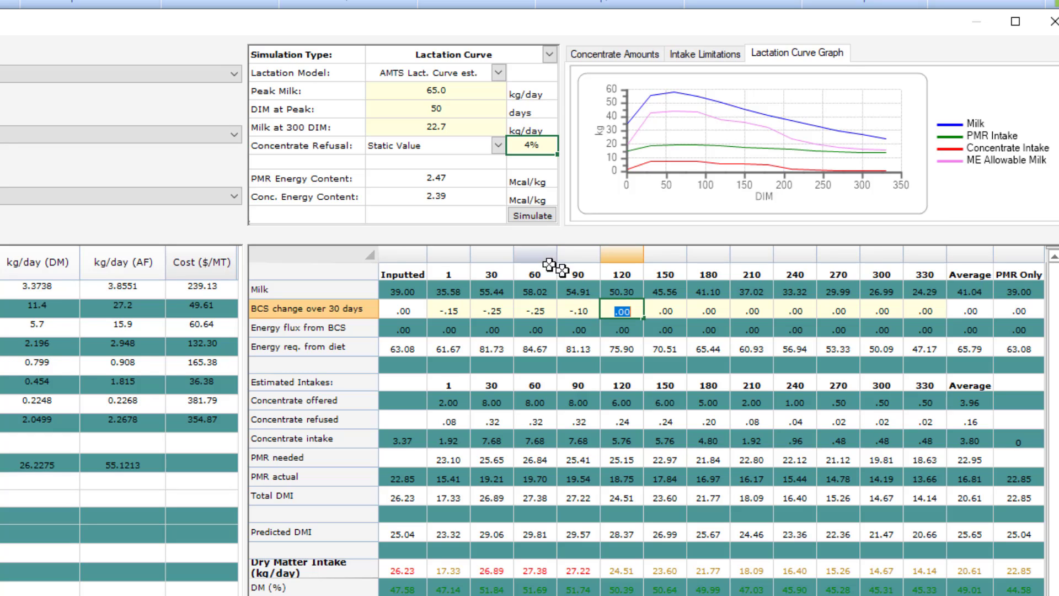
left_click(664, 307)
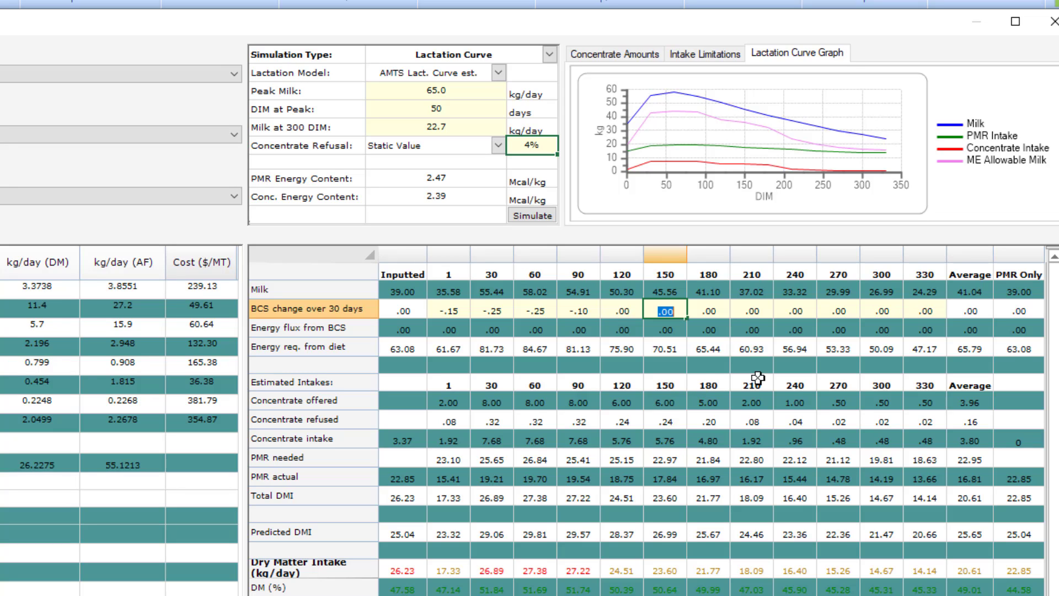
Set BCS change over 30 days to .10 for days 240 through 330.
left_click(751, 311)
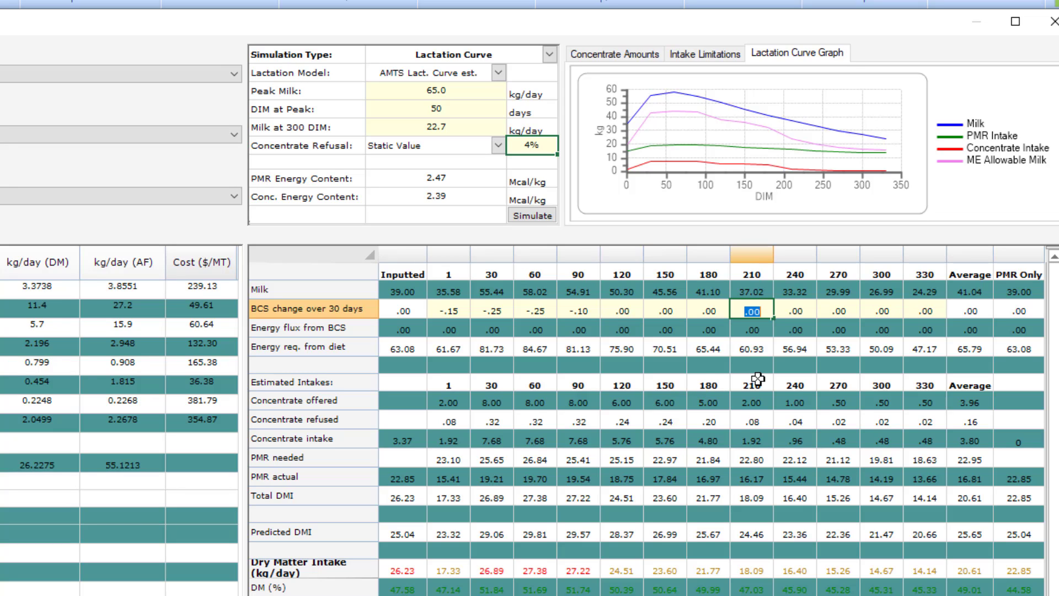
left_click(796, 308)
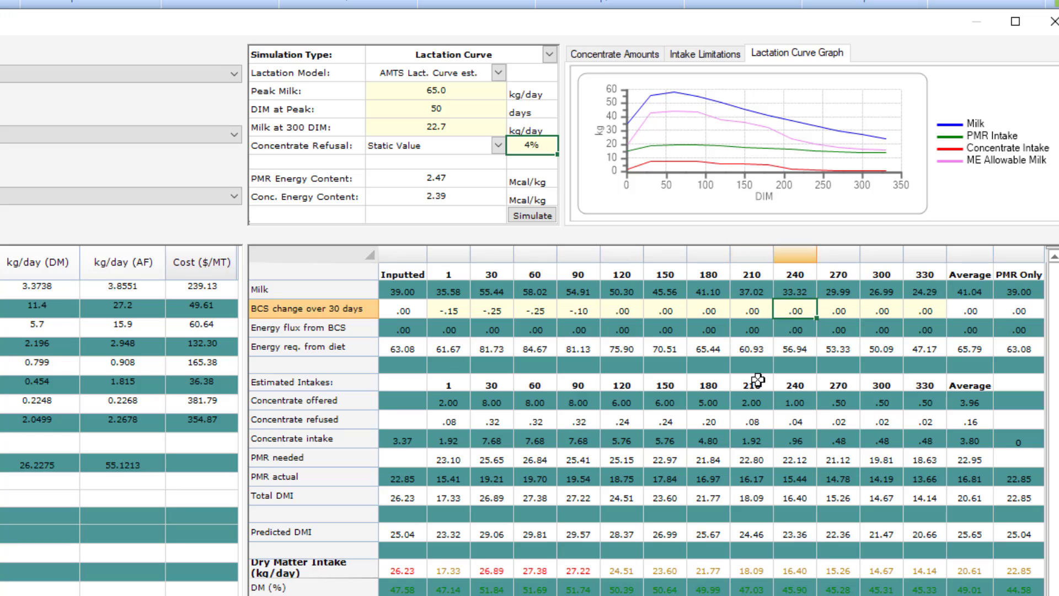
left_click(794, 310)
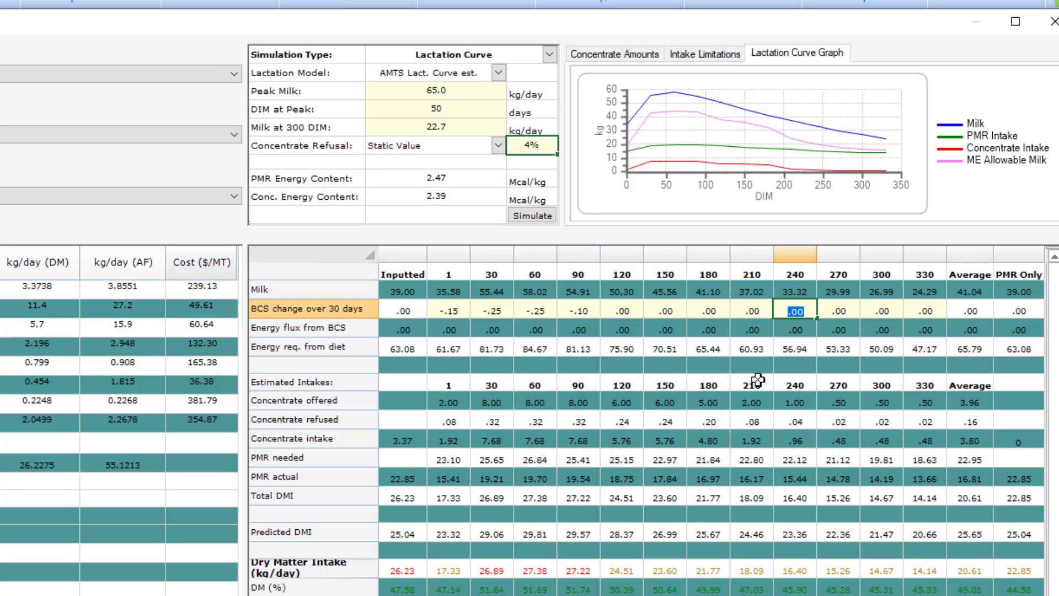
type(".10")
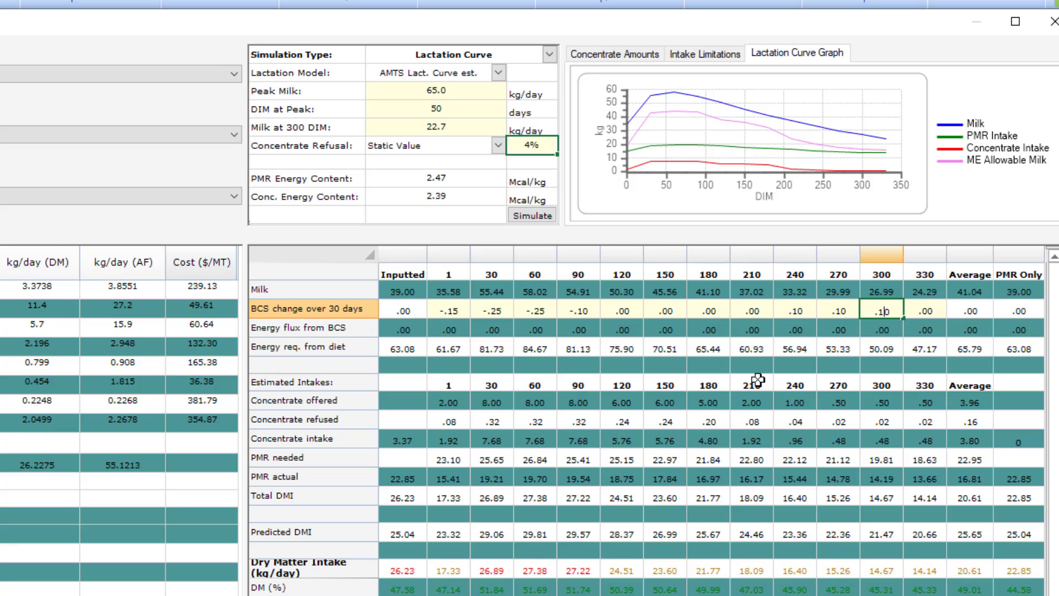
left_click(927, 311)
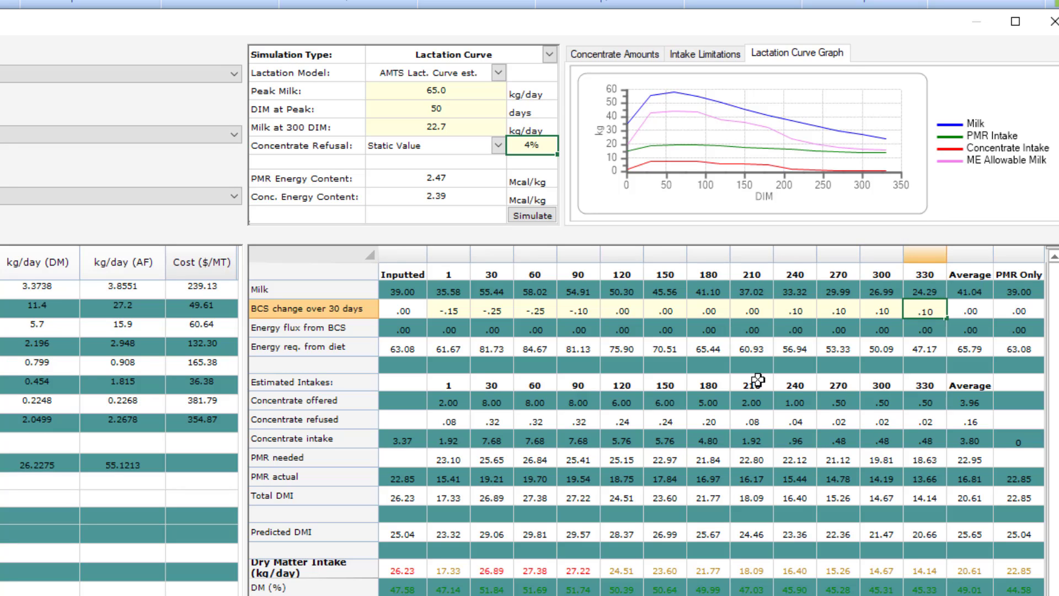
left_click(794, 329)
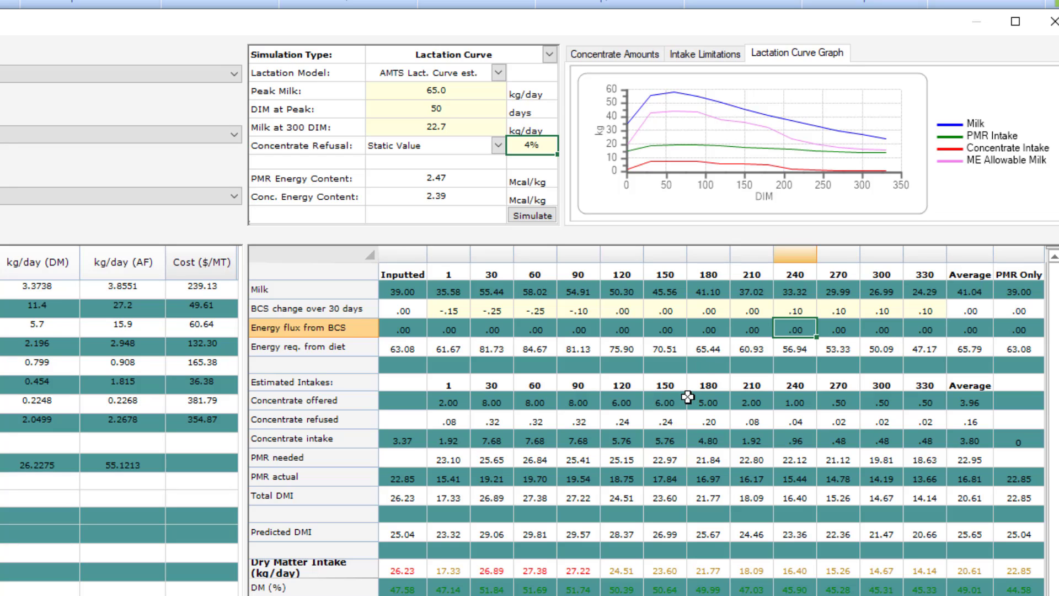
mouse_move(394, 379)
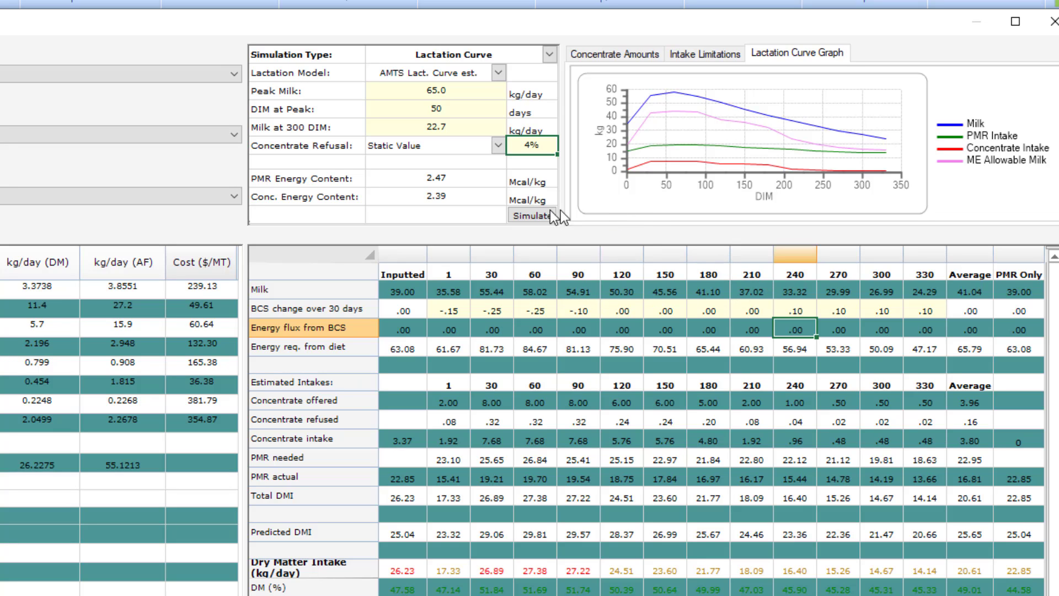
left_click(532, 216)
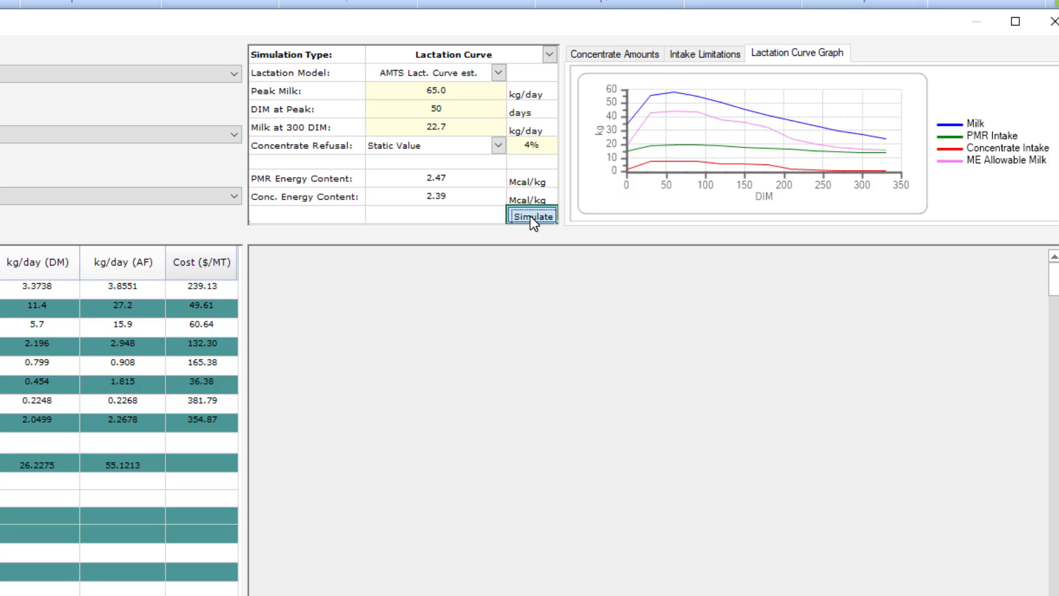
left_click(533, 216)
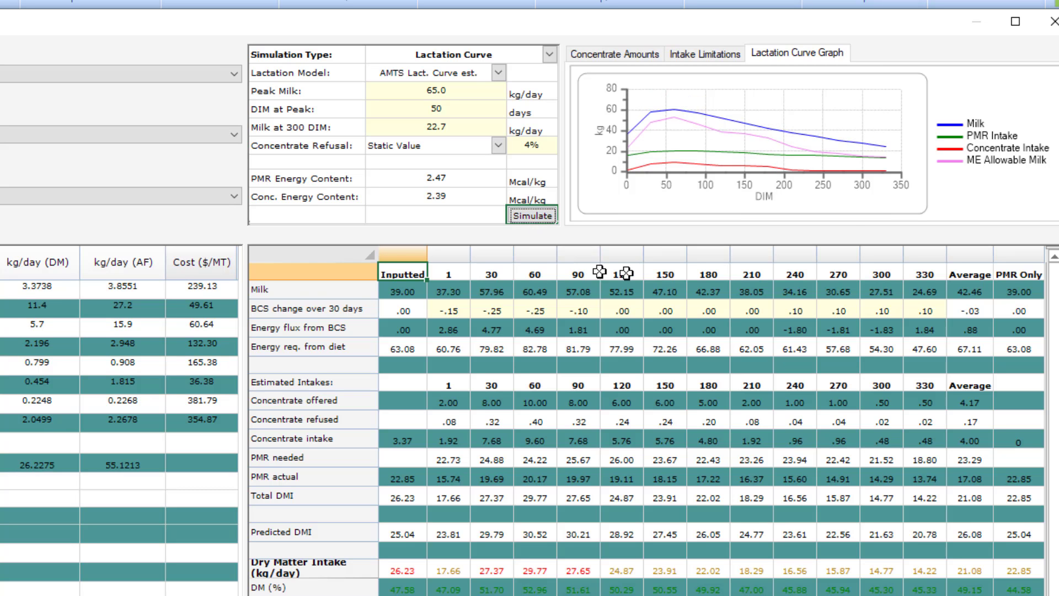
mouse_move(640, 328)
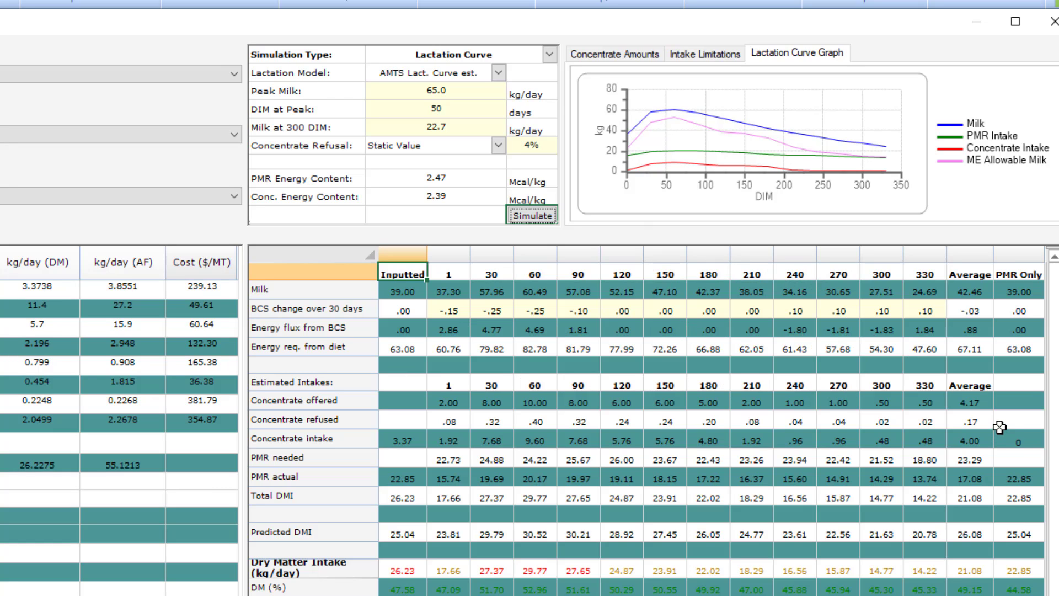
mouse_move(1003, 398)
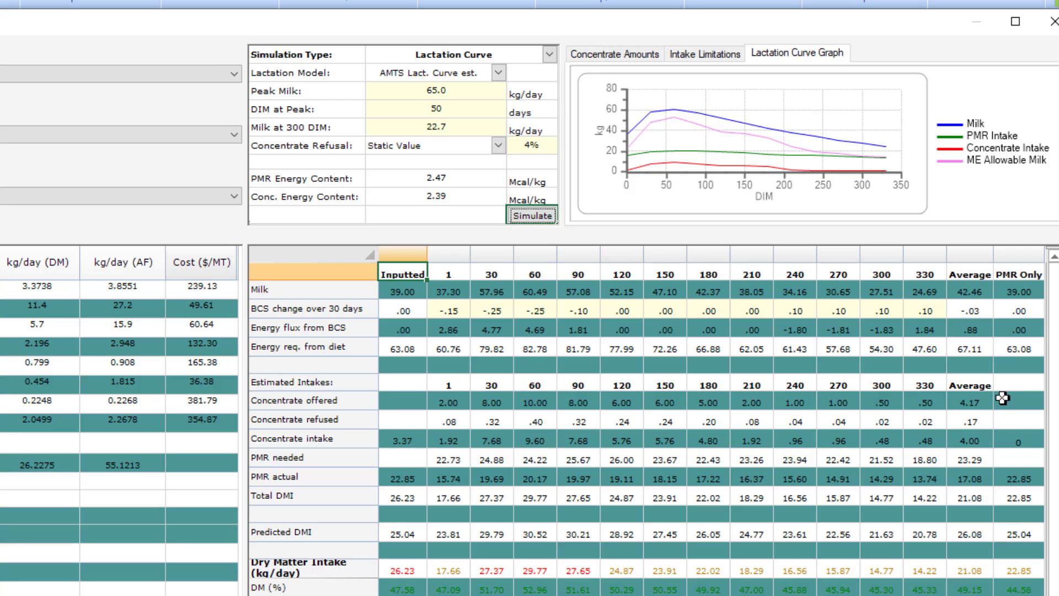
mouse_move(505, 323)
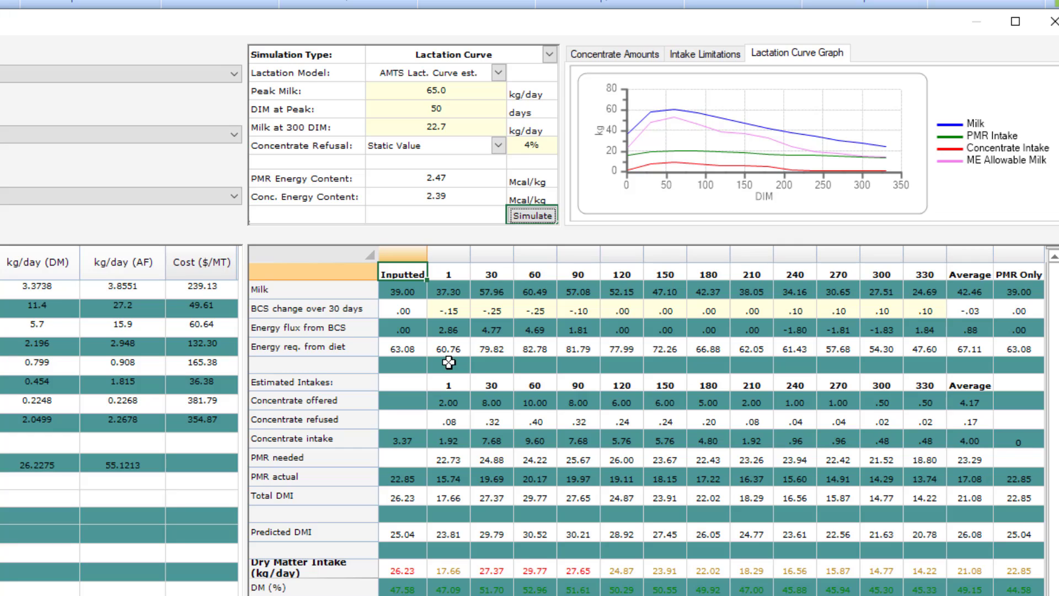
mouse_move(633, 152)
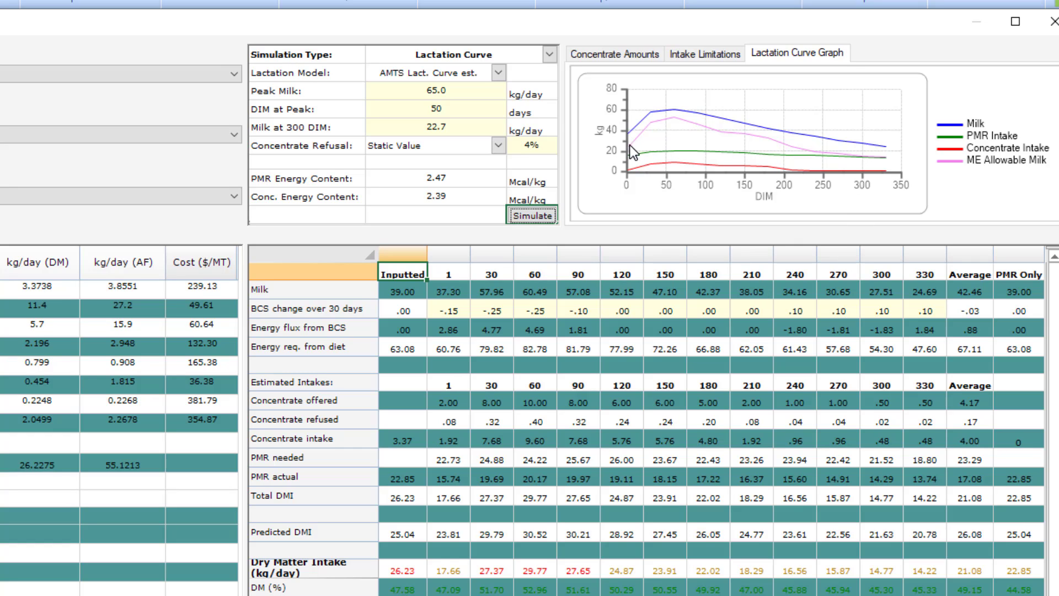
mouse_move(894, 157)
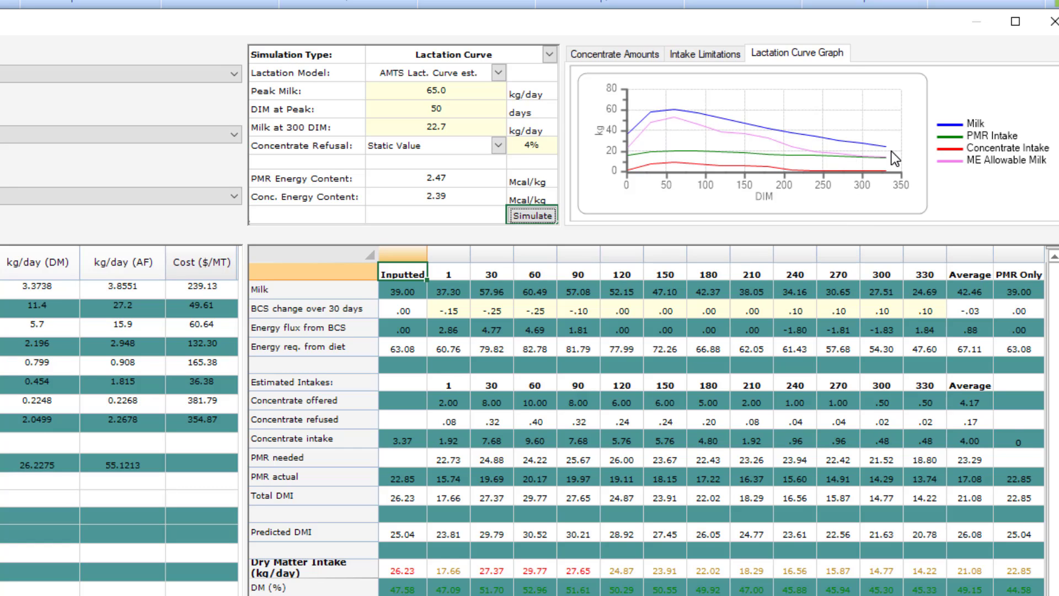
mouse_move(959, 267)
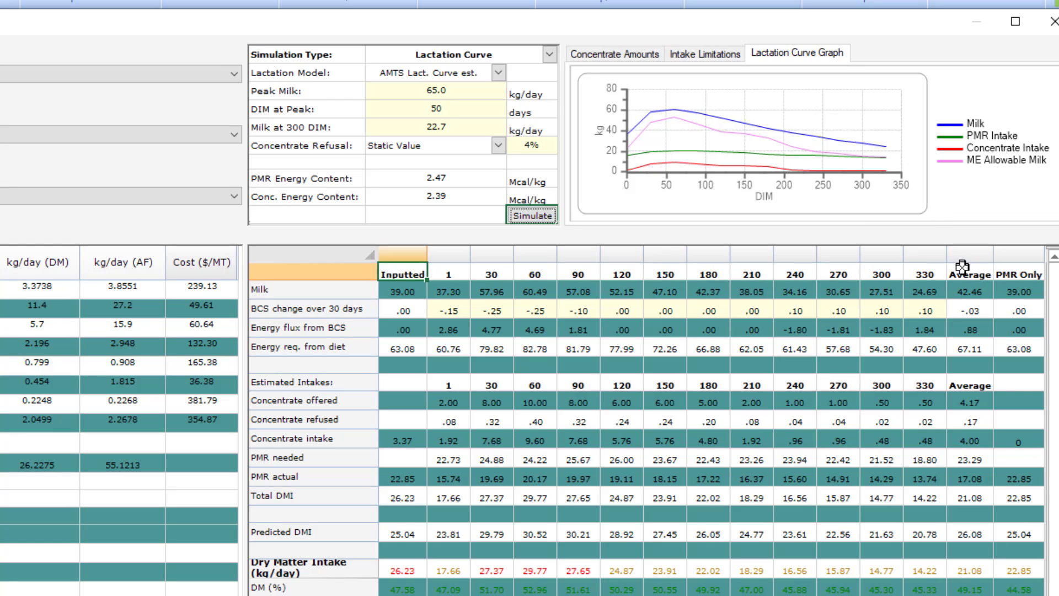
mouse_move(967, 467)
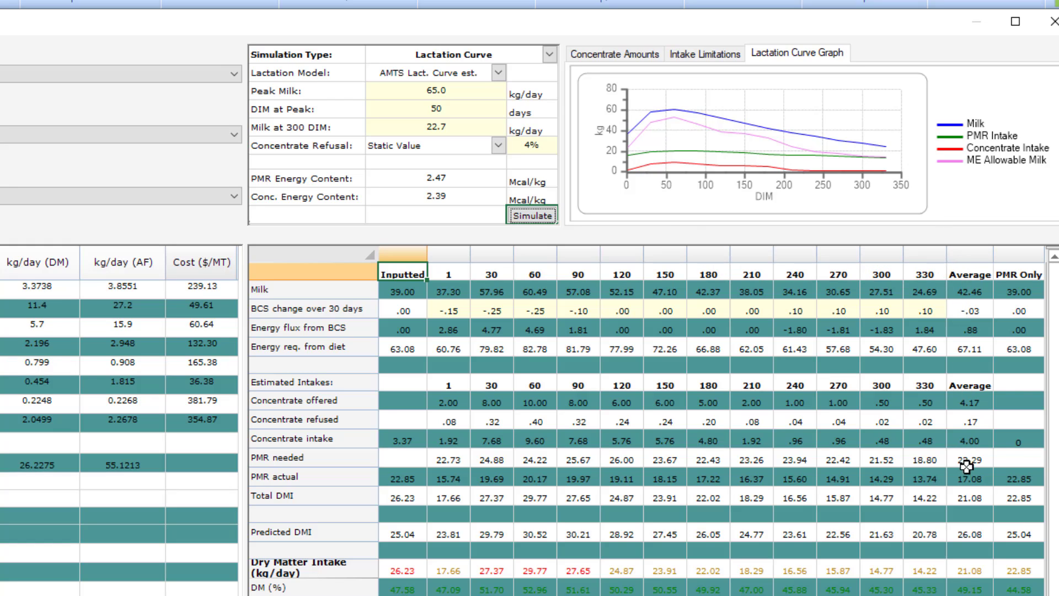
mouse_move(980, 419)
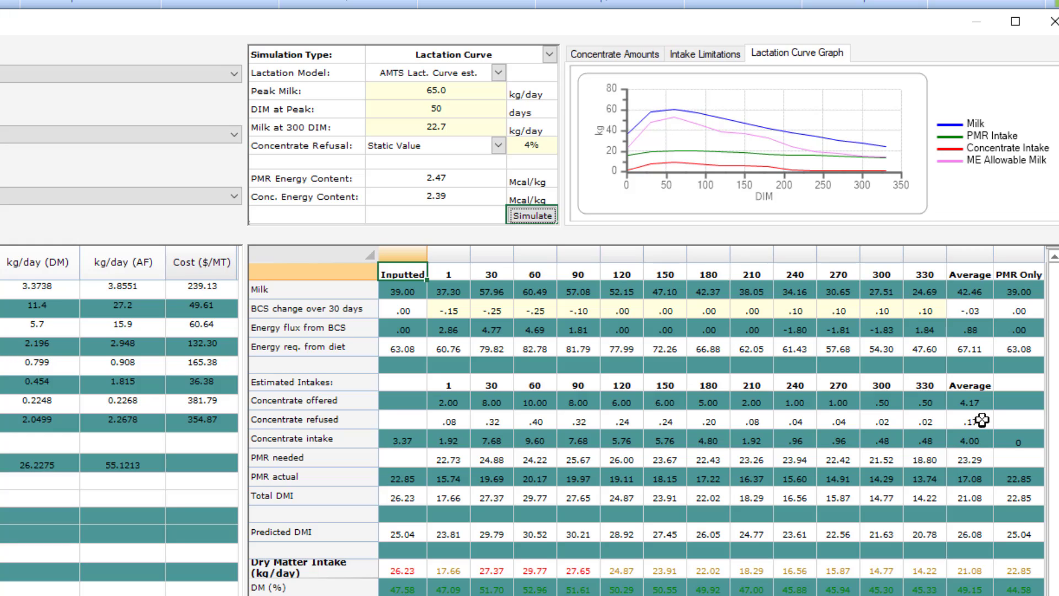
mouse_move(981, 405)
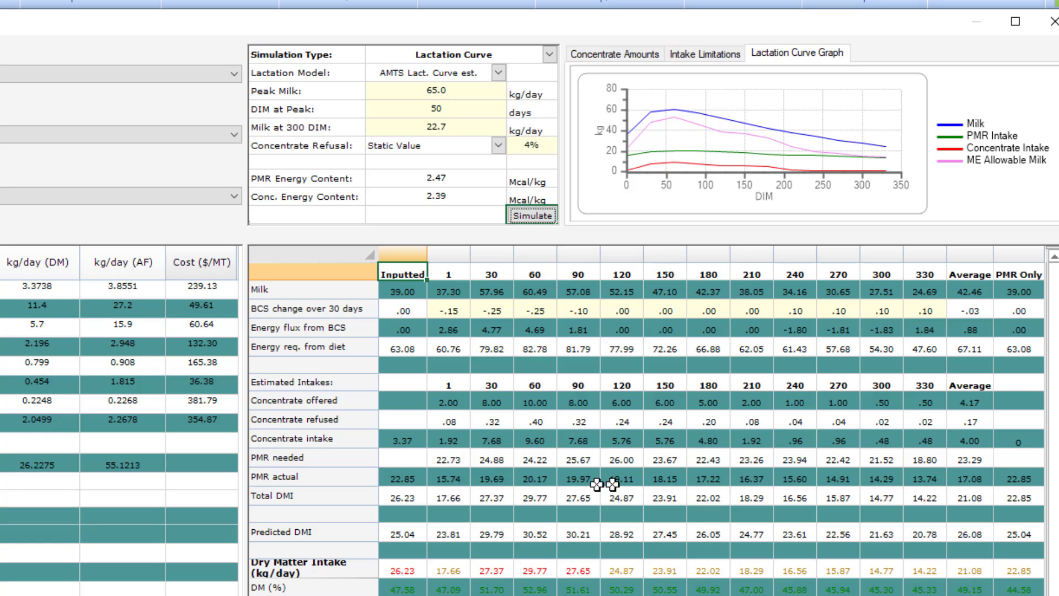
mouse_move(979, 487)
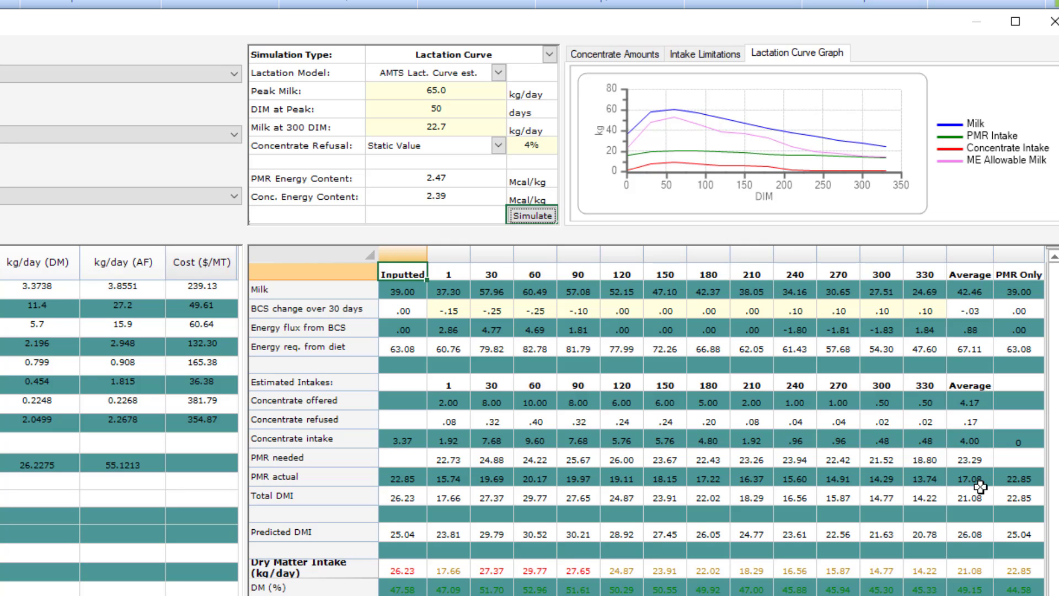
scroll("down", 3)
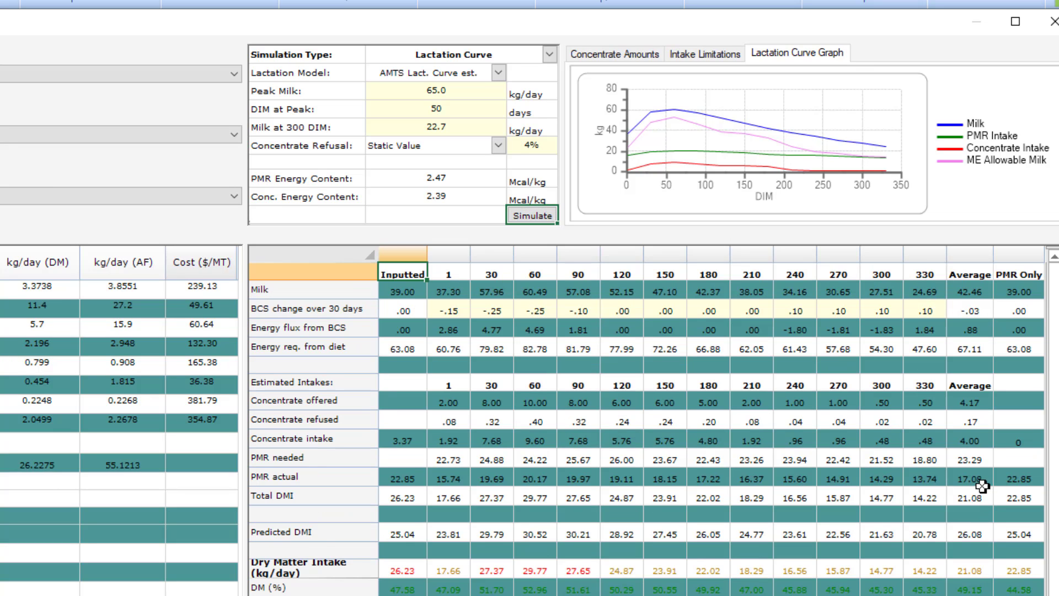
scroll("down", 3)
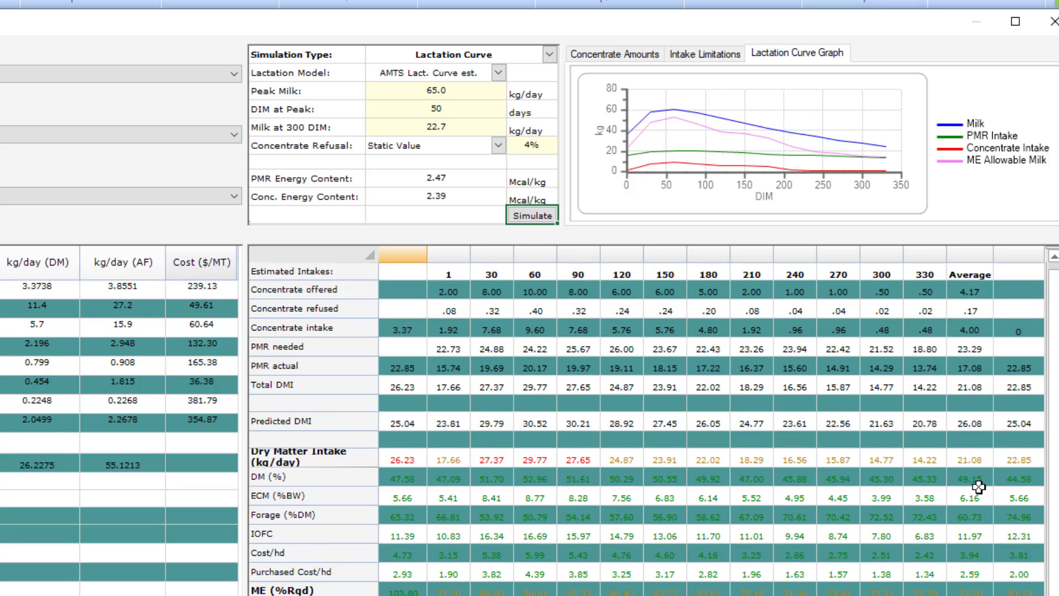
scroll("down", 3)
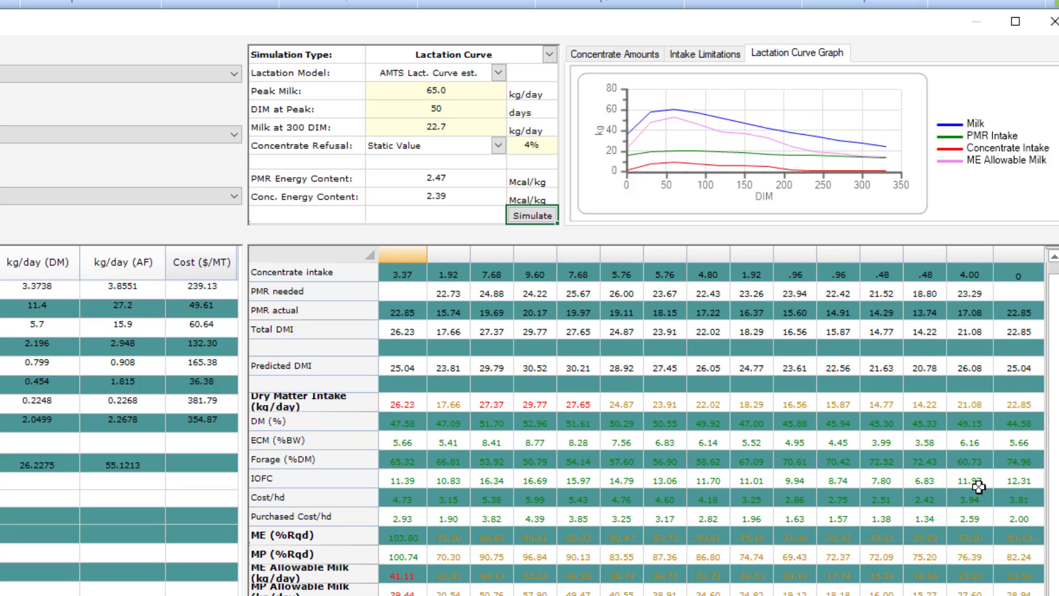
scroll("up", 3)
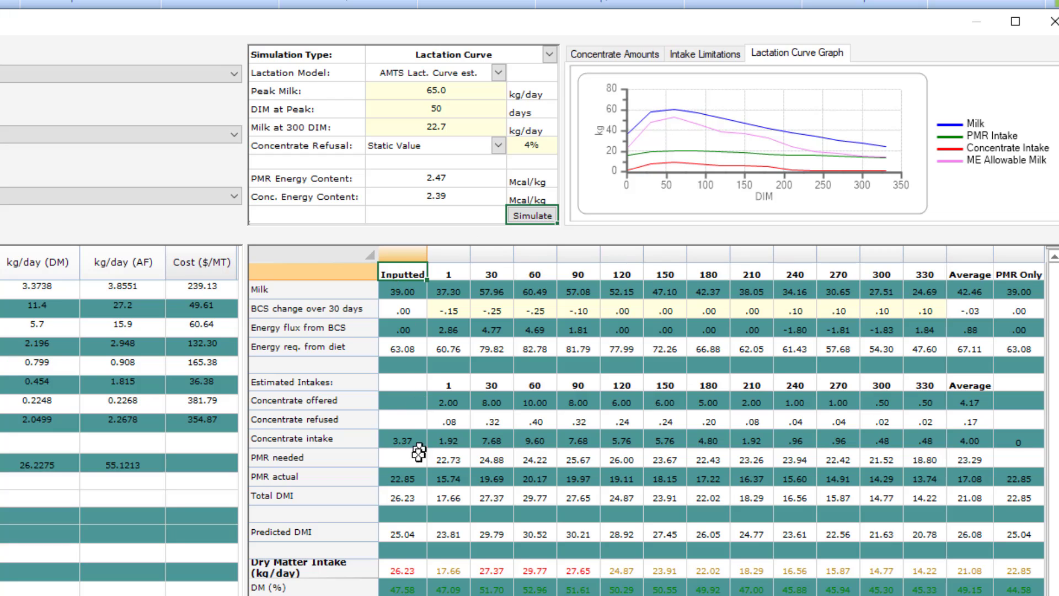
mouse_move(604, 557)
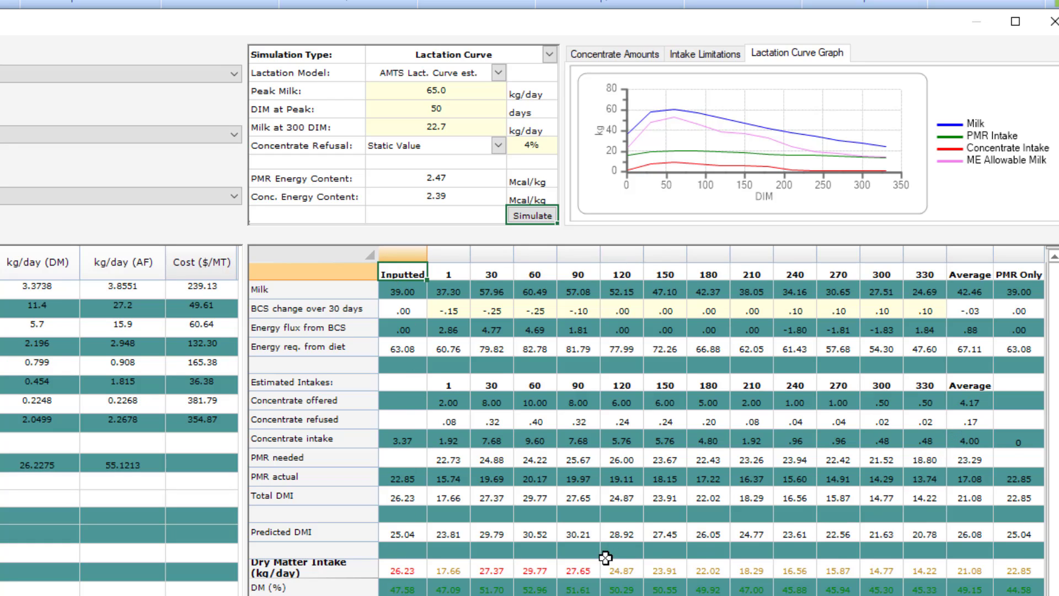
mouse_move(610, 368)
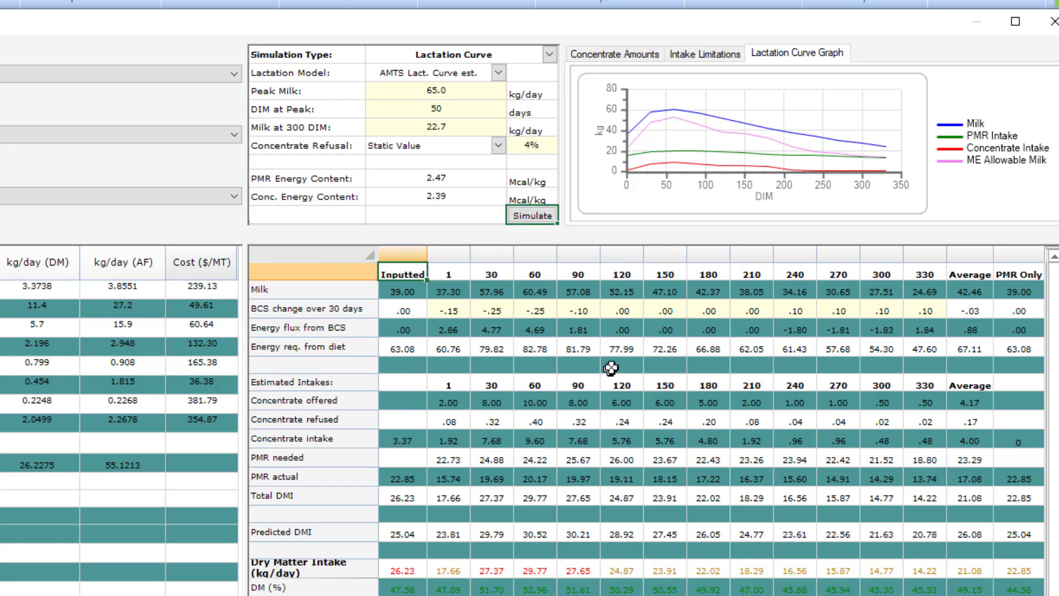
mouse_move(610, 367)
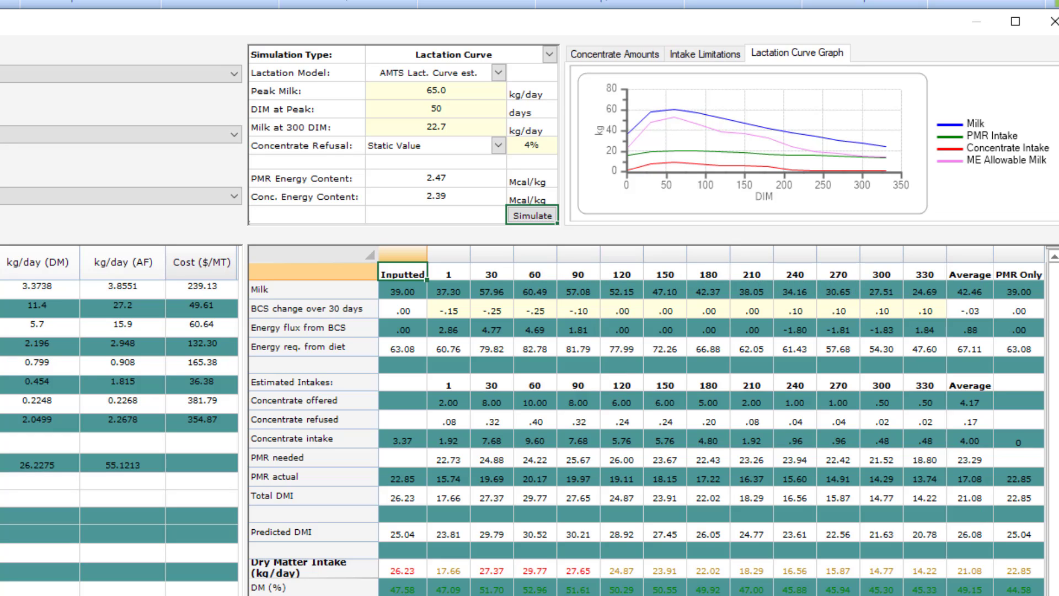
left_click(971, 273)
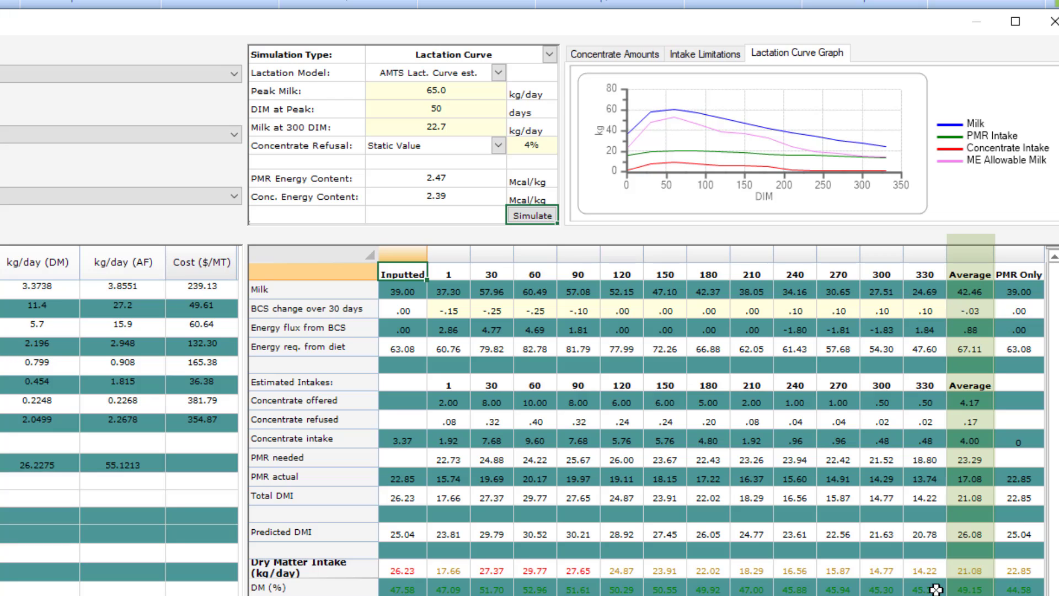
left_click(402, 275)
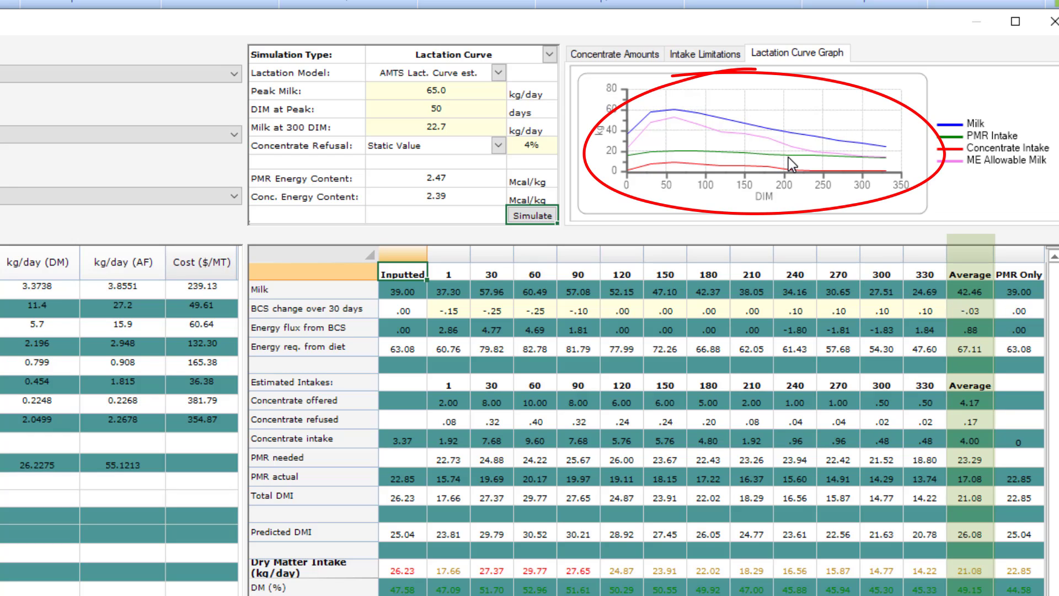
mouse_move(789, 165)
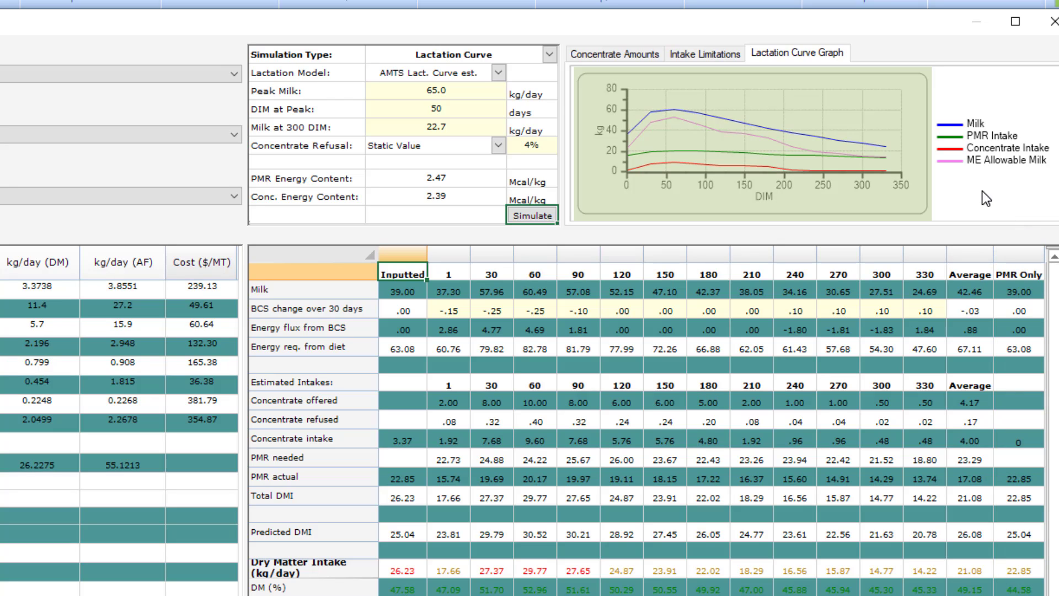
mouse_move(893, 143)
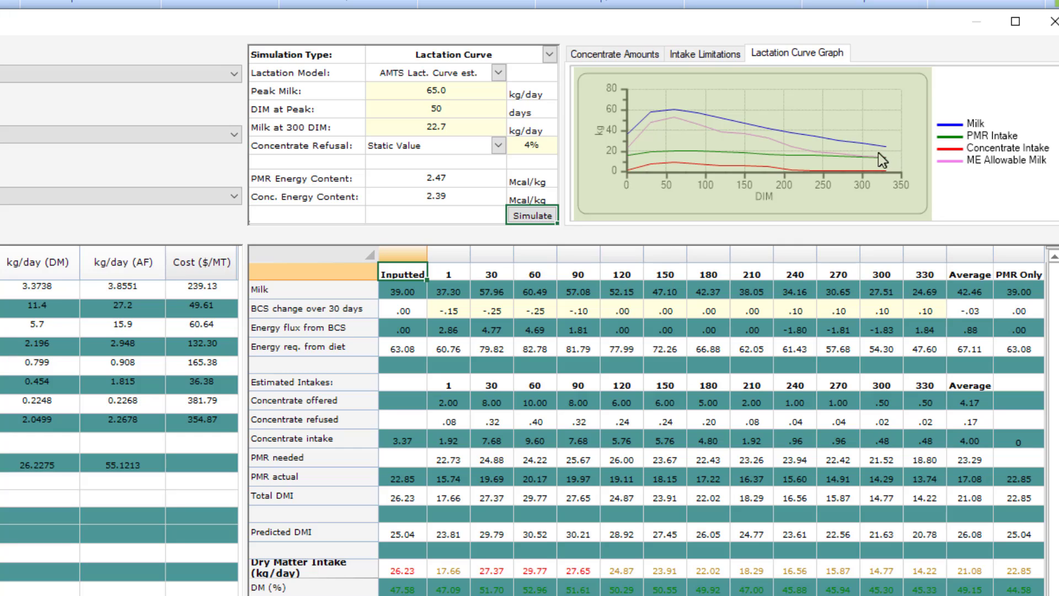
mouse_move(899, 161)
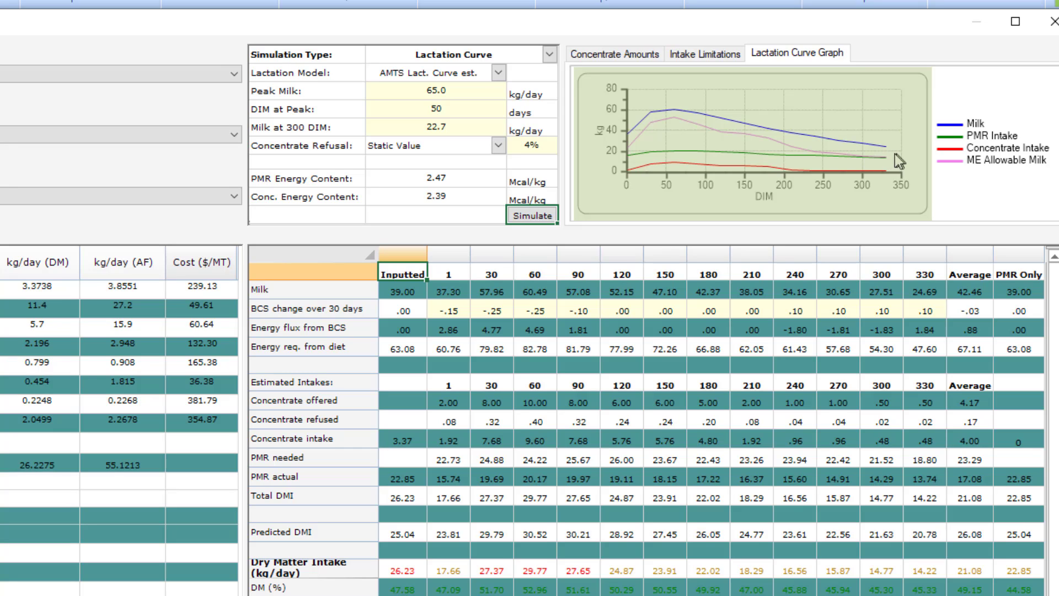
mouse_move(893, 173)
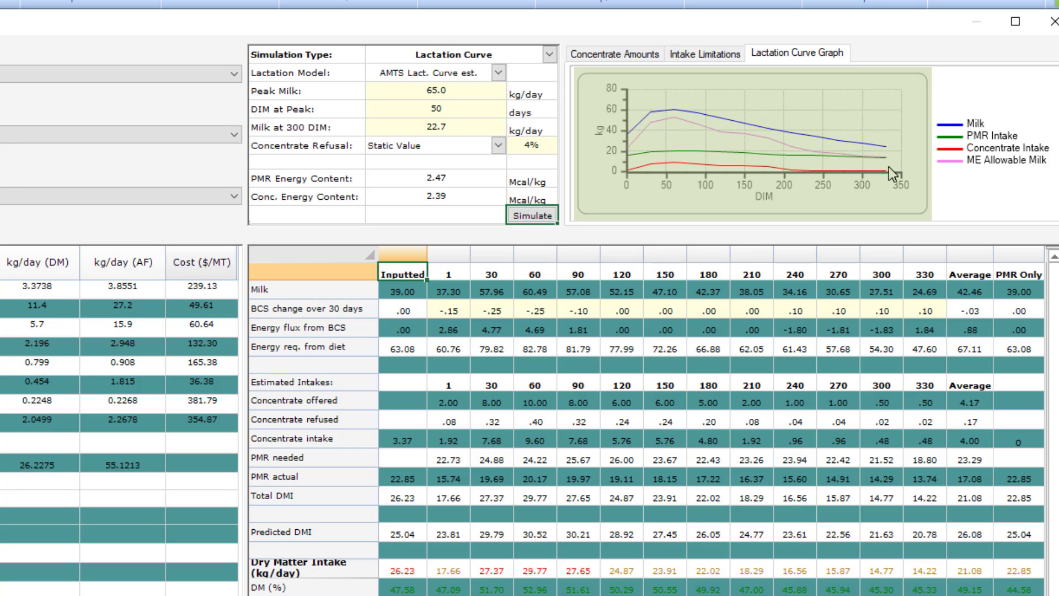
mouse_move(825, 170)
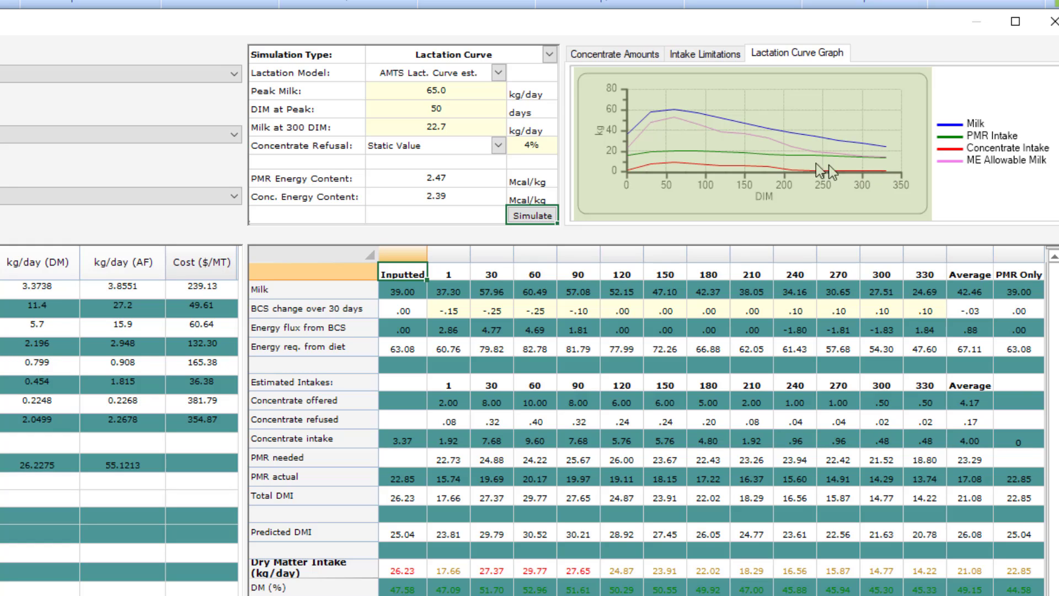
mouse_move(953, 303)
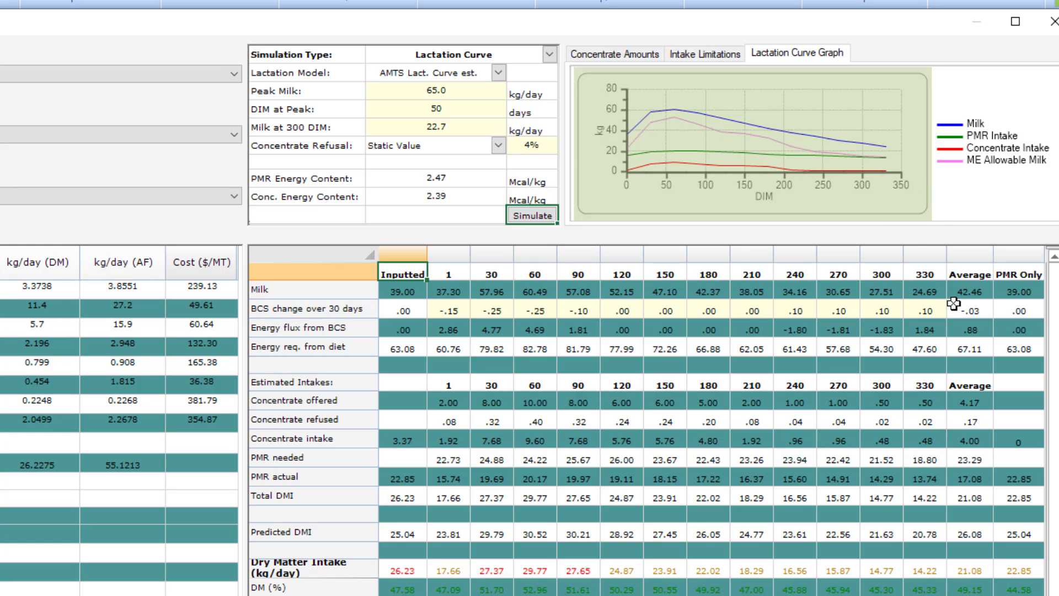